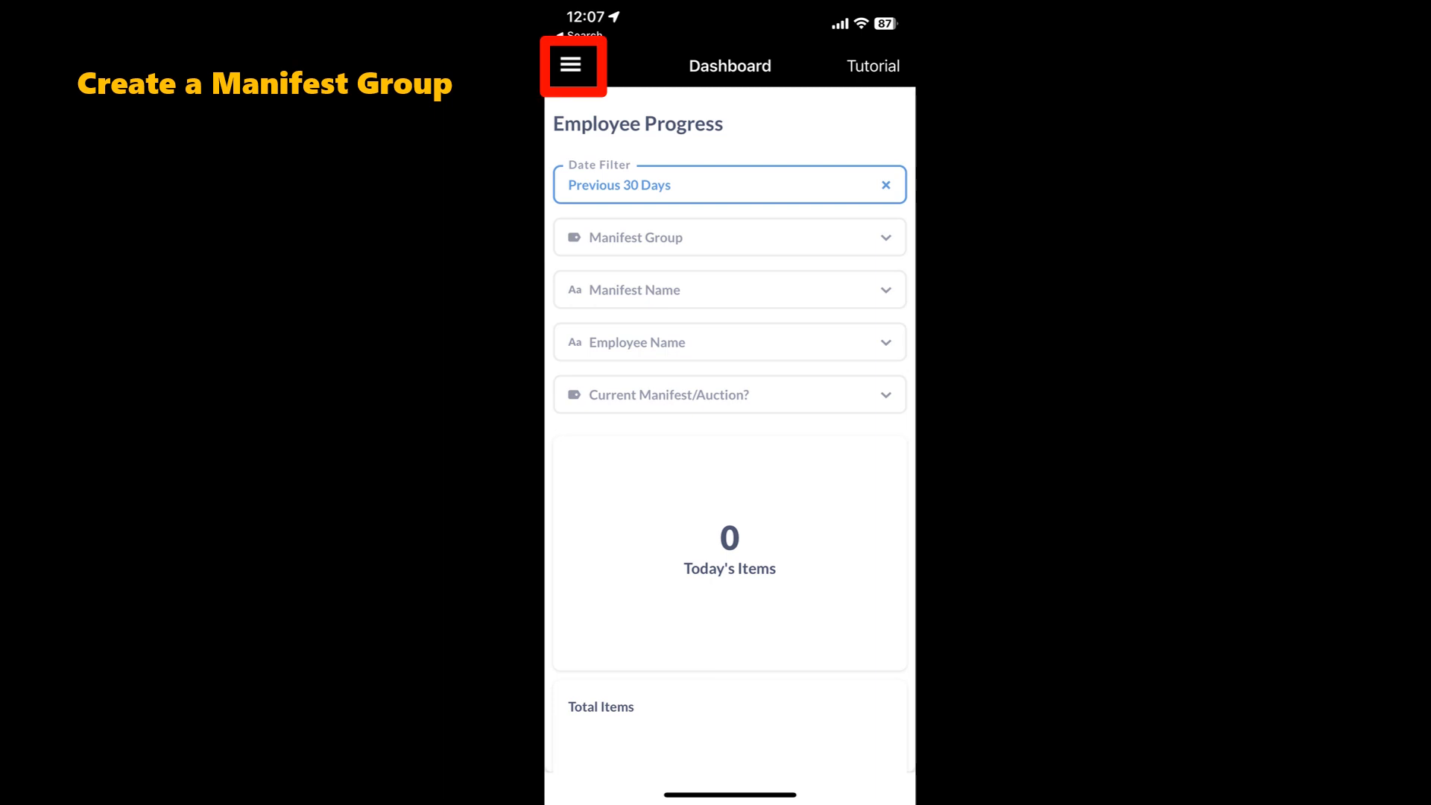
Create and save the 'July Auction' manifest group dated 7/11/2023 to 7/12/2023
{"action": "left_click", "coordinate": [572, 65]}
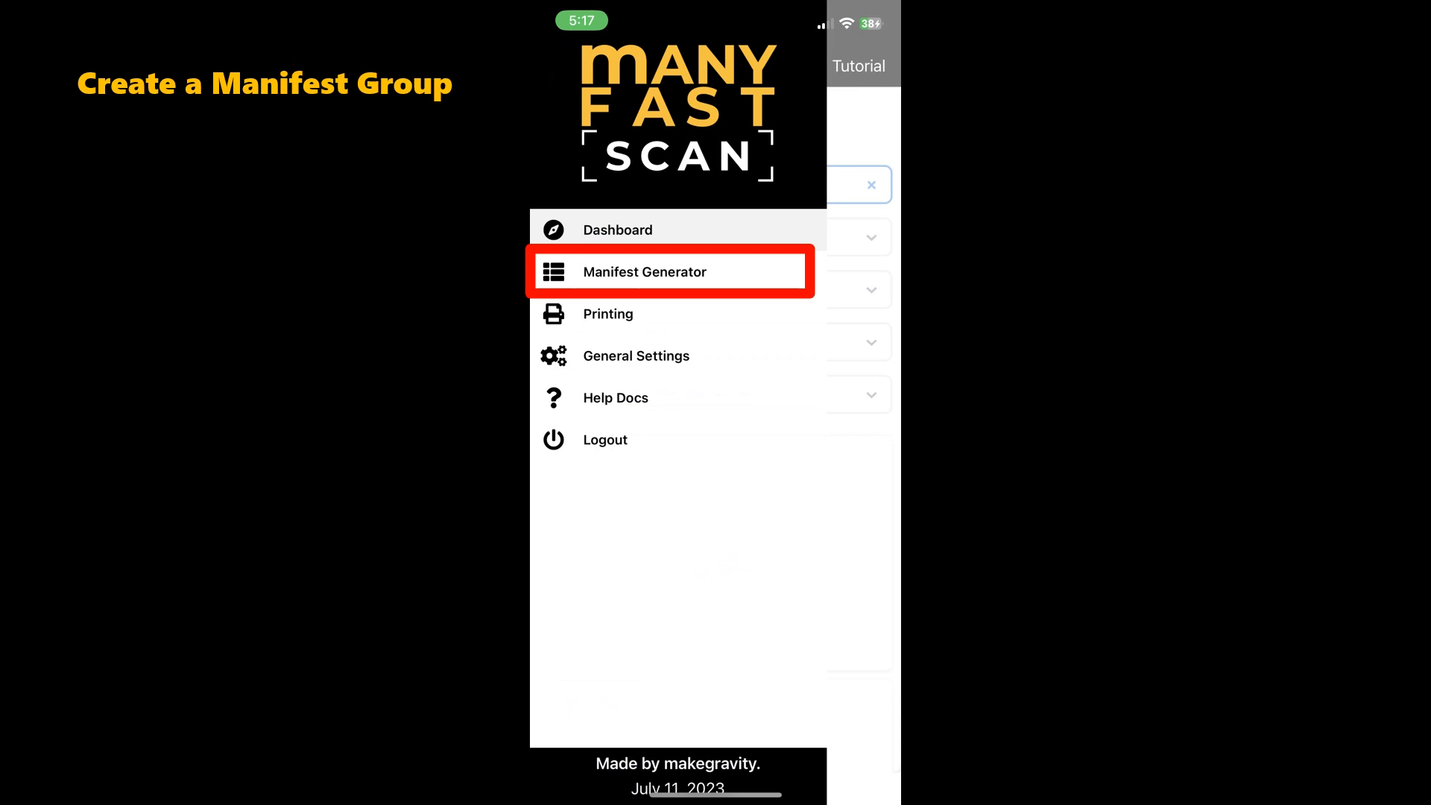
{"action": "left_click", "coordinate": [643, 272]}
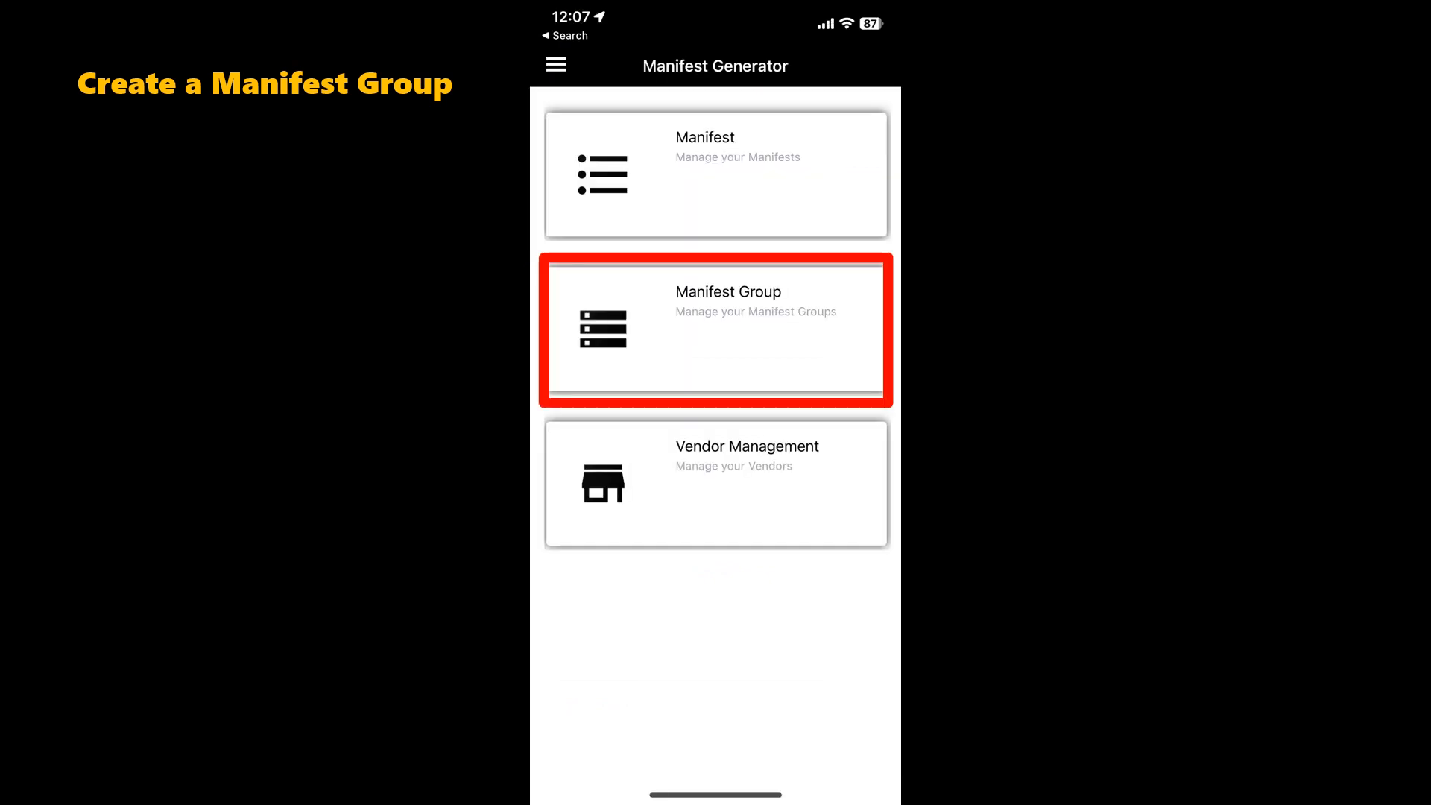
{"action": "left_click", "coordinate": [715, 330]}
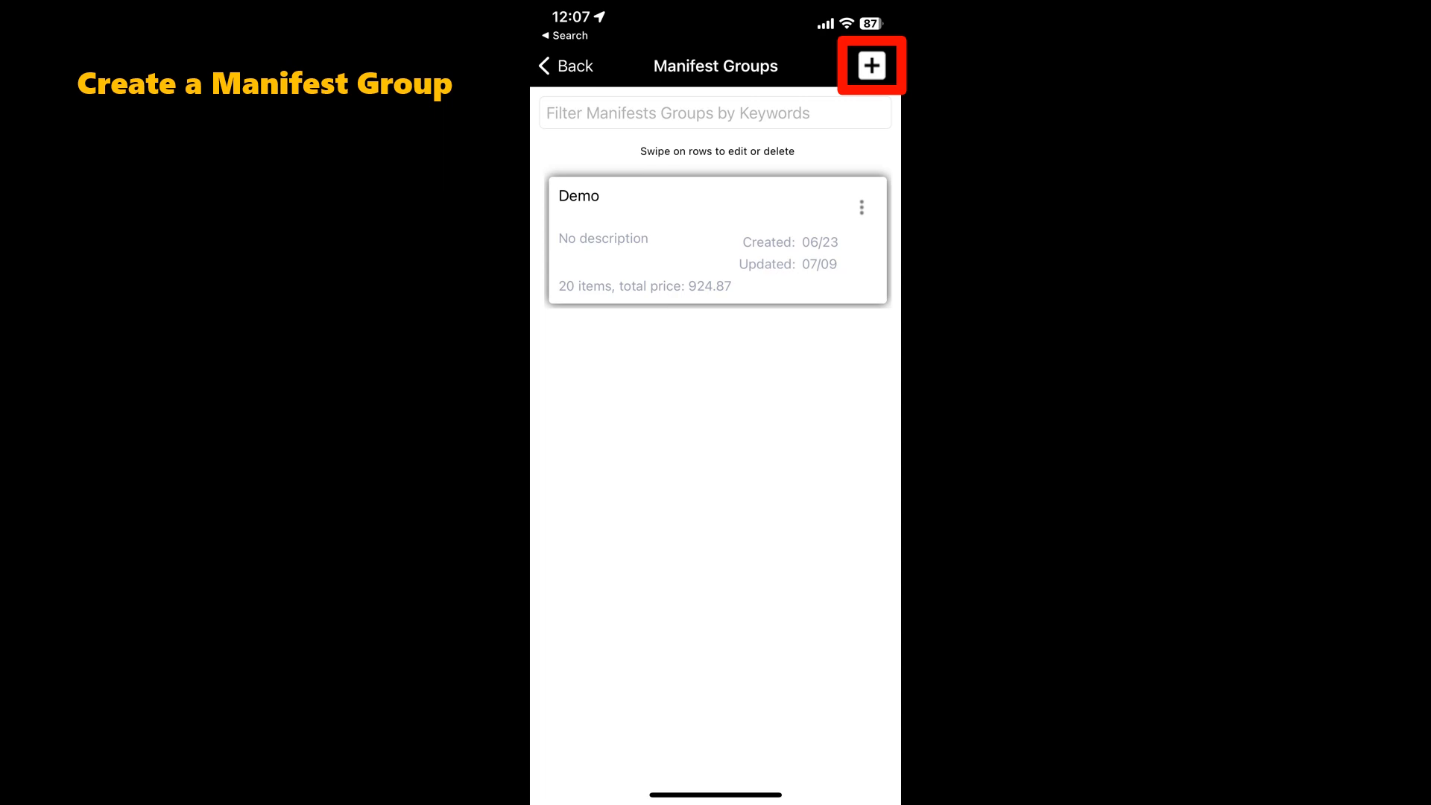
{"action": "left_click", "coordinate": [870, 65]}
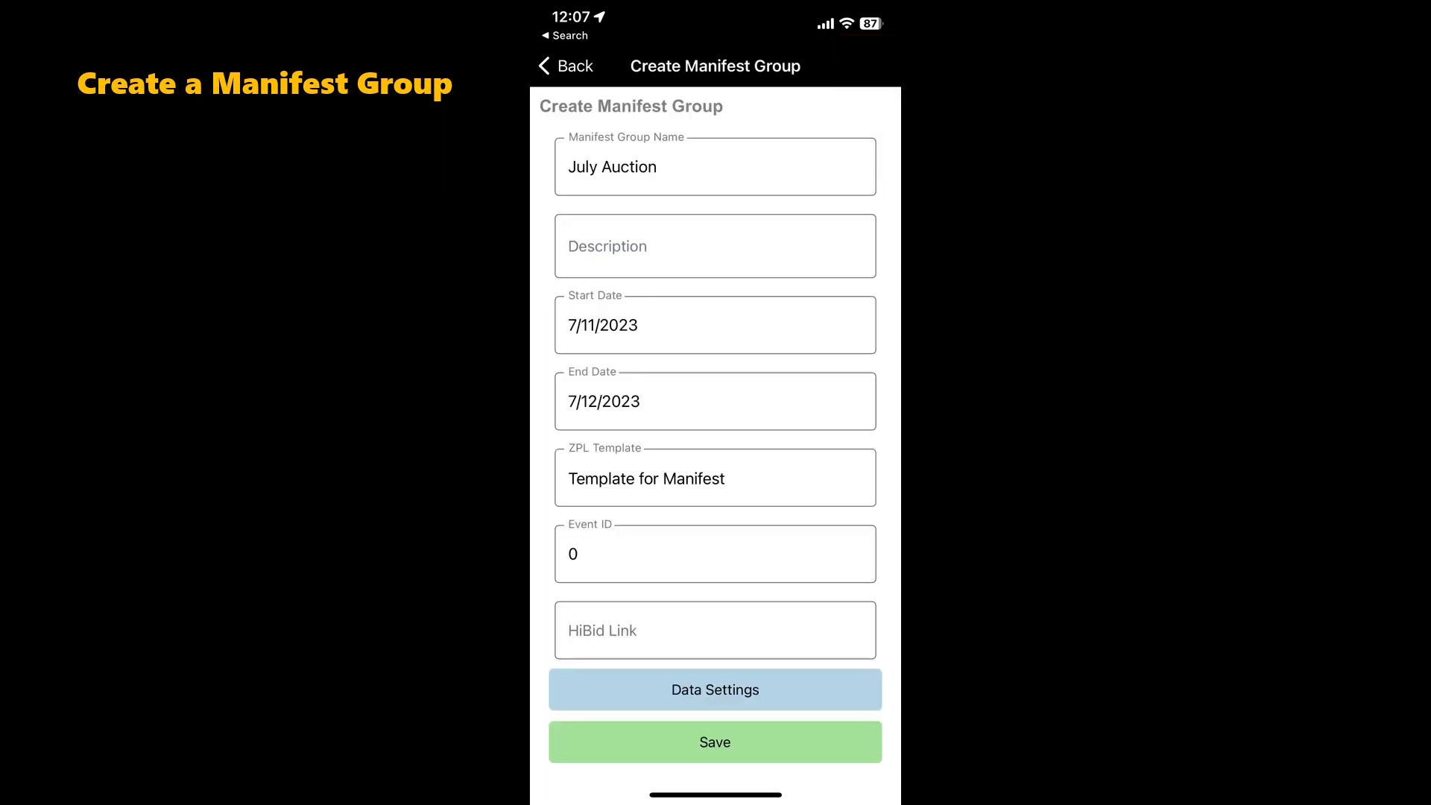
{"action": "left_click", "coordinate": [715, 741]}
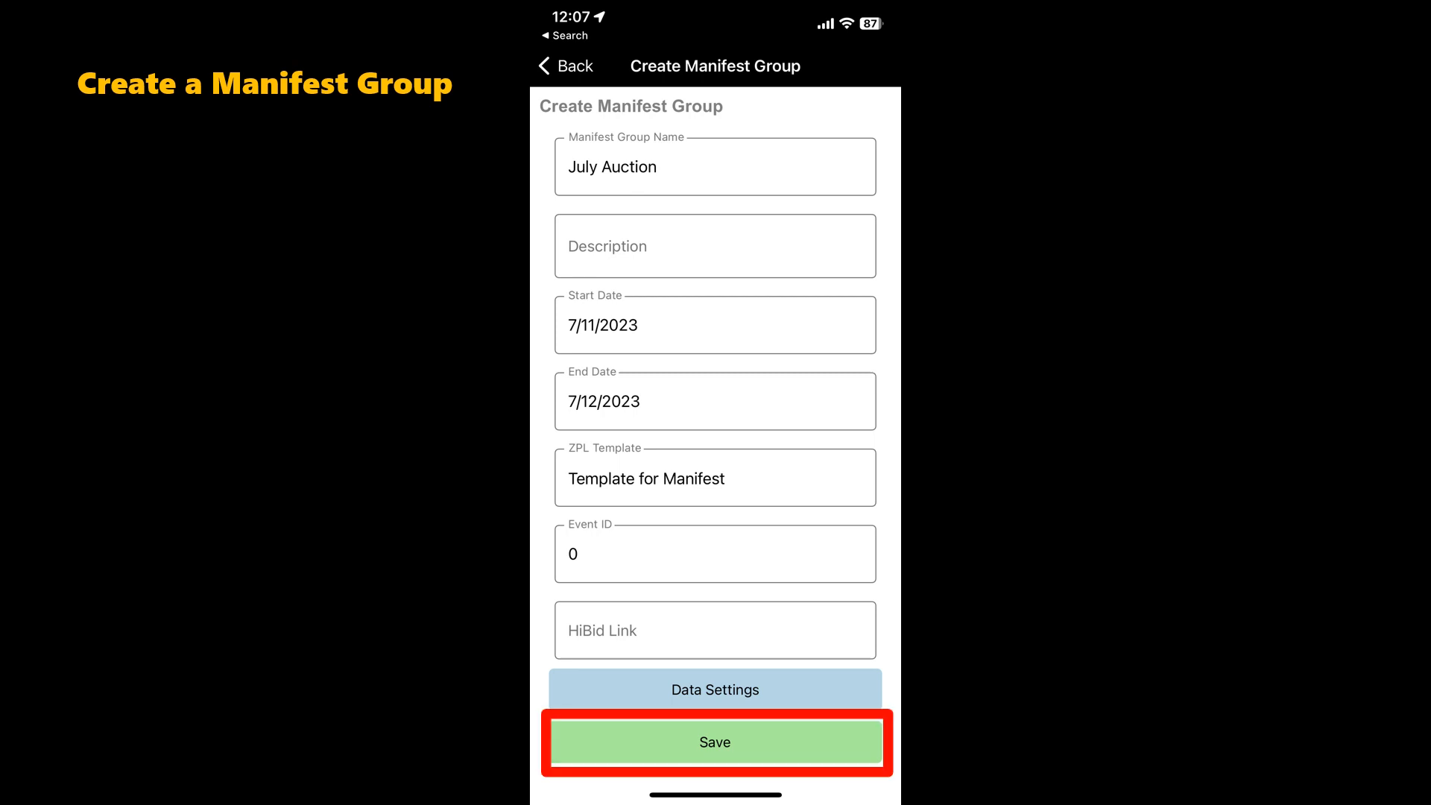
{"action": "left_click", "coordinate": [715, 741]}
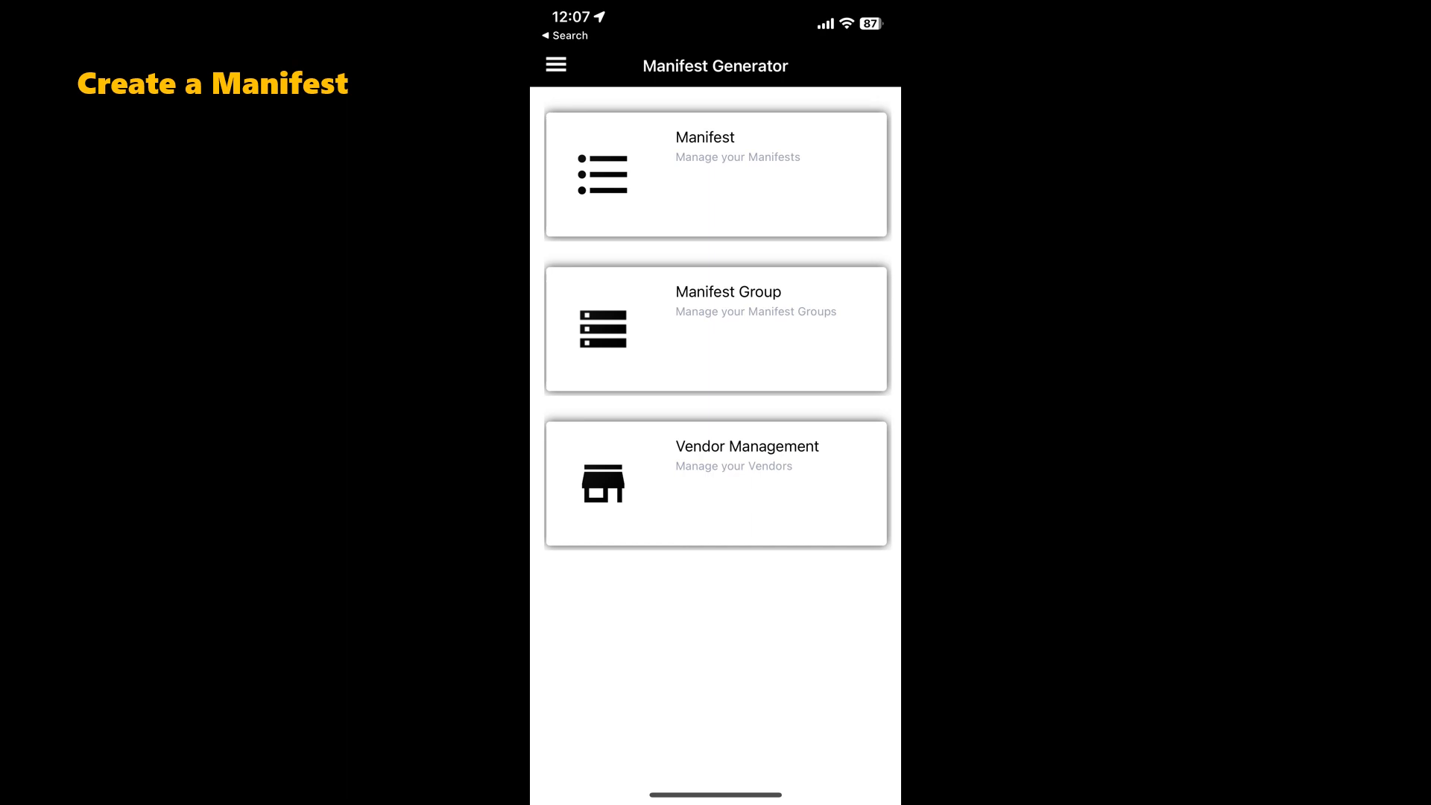
Save a new 'Location A' manifest starting at lot 1 under the July Auction group
{"action": "left_click", "coordinate": [714, 174]}
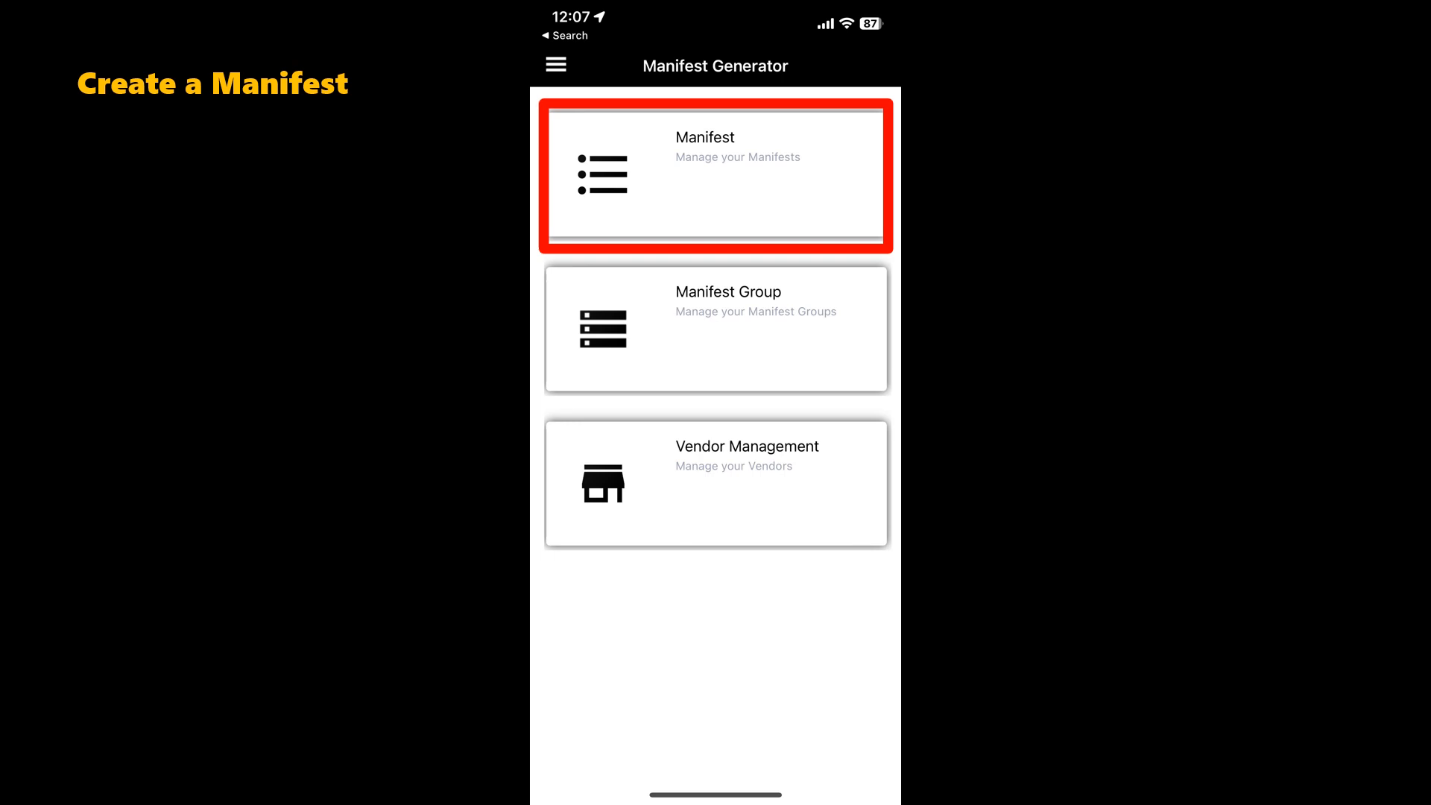
{"action": "left_click", "coordinate": [715, 173]}
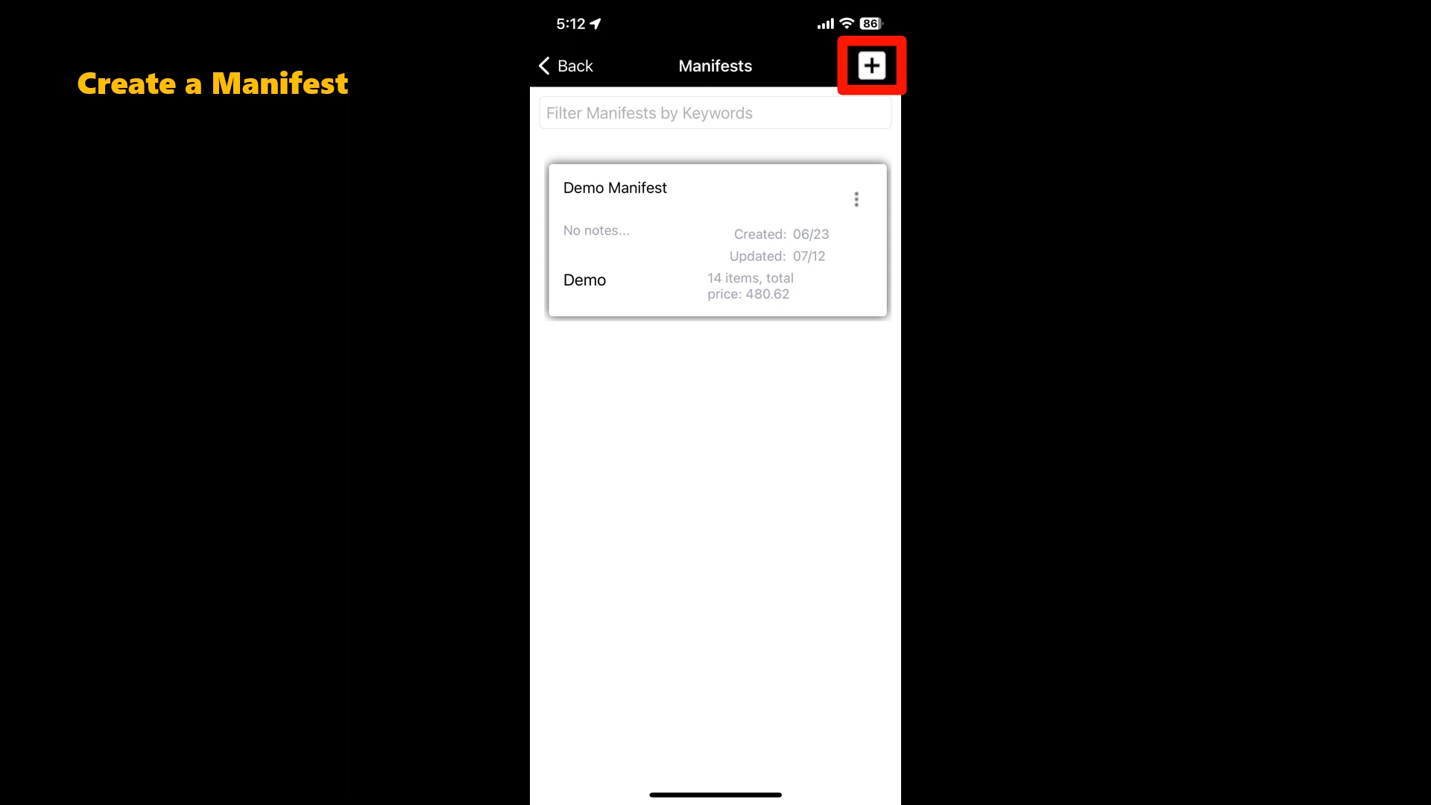
{"action": "left_click", "coordinate": [871, 65]}
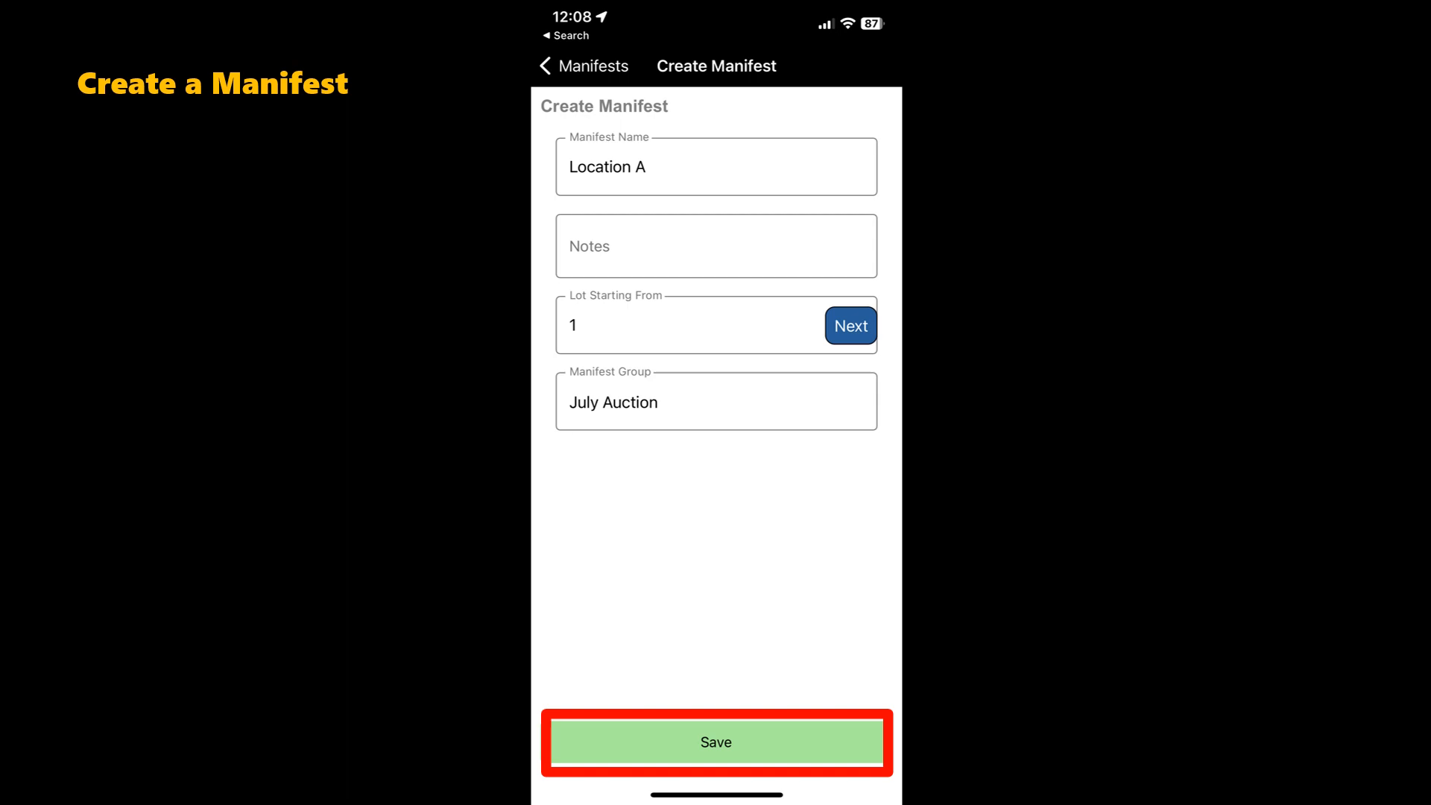
{"action": "left_click", "coordinate": [716, 742]}
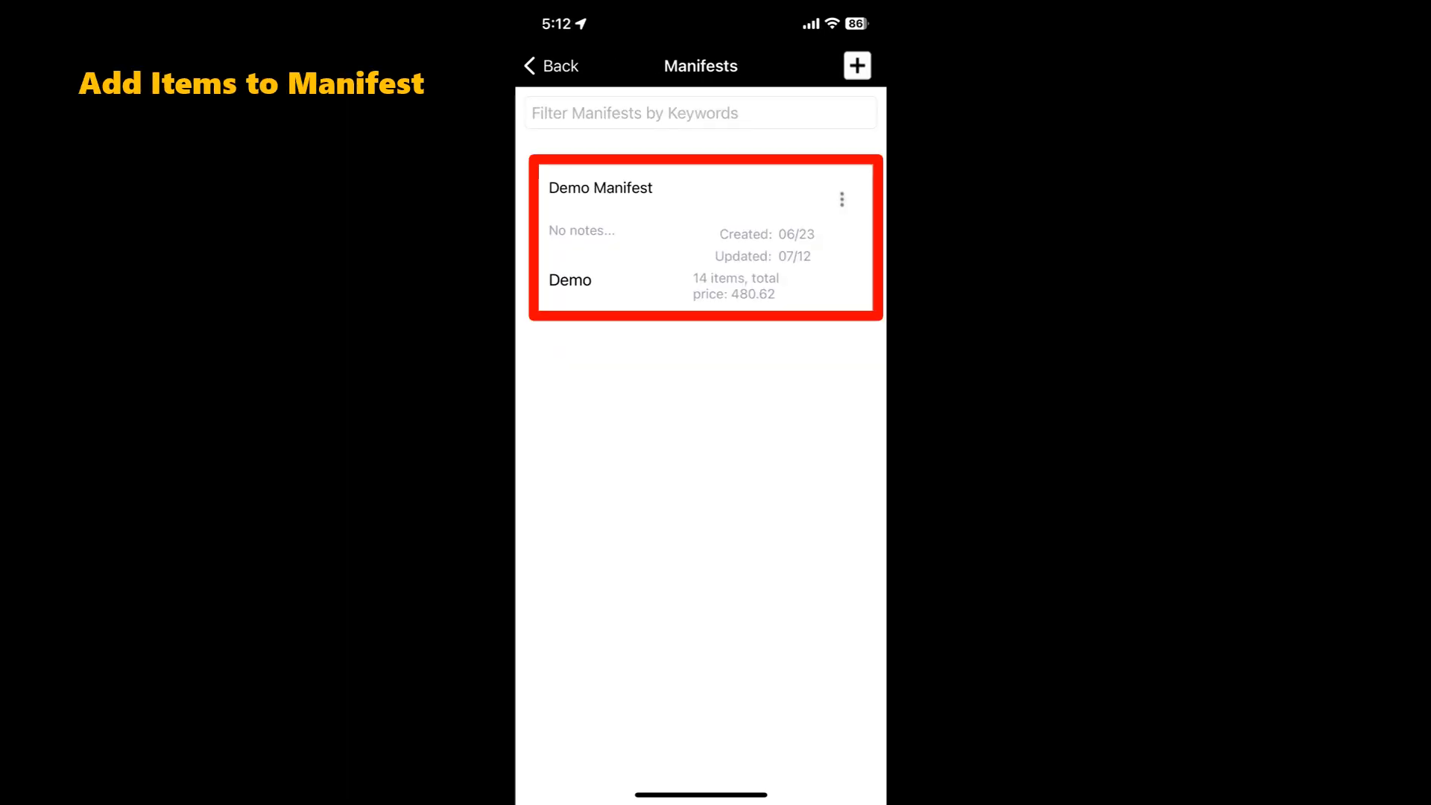
{"action": "left_click", "coordinate": [703, 237]}
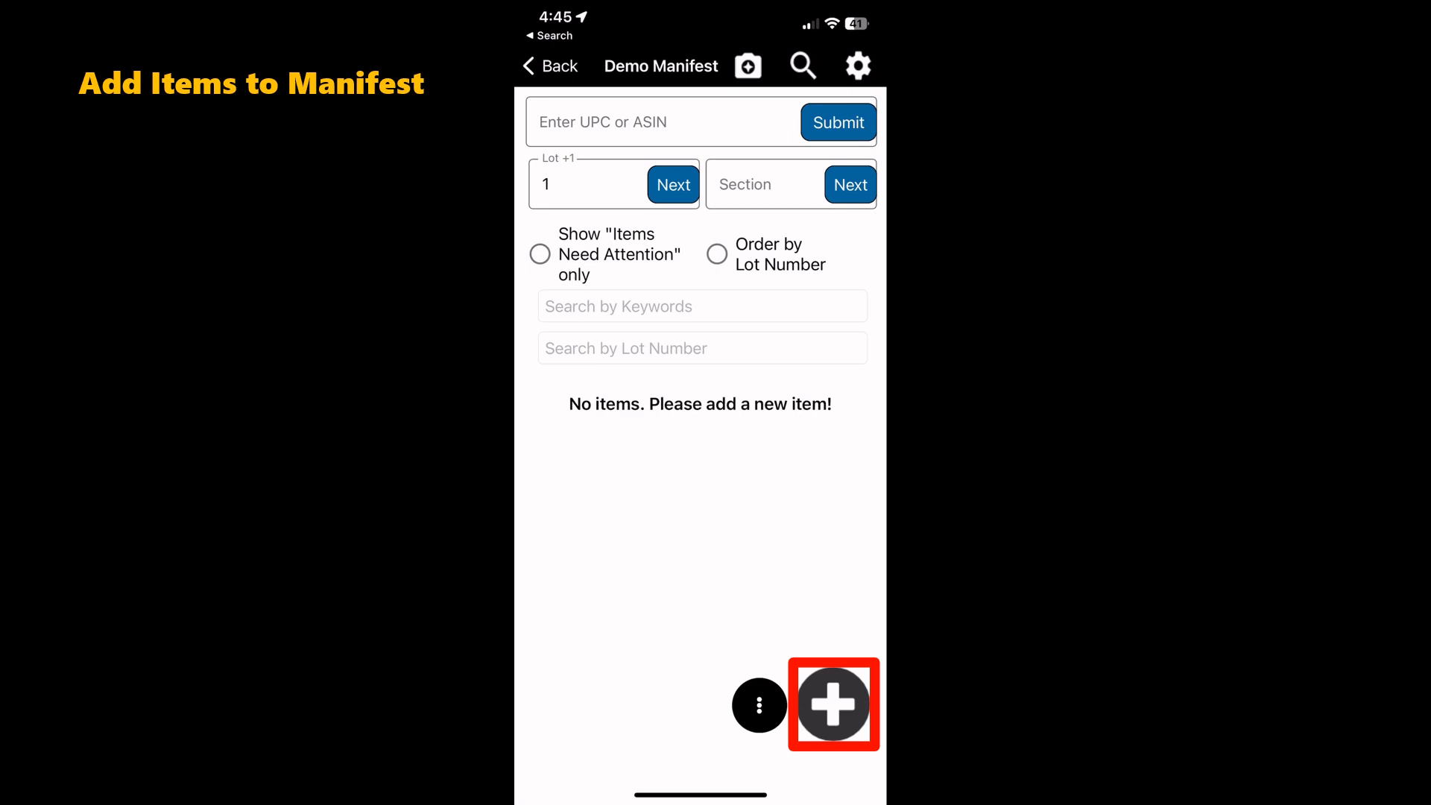
{"action": "left_click", "coordinate": [832, 704]}
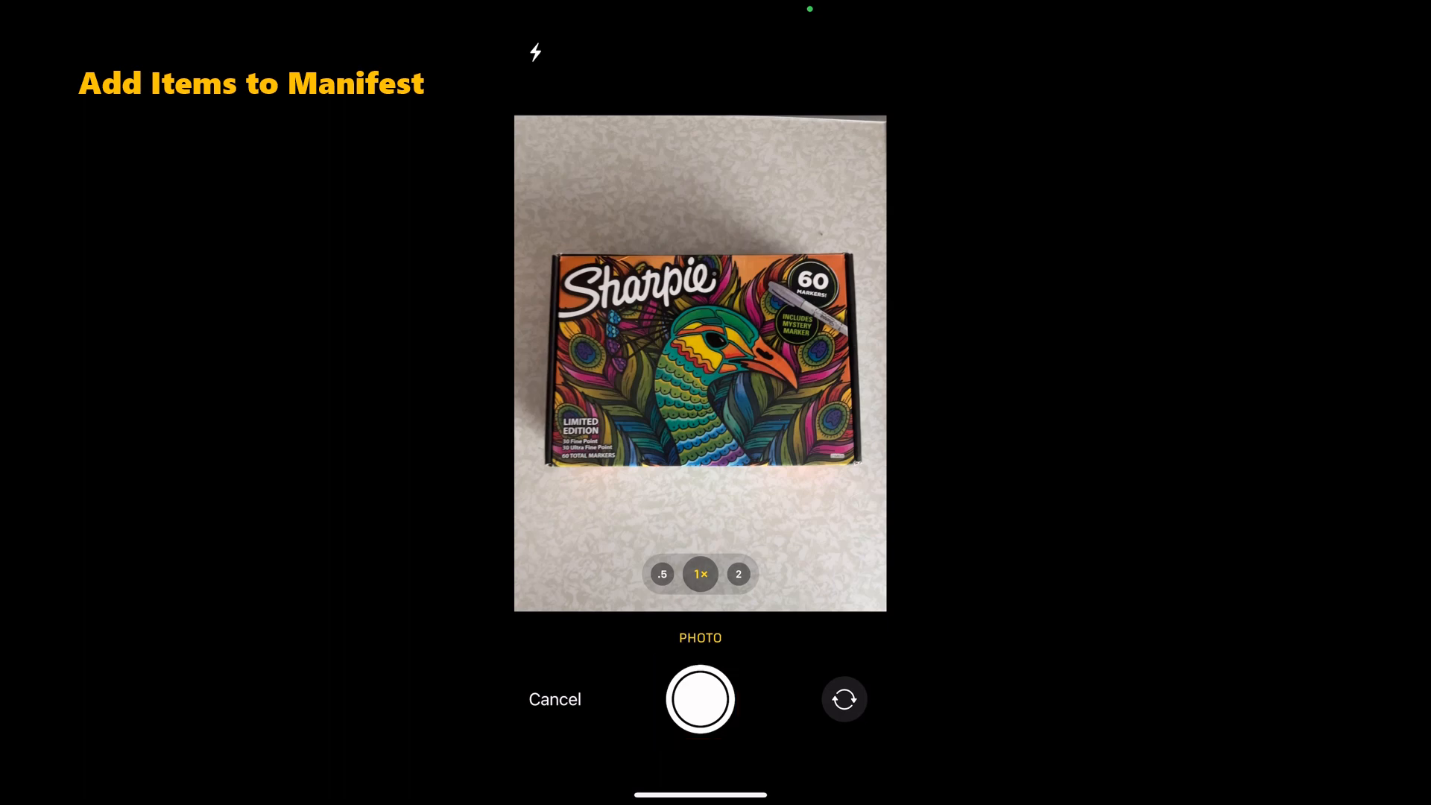
{"action": "left_click", "coordinate": [699, 700]}
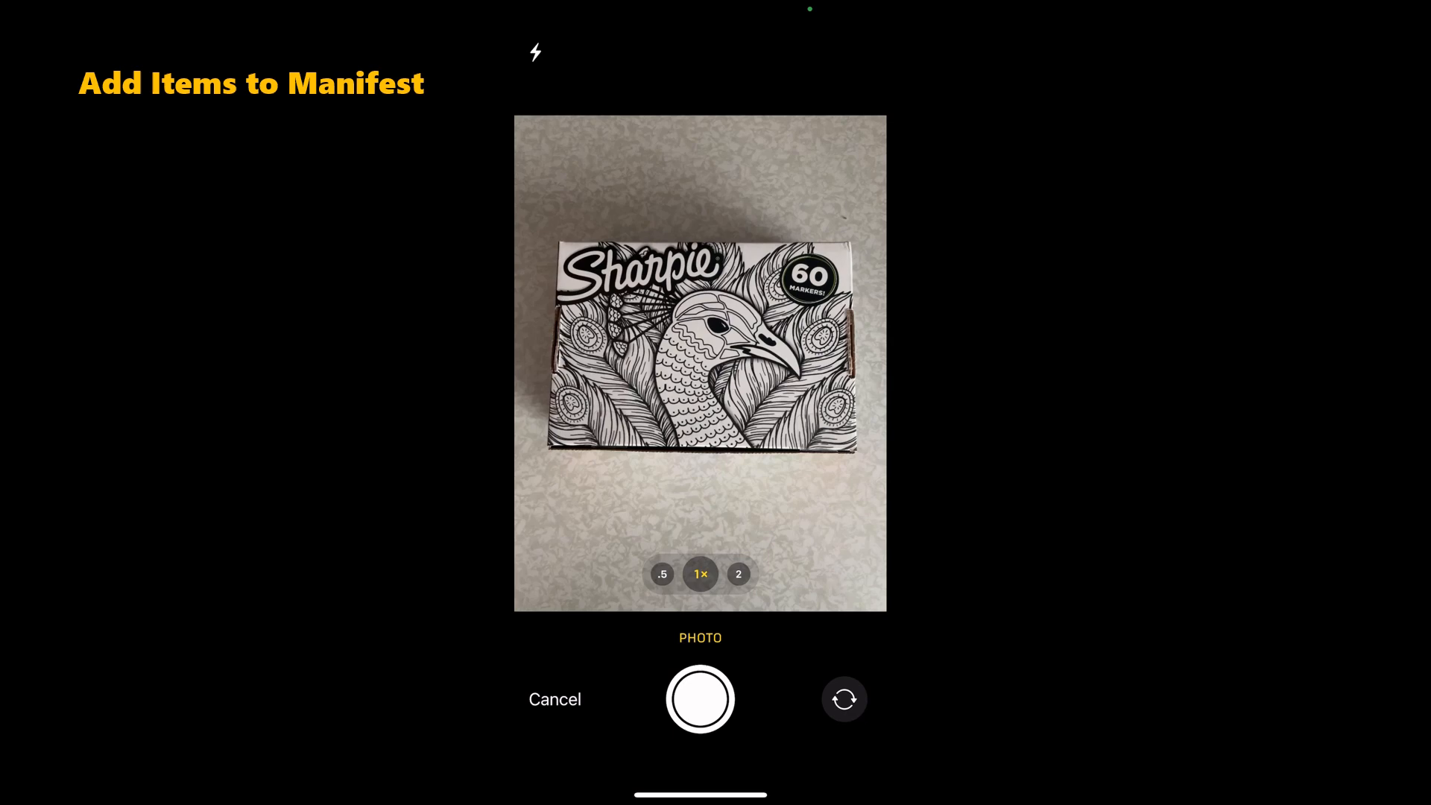
{"action": "left_click", "coordinate": [554, 699]}
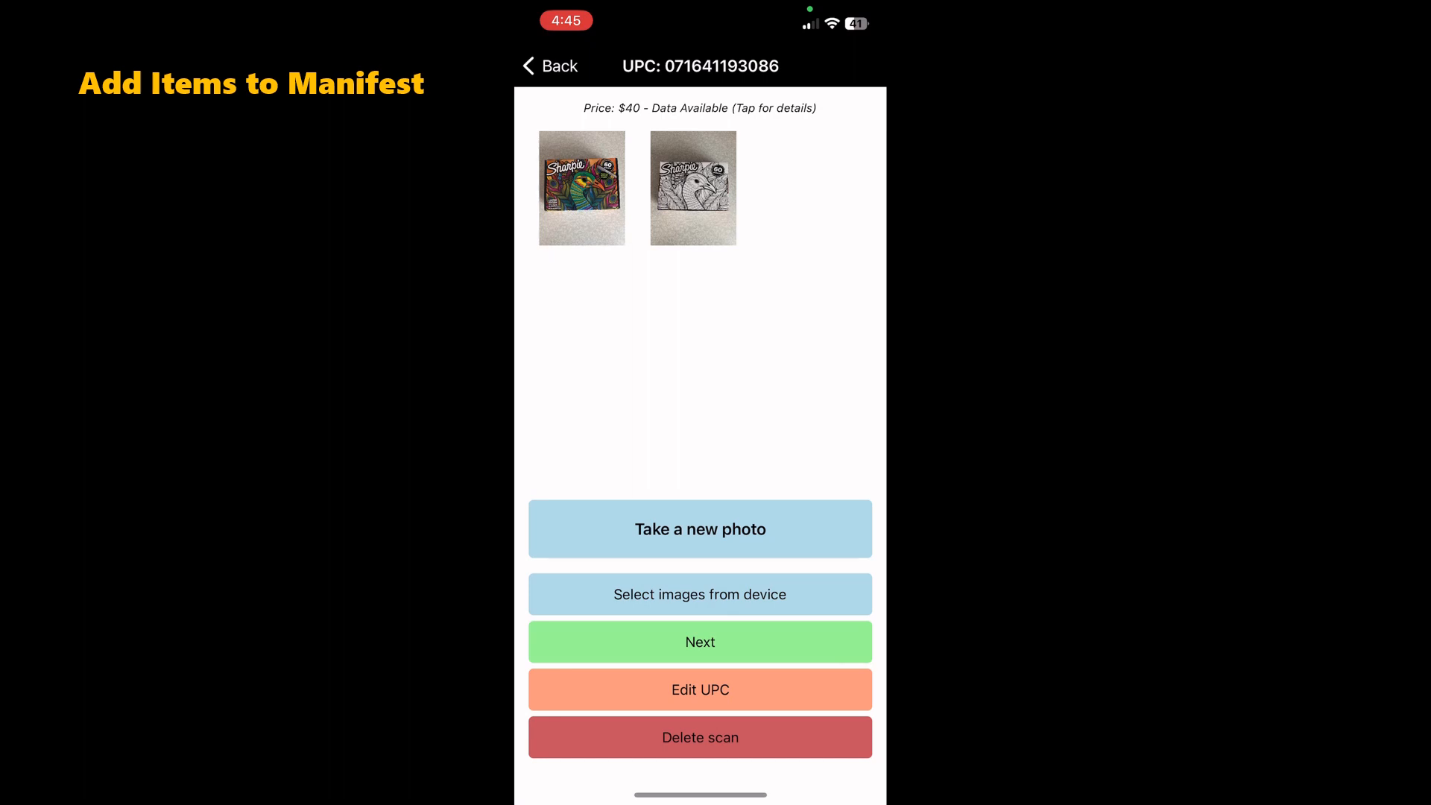
Remove the background from the colourful Sharpie box photo and save the edited image
{"action": "left_click", "coordinate": [581, 187]}
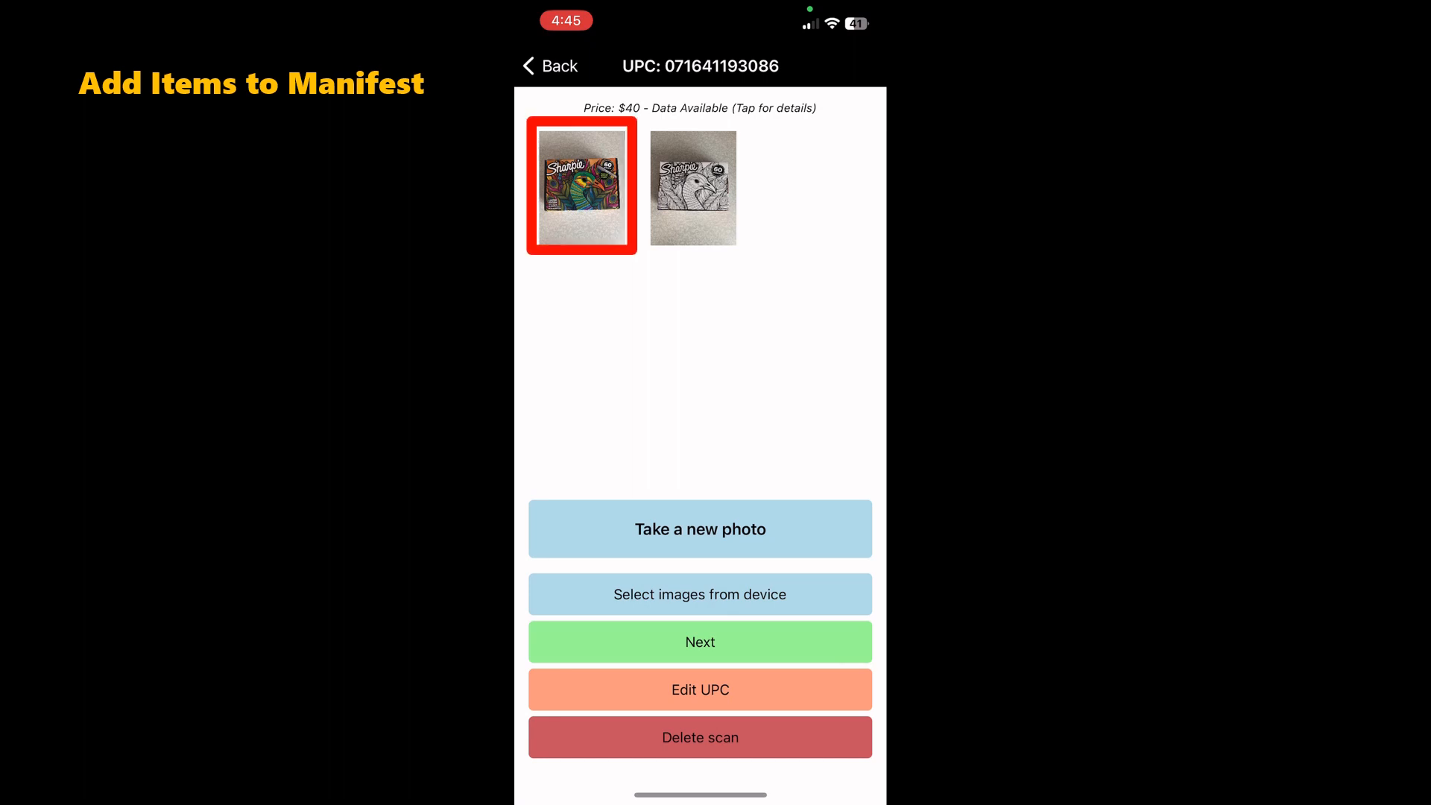
{"action": "left_click", "coordinate": [581, 188]}
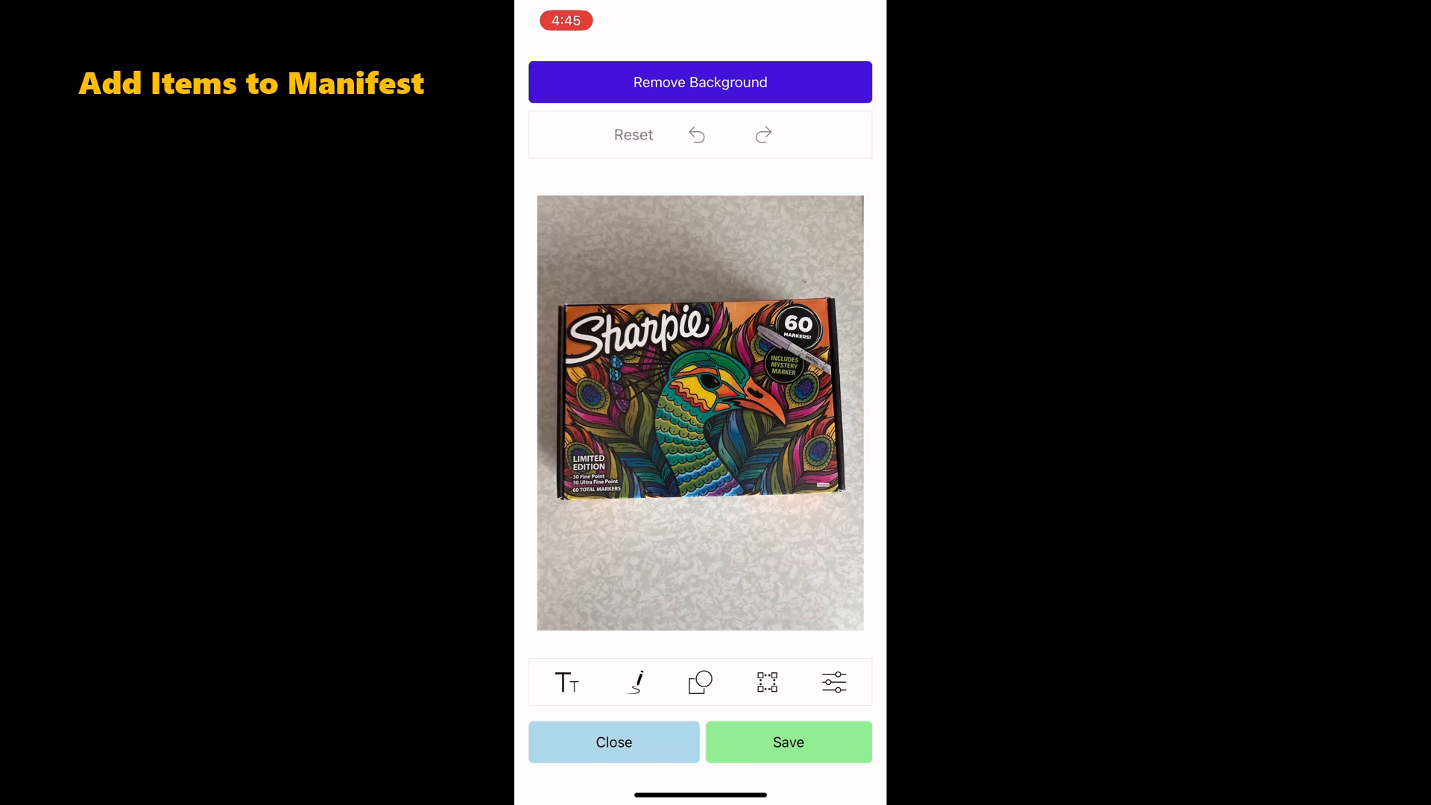
{"action": "left_click", "coordinate": [700, 82]}
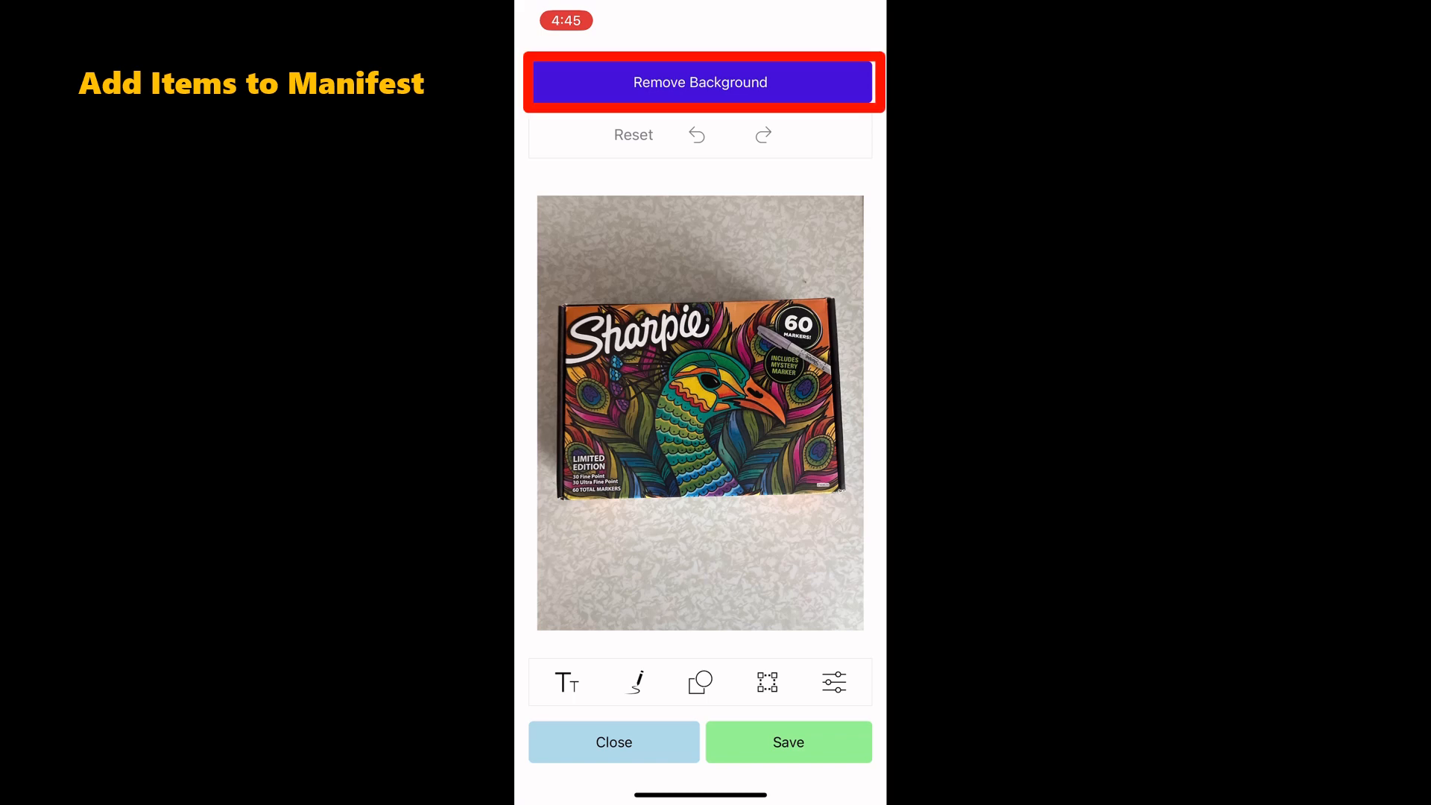
{"action": "left_click", "coordinate": [700, 82]}
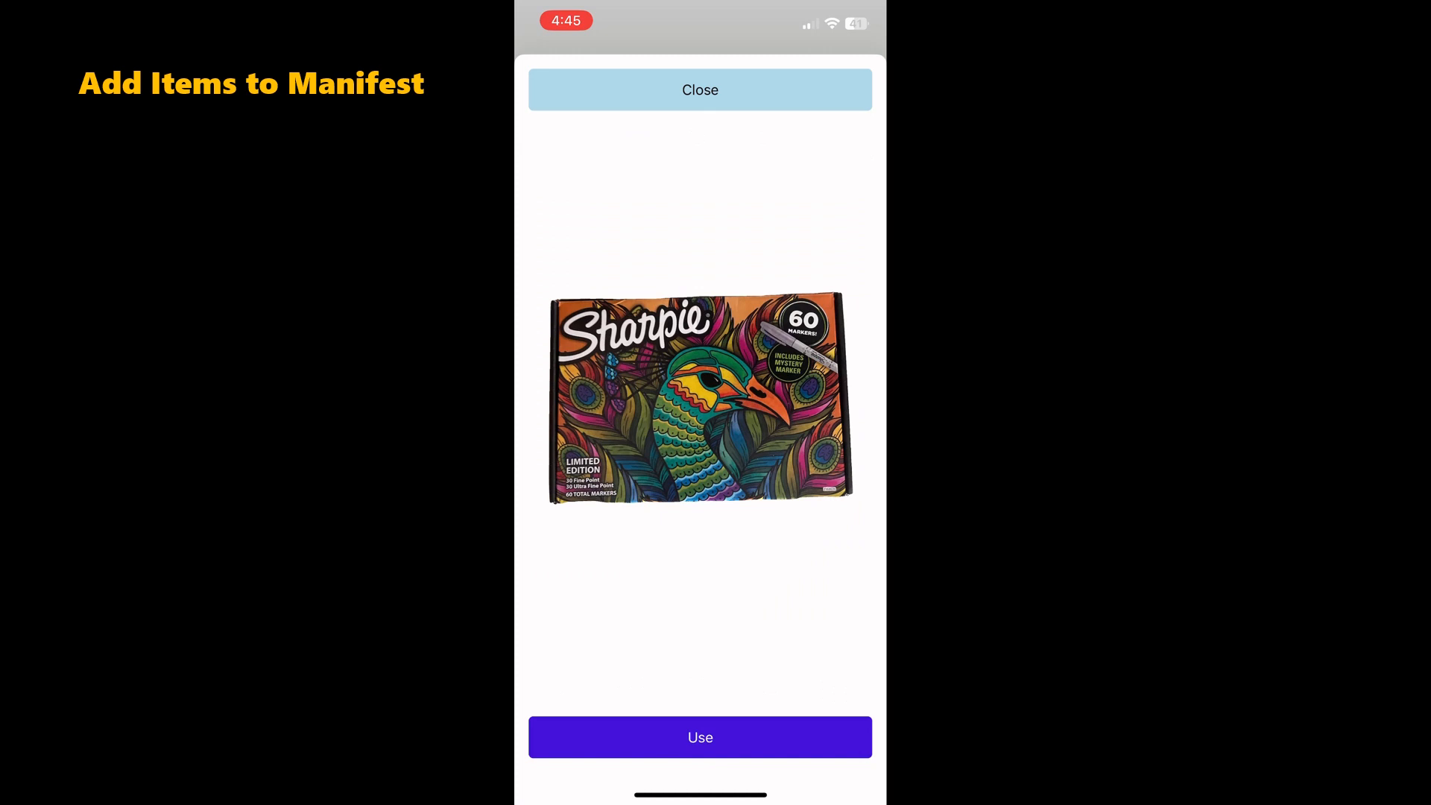
{"action": "left_click", "coordinate": [700, 737]}
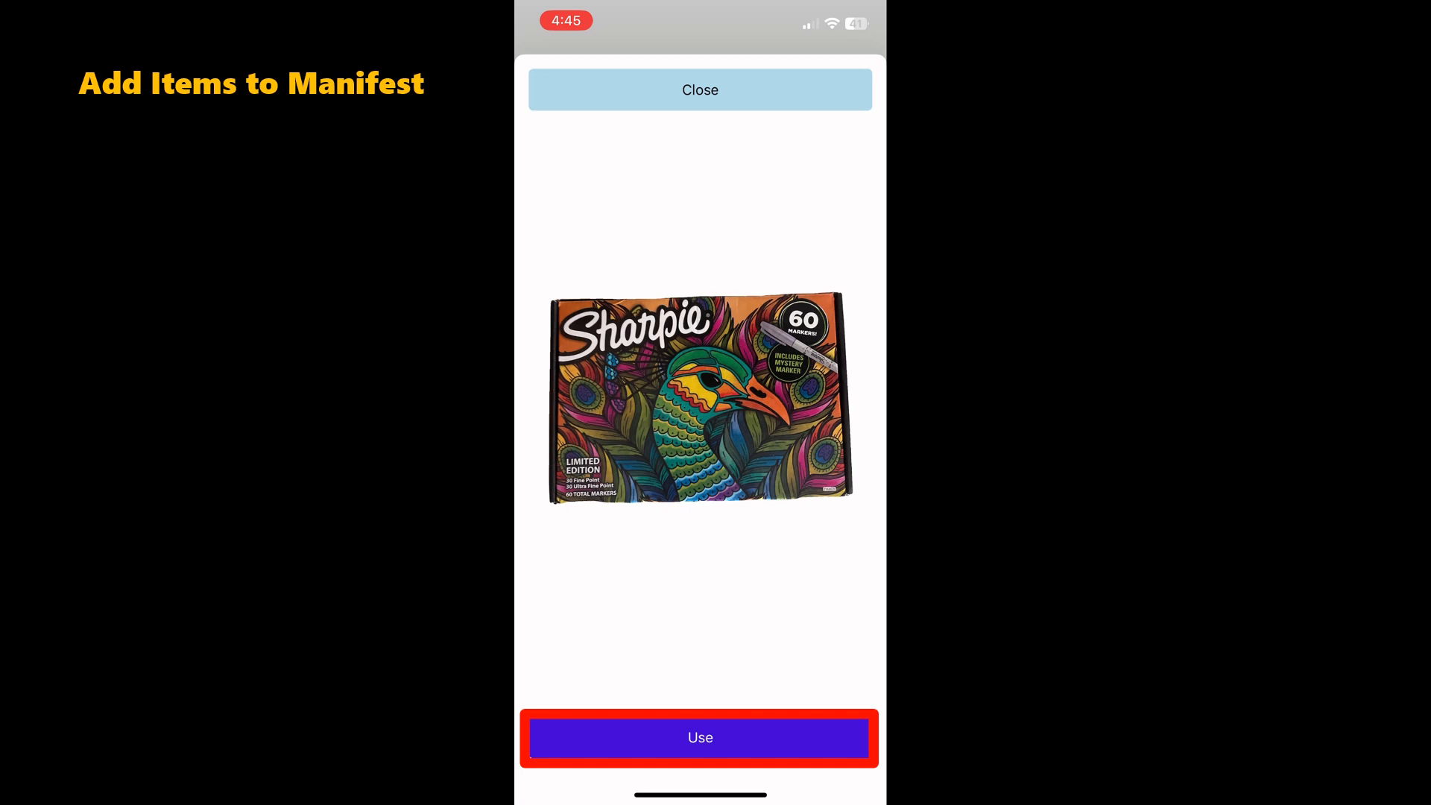
{"action": "left_click", "coordinate": [700, 737]}
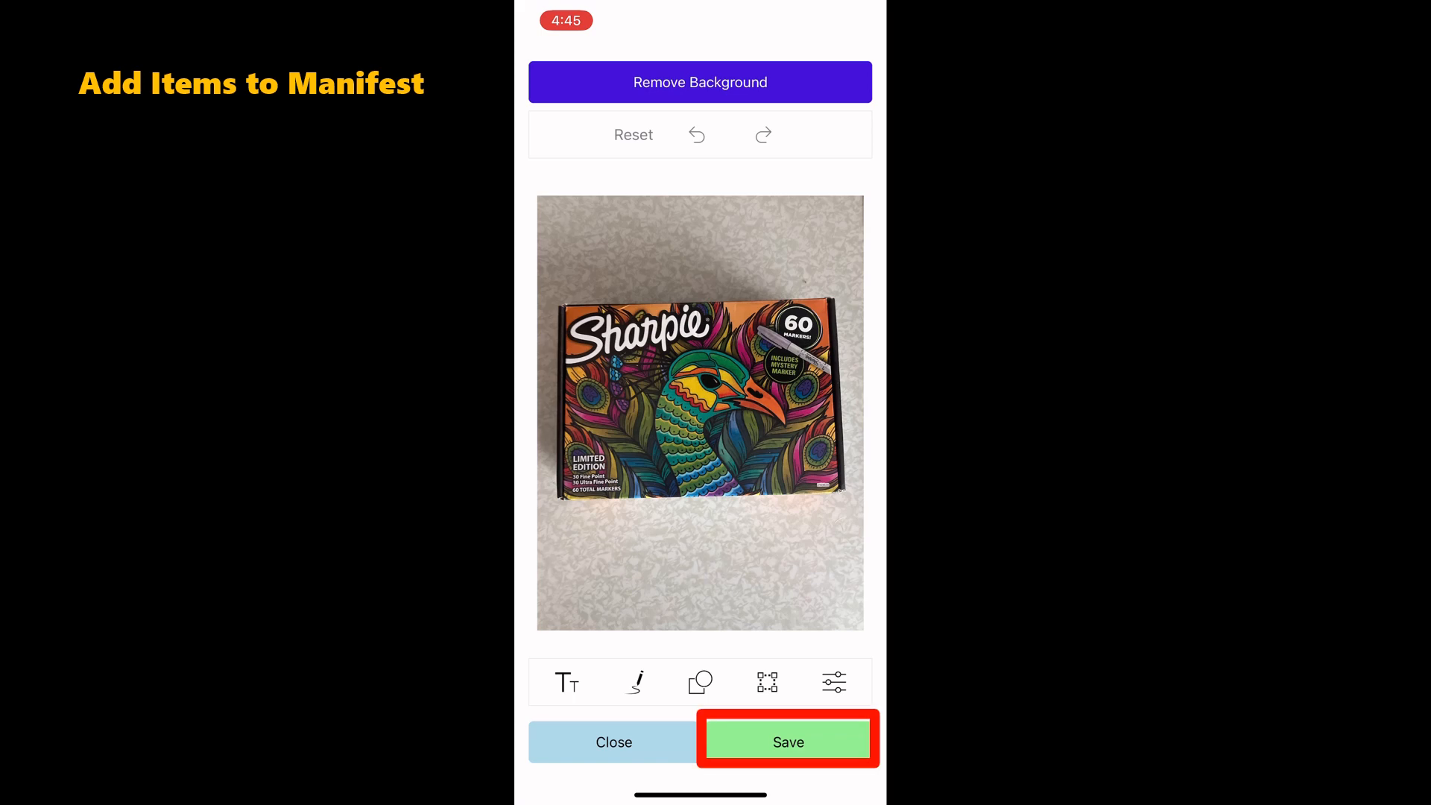
{"action": "left_click", "coordinate": [787, 741]}
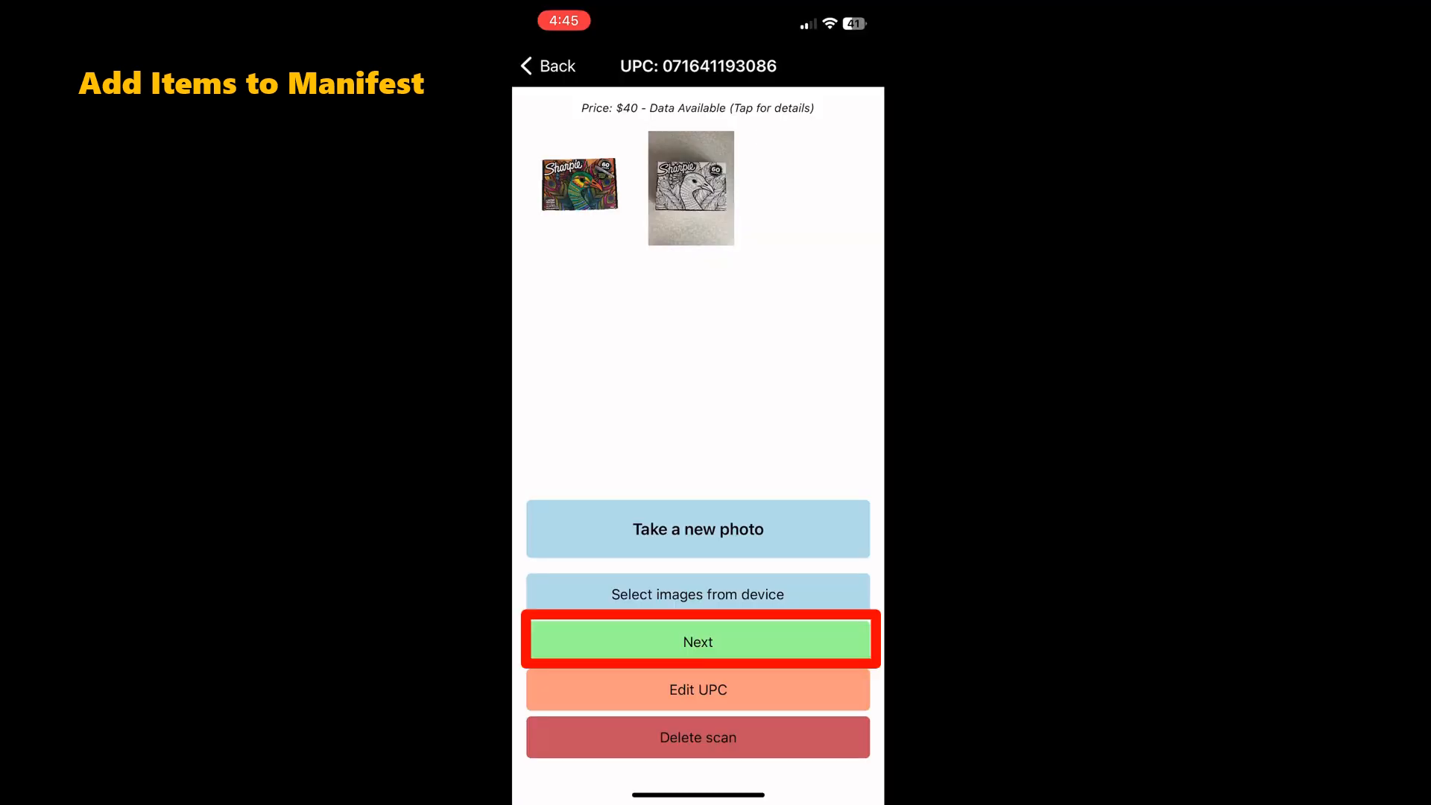
Save Sharpie Permanent Markers 60 Count as lot 1 with its condition details
{"action": "left_click", "coordinate": [698, 641]}
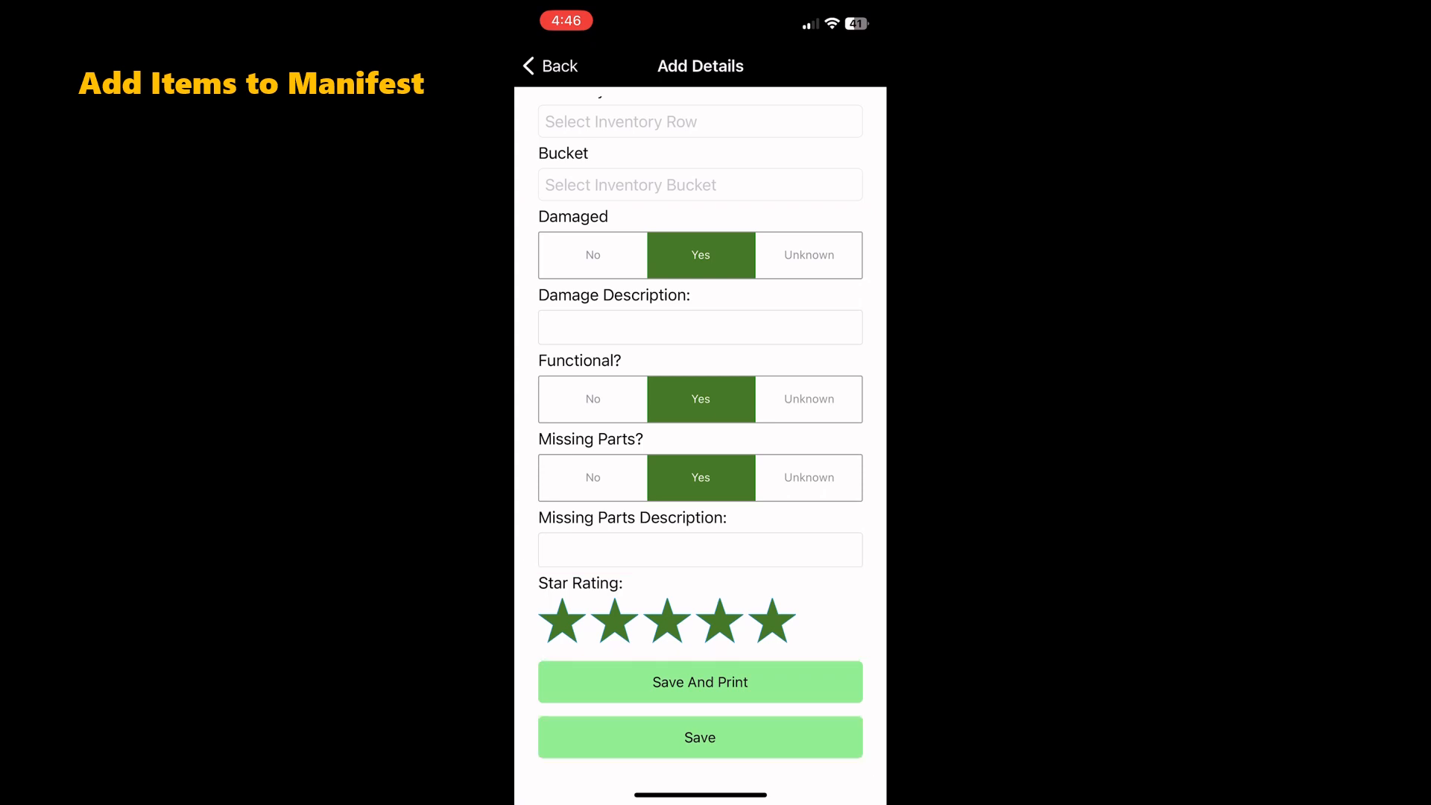
{"action": "left_click", "coordinate": [700, 737]}
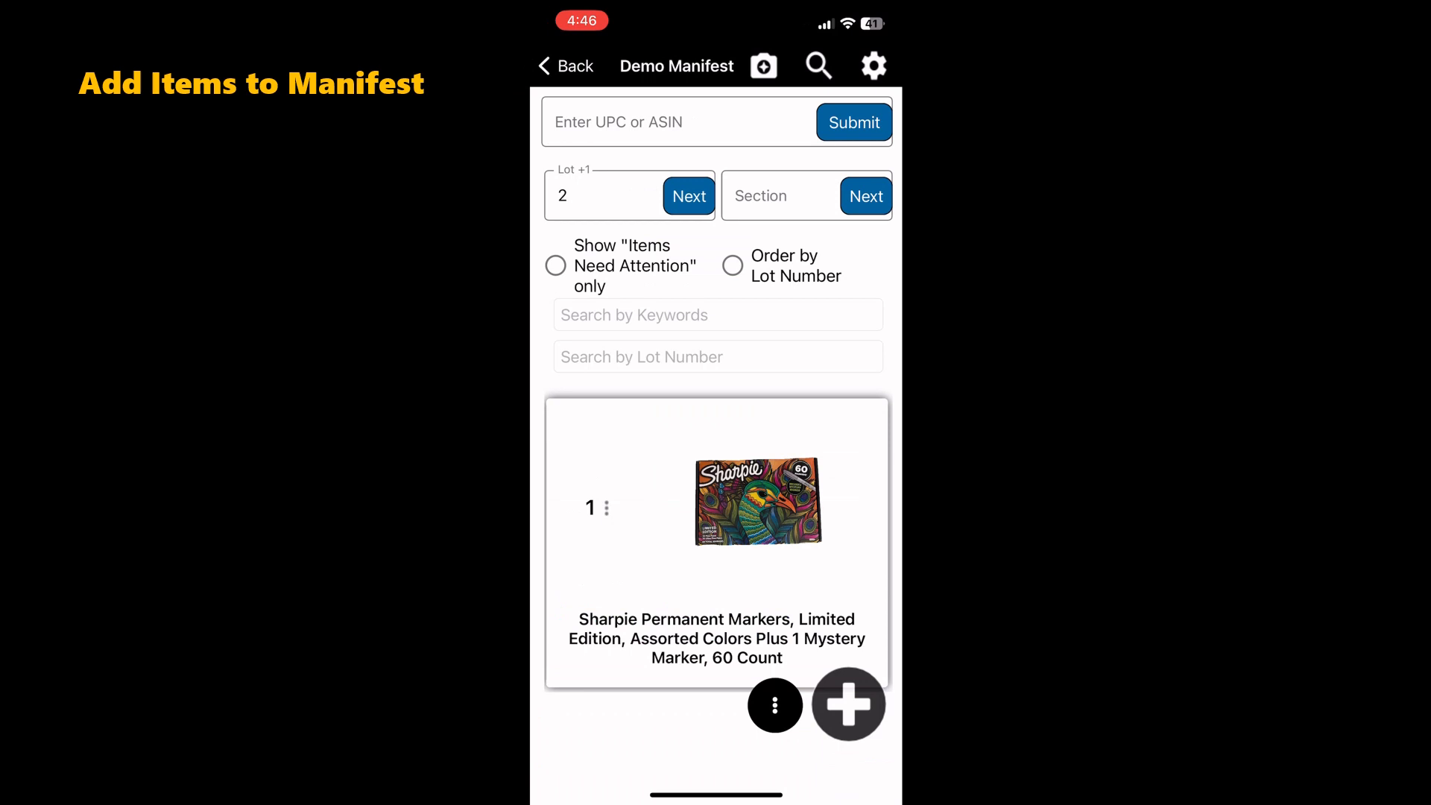
{"action": "left_click", "coordinate": [590, 508]}
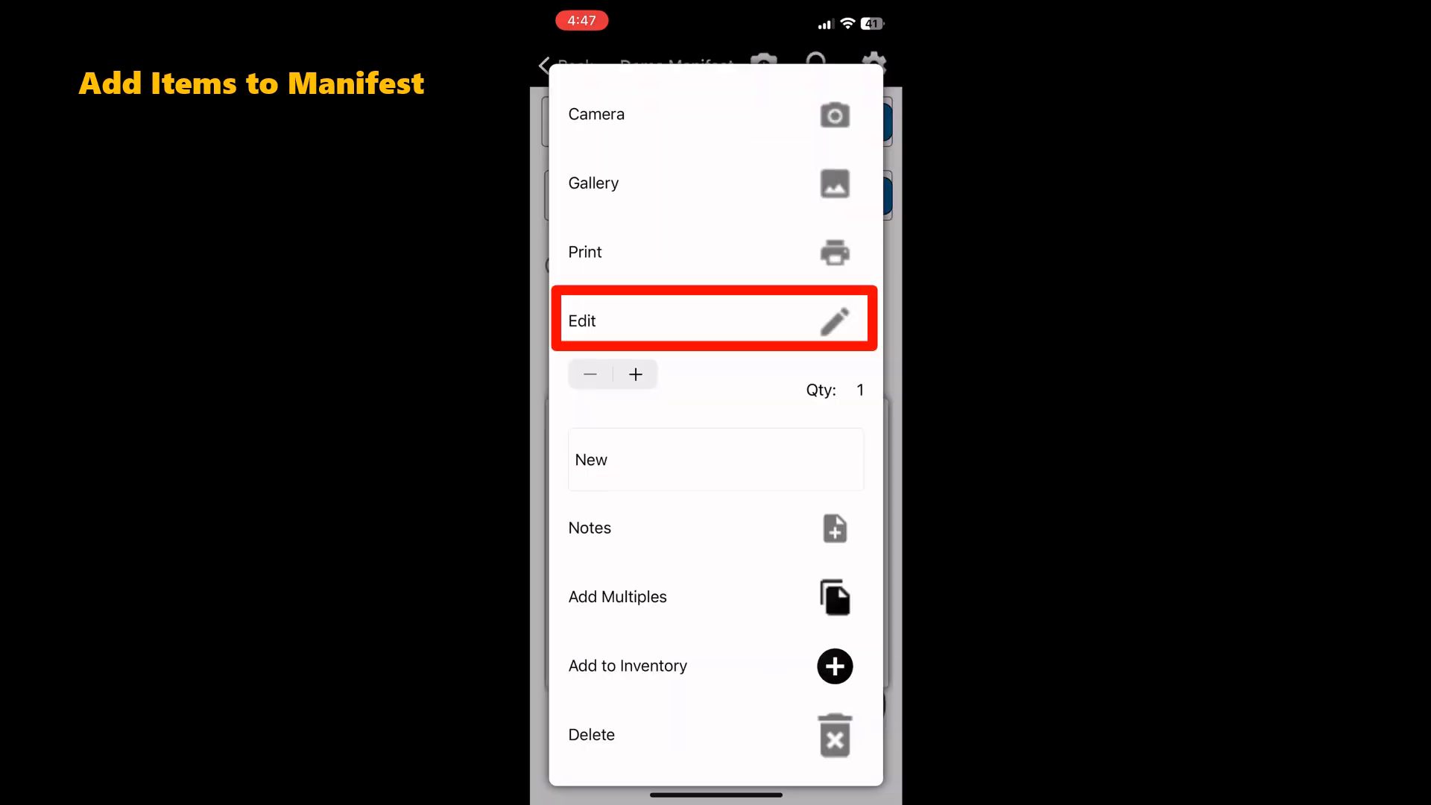
{"action": "left_click", "coordinate": [715, 319]}
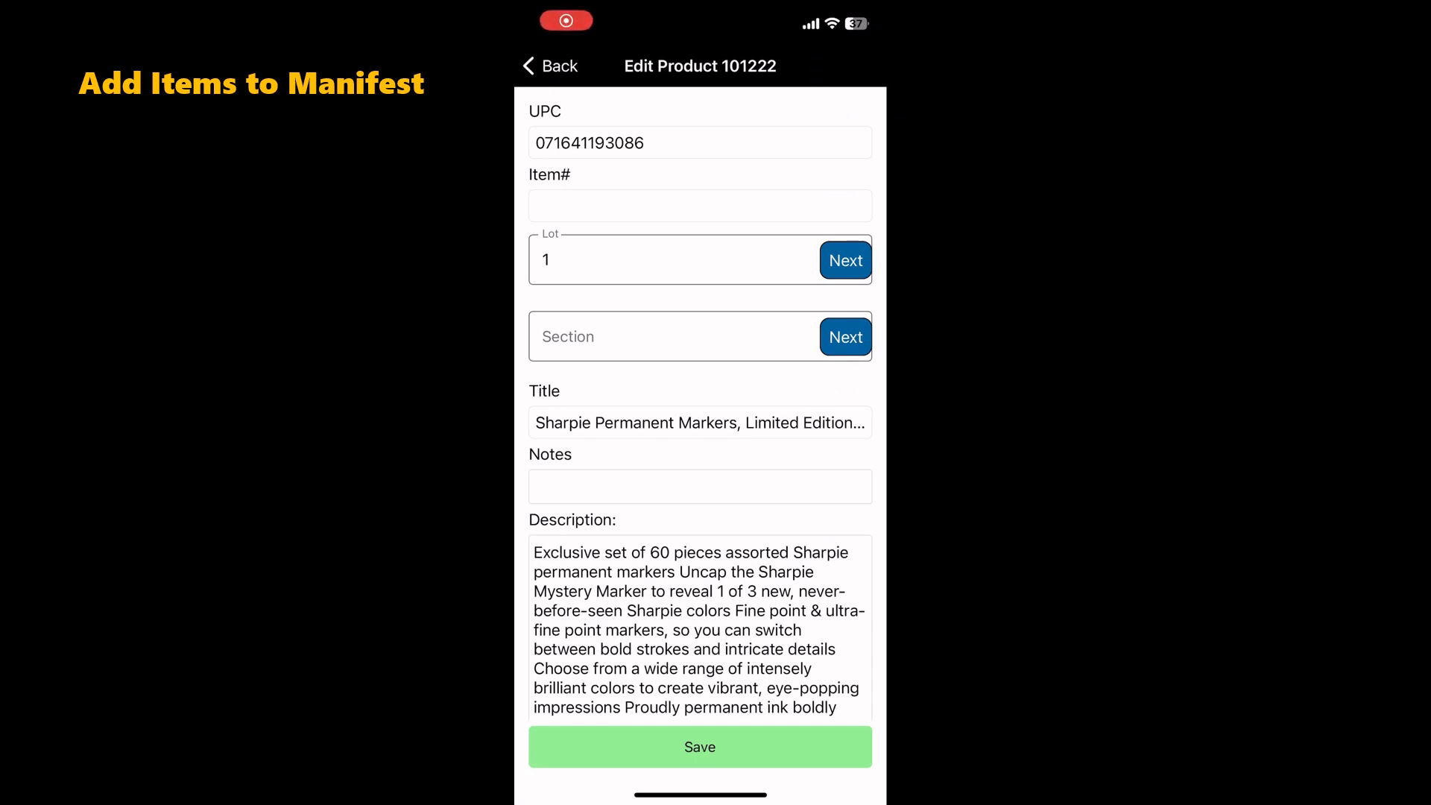
{"action": "scroll", "scroll_direction": "down", "scroll_amount": 3}
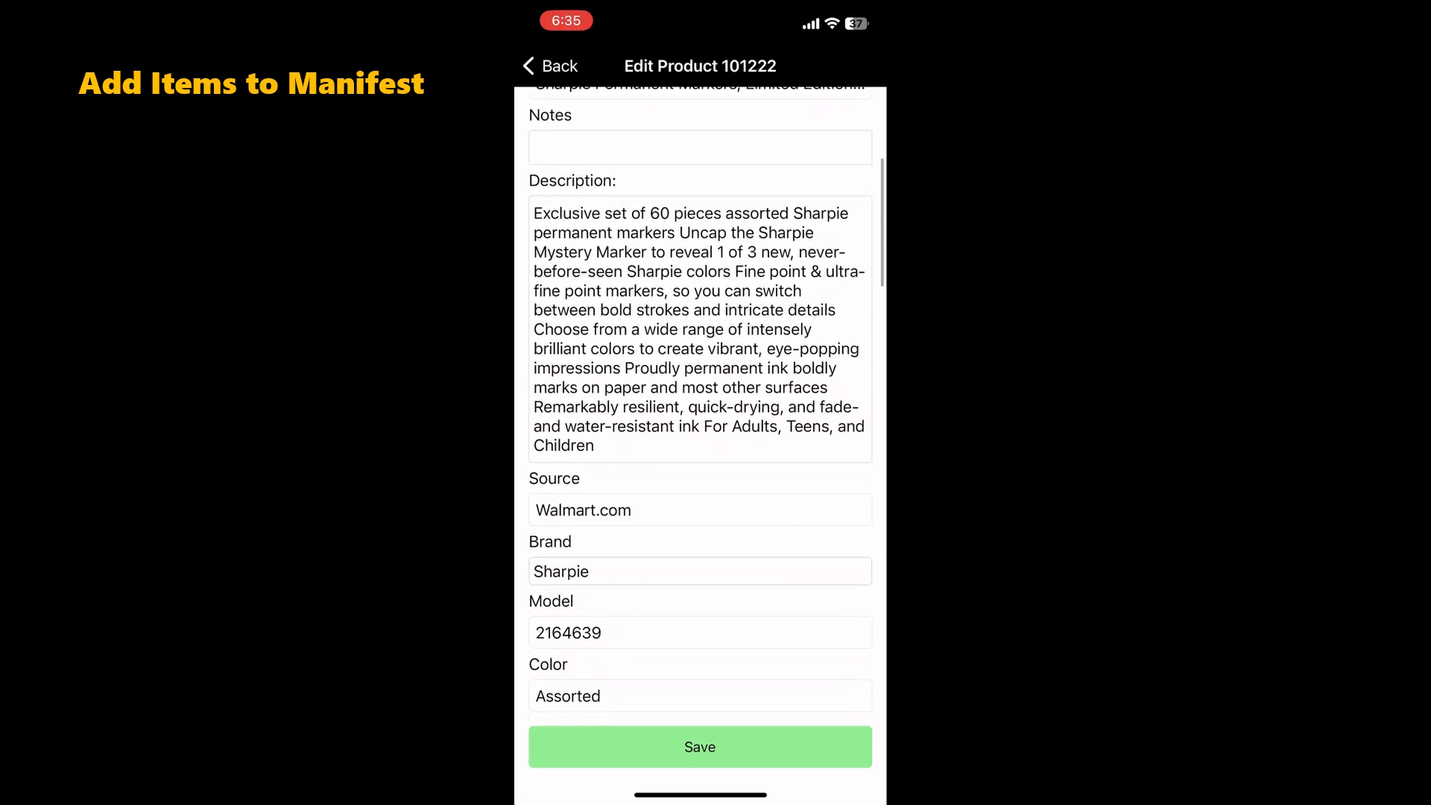
{"action": "scroll", "scroll_direction": "down", "scroll_amount": 3}
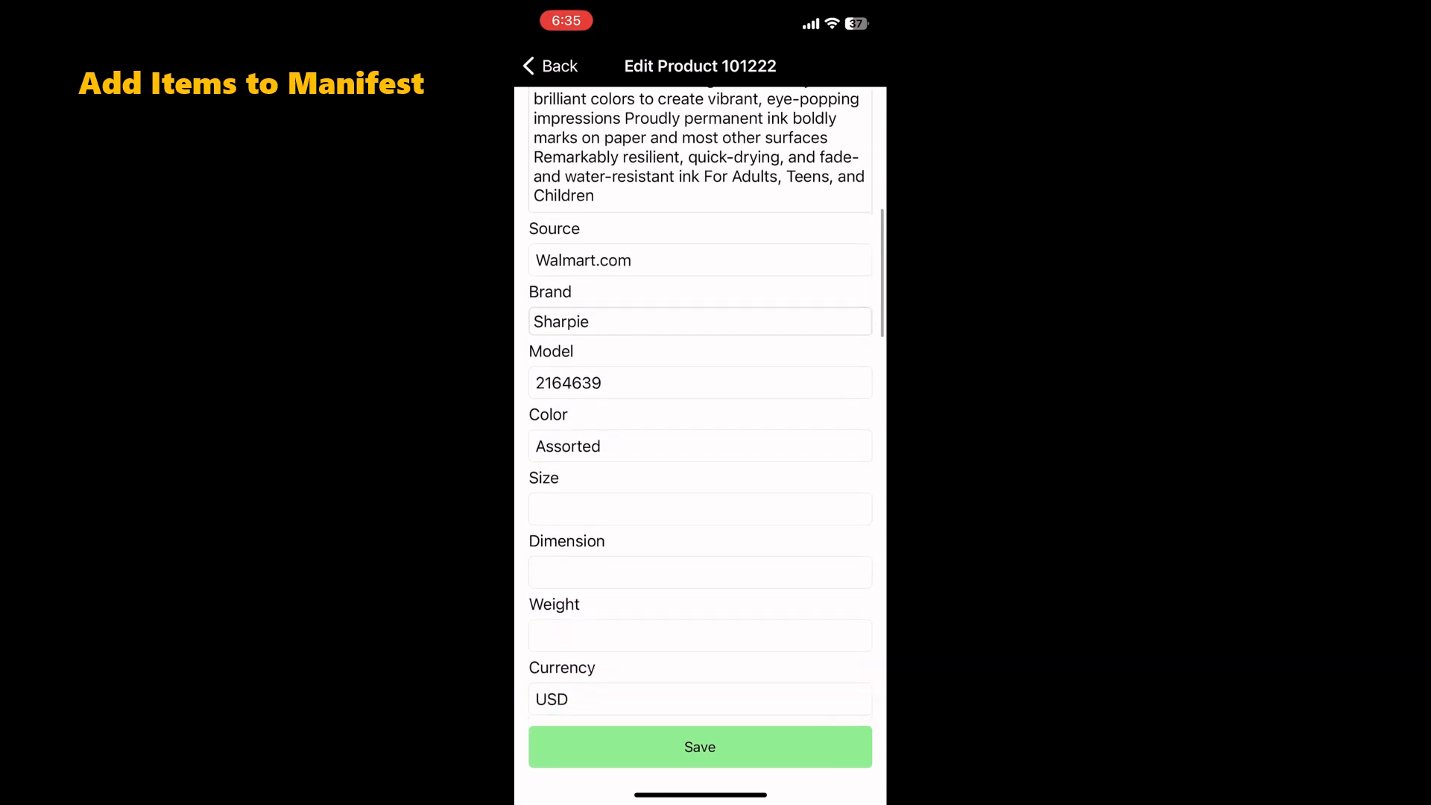
{"action": "left_click", "coordinate": [699, 746]}
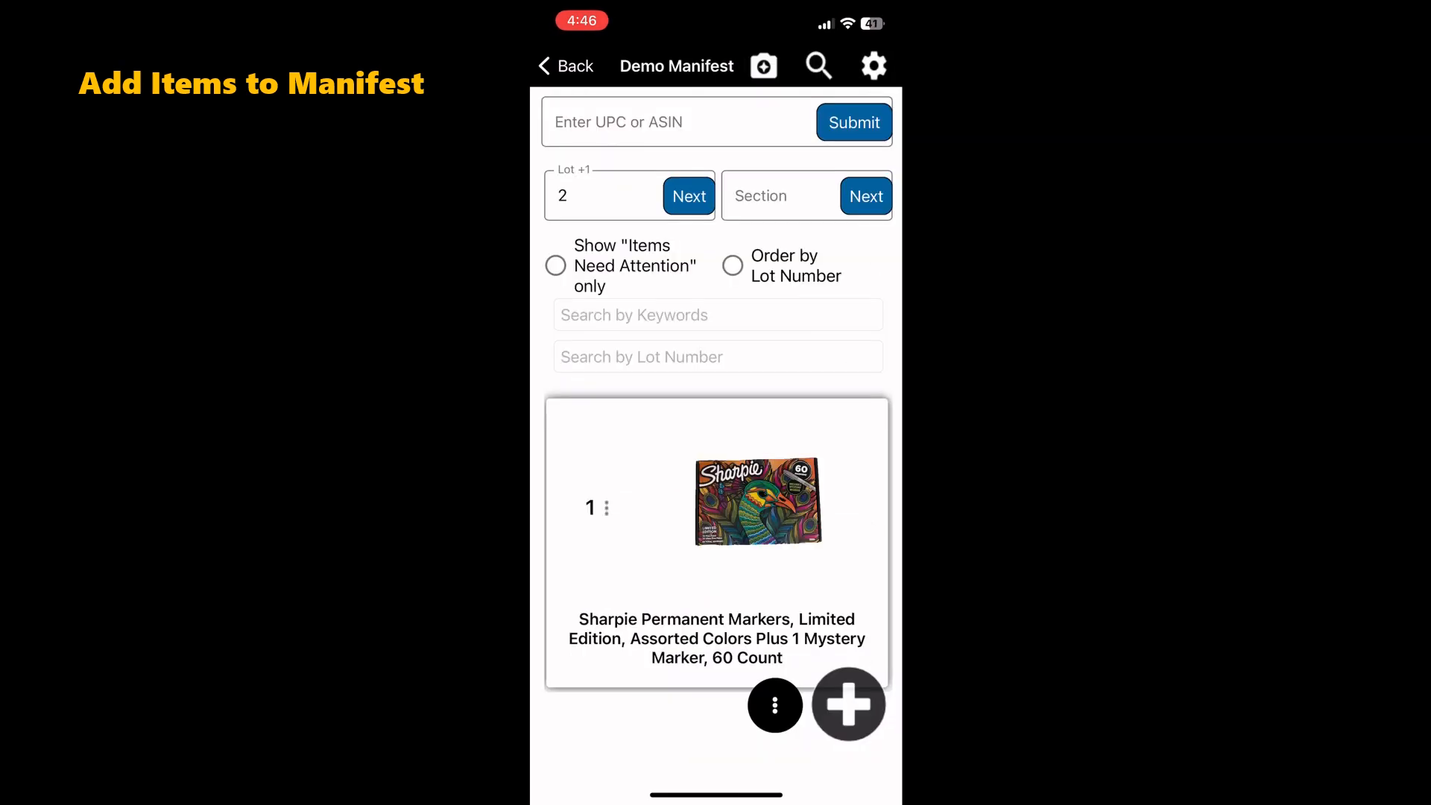
{"action": "left_click", "coordinate": [591, 507]}
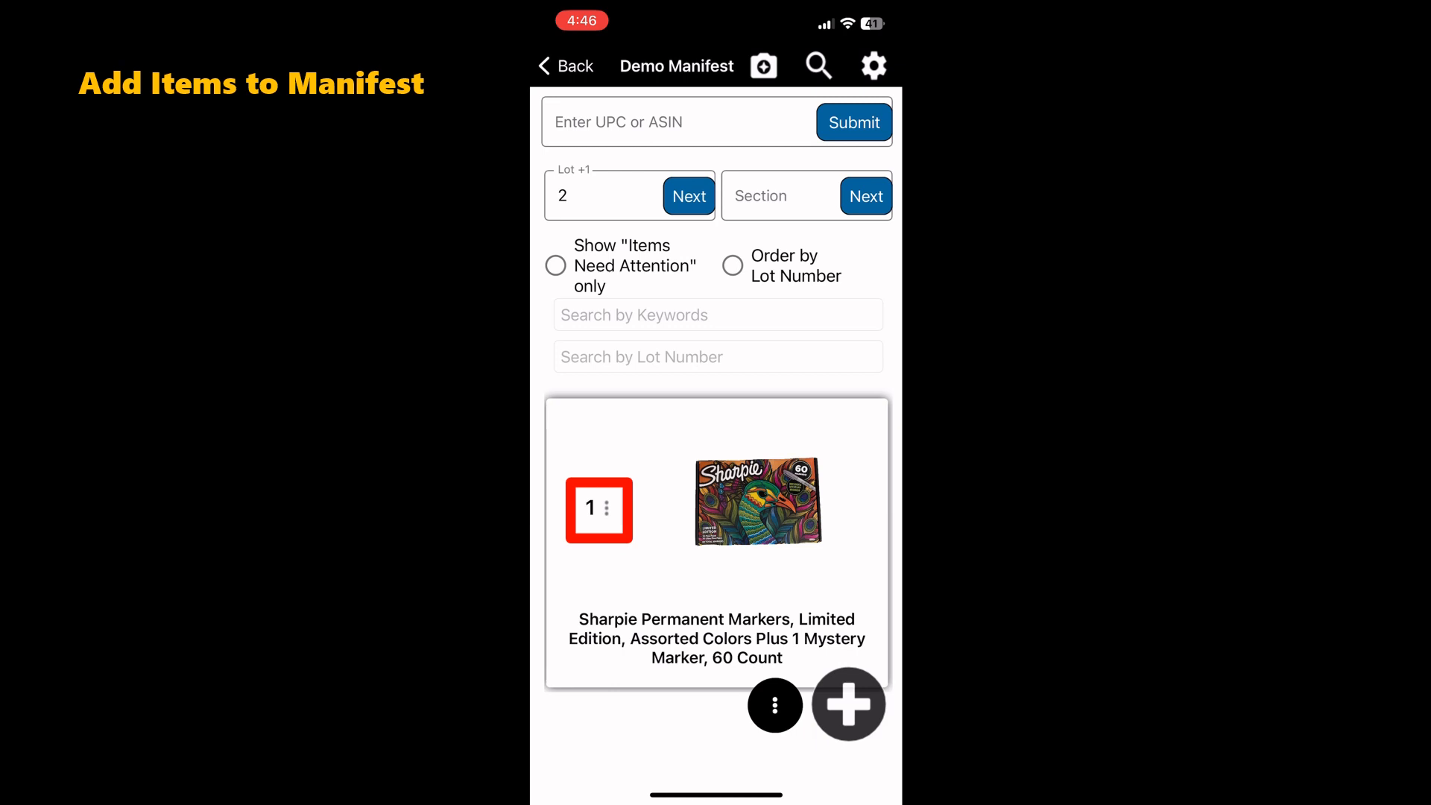
{"action": "left_click", "coordinate": [775, 704]}
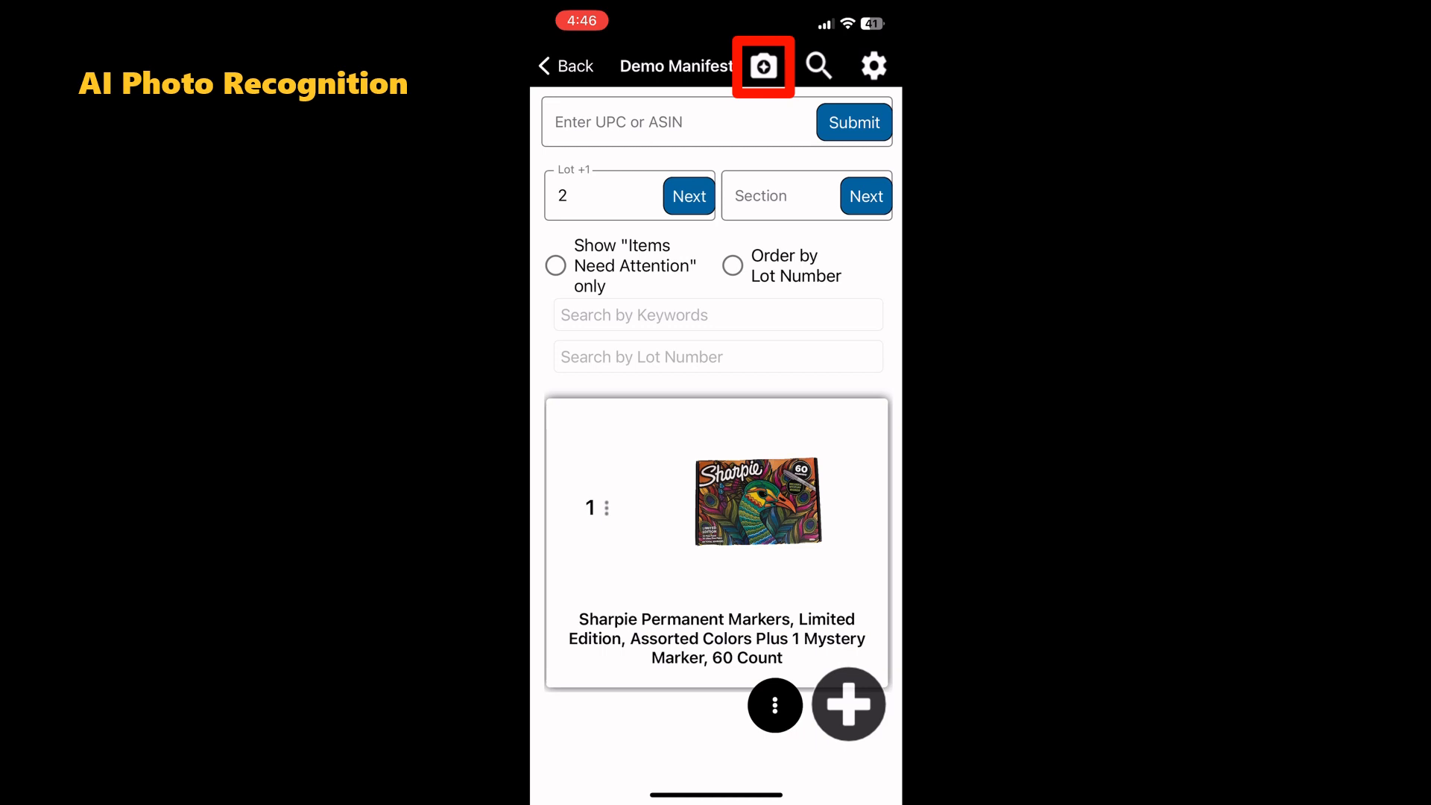
Photograph the USB capture card box and add its $11.95 match to Demo Manifest
{"action": "left_click", "coordinate": [764, 65]}
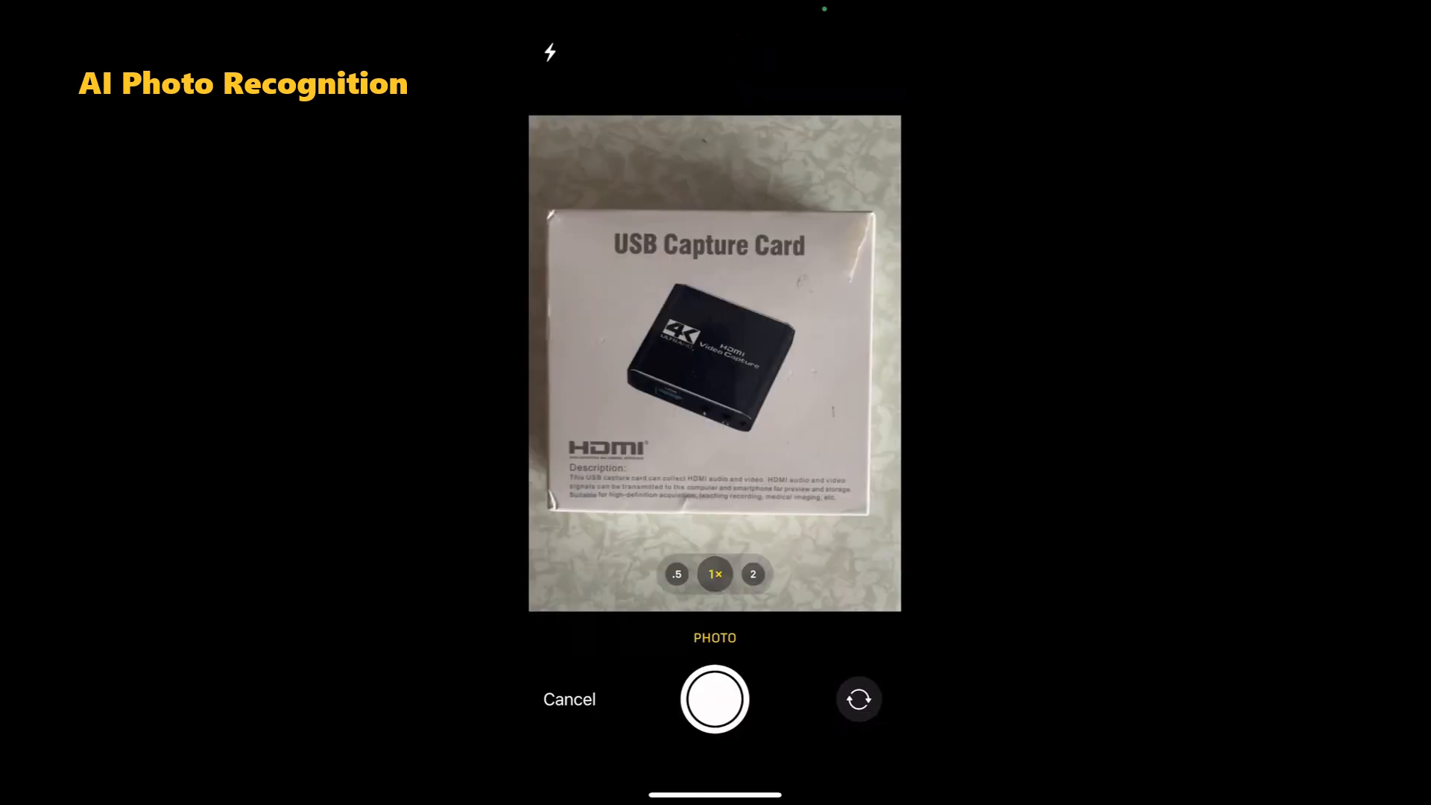
{"action": "left_click", "coordinate": [715, 700]}
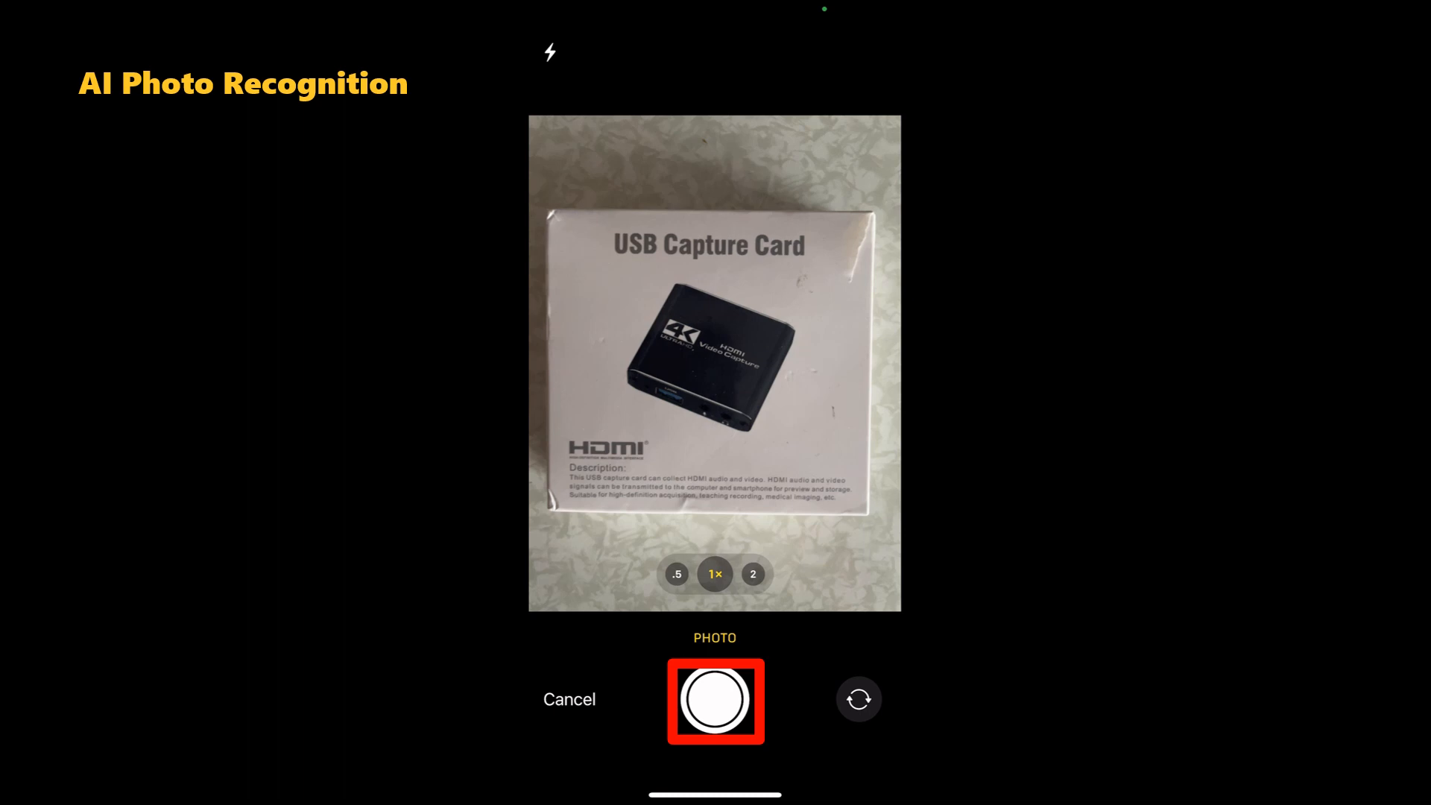
{"action": "left_click", "coordinate": [714, 700]}
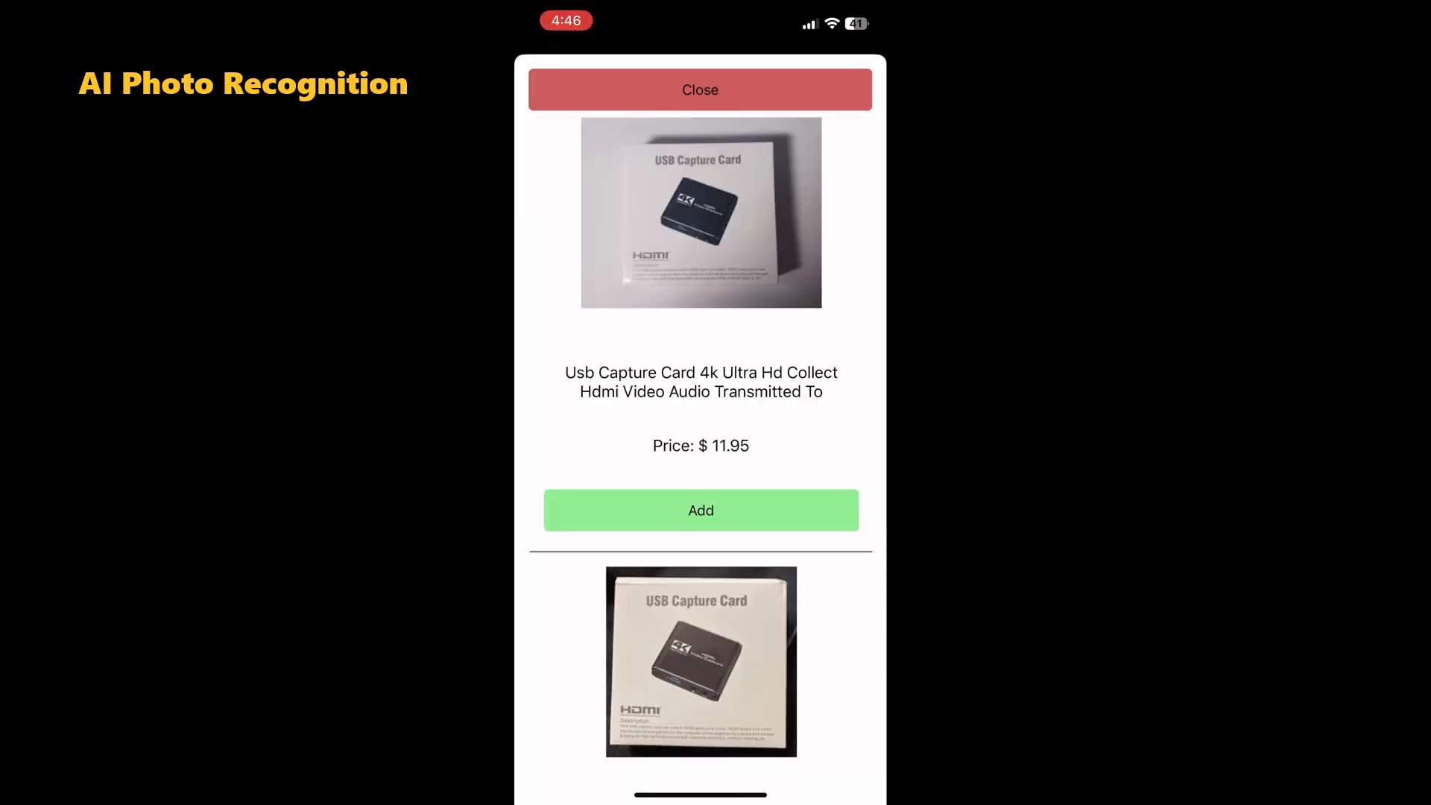
{"action": "left_click", "coordinate": [700, 509]}
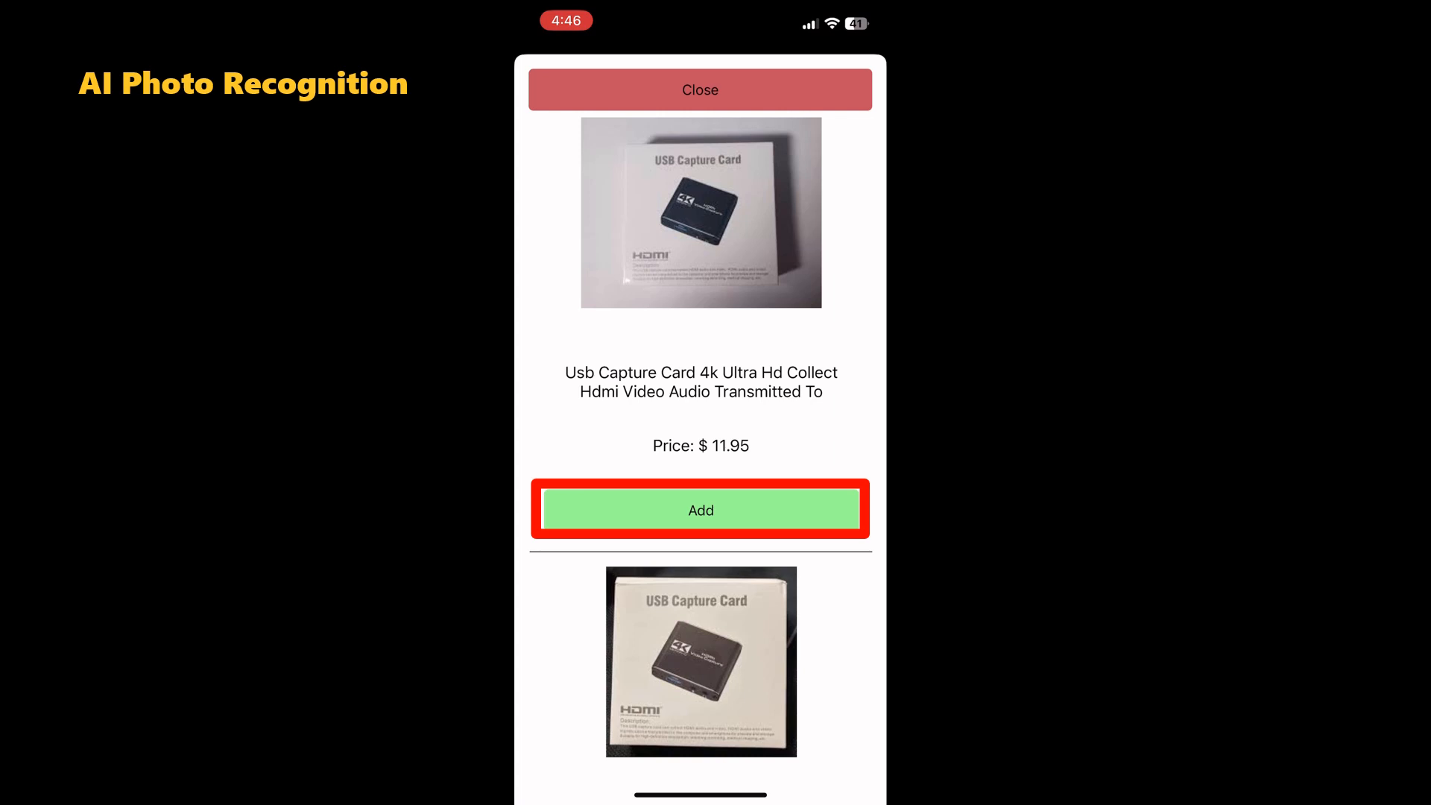
{"action": "left_click", "coordinate": [700, 510]}
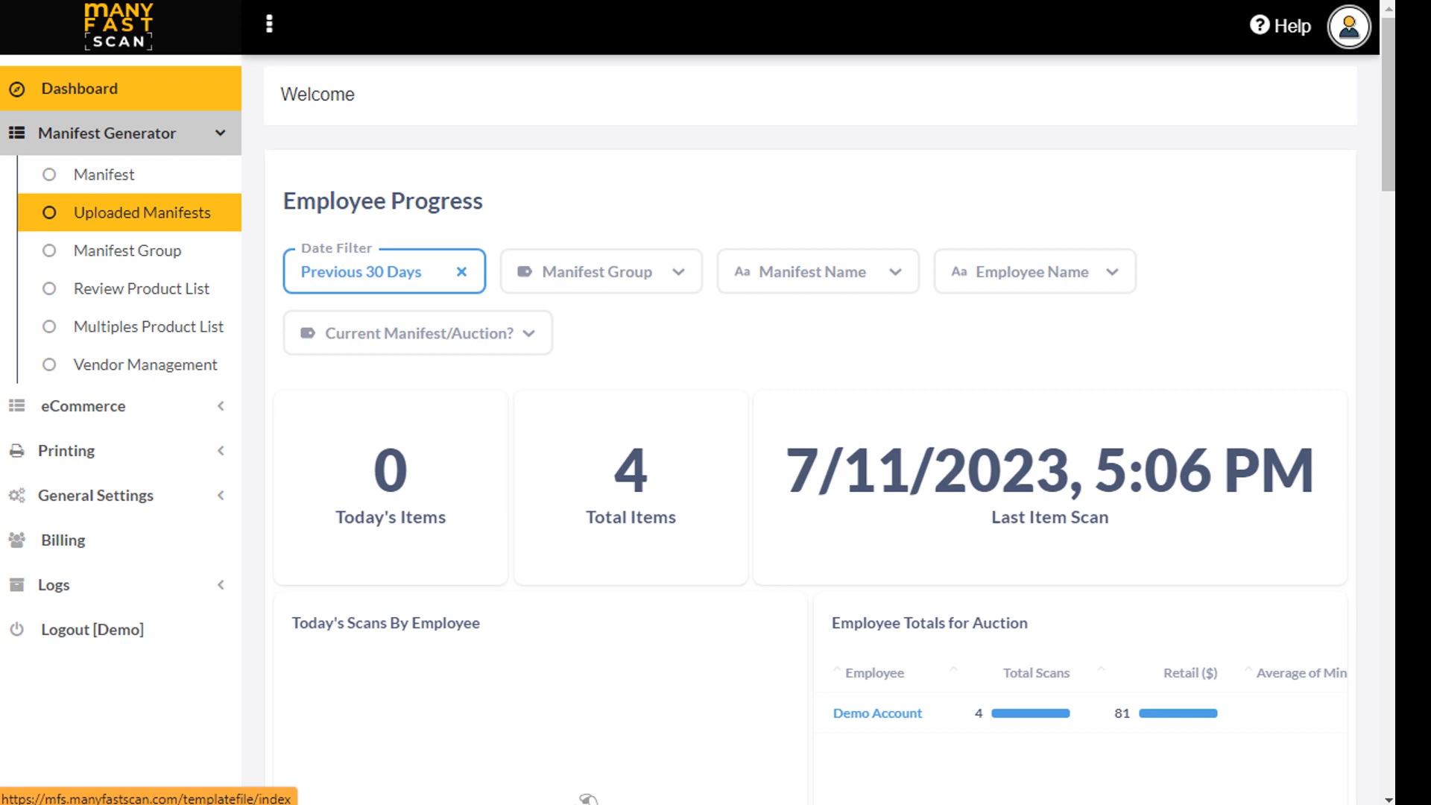
{"action": "mouse_move", "coordinate": [134, 212]}
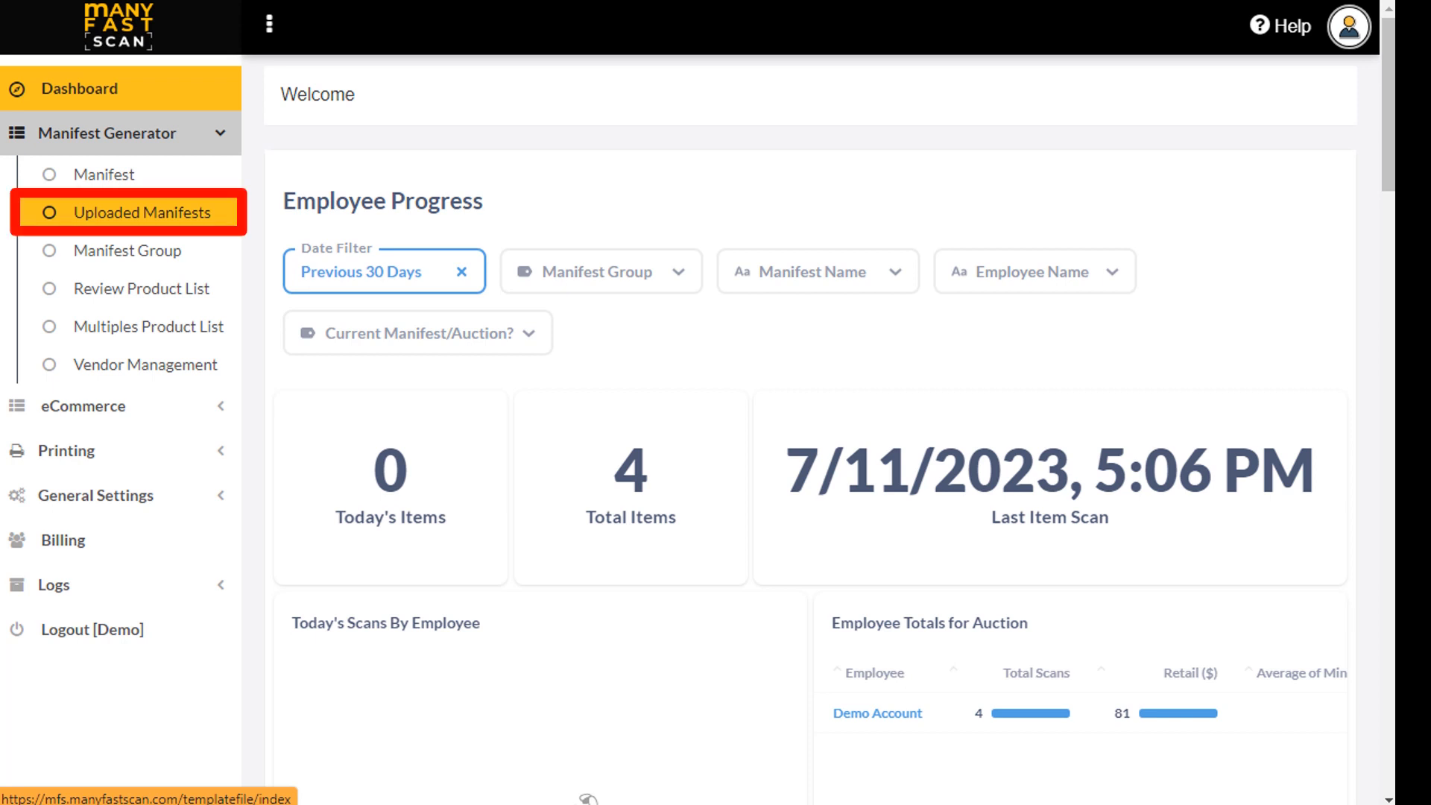
Upload the 'Uploaded Manifest' CSV from MFS DataEngine with 3 items totalling 20.00
{"action": "left_click", "coordinate": [138, 213]}
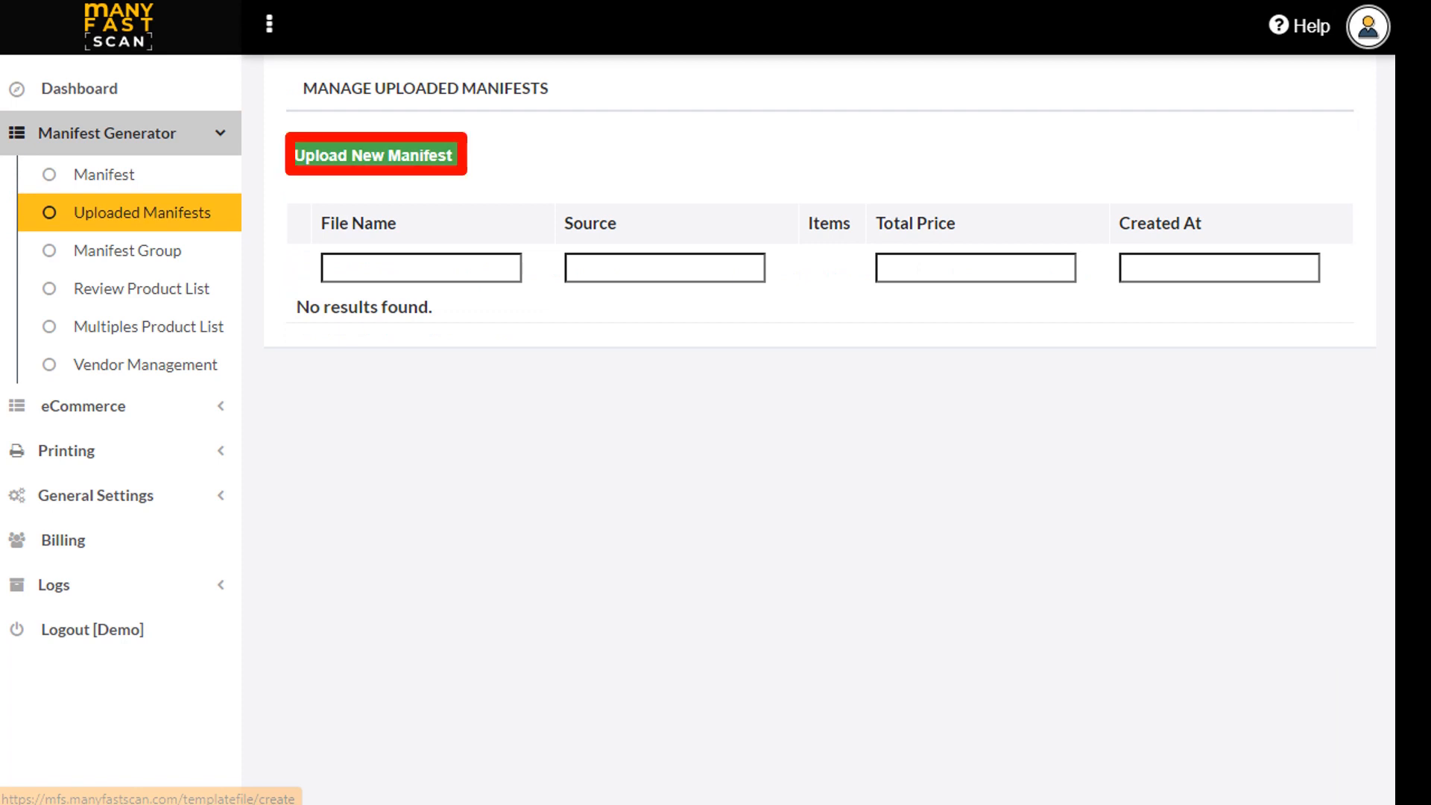
{"action": "left_click", "coordinate": [374, 153]}
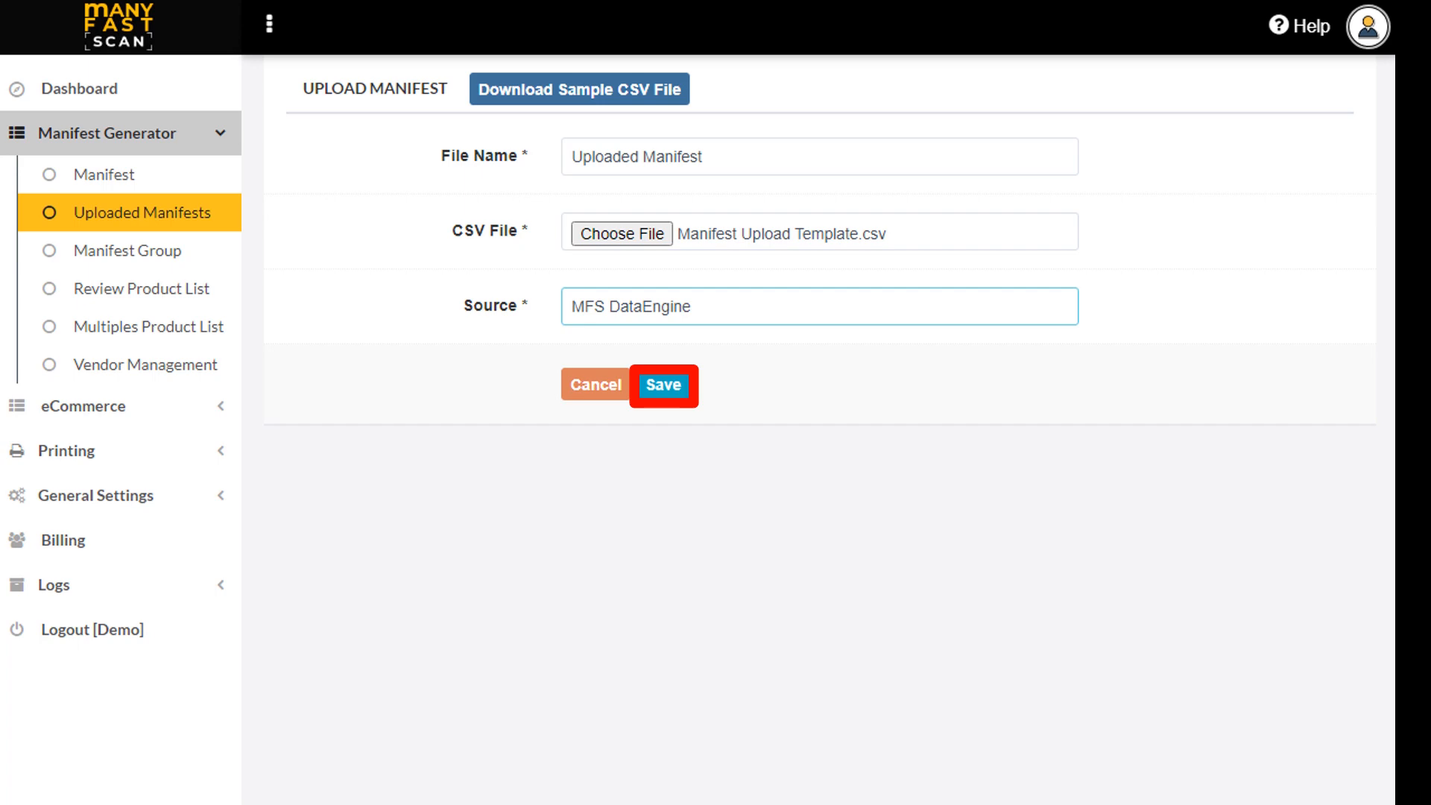
{"action": "left_click", "coordinate": [663, 385]}
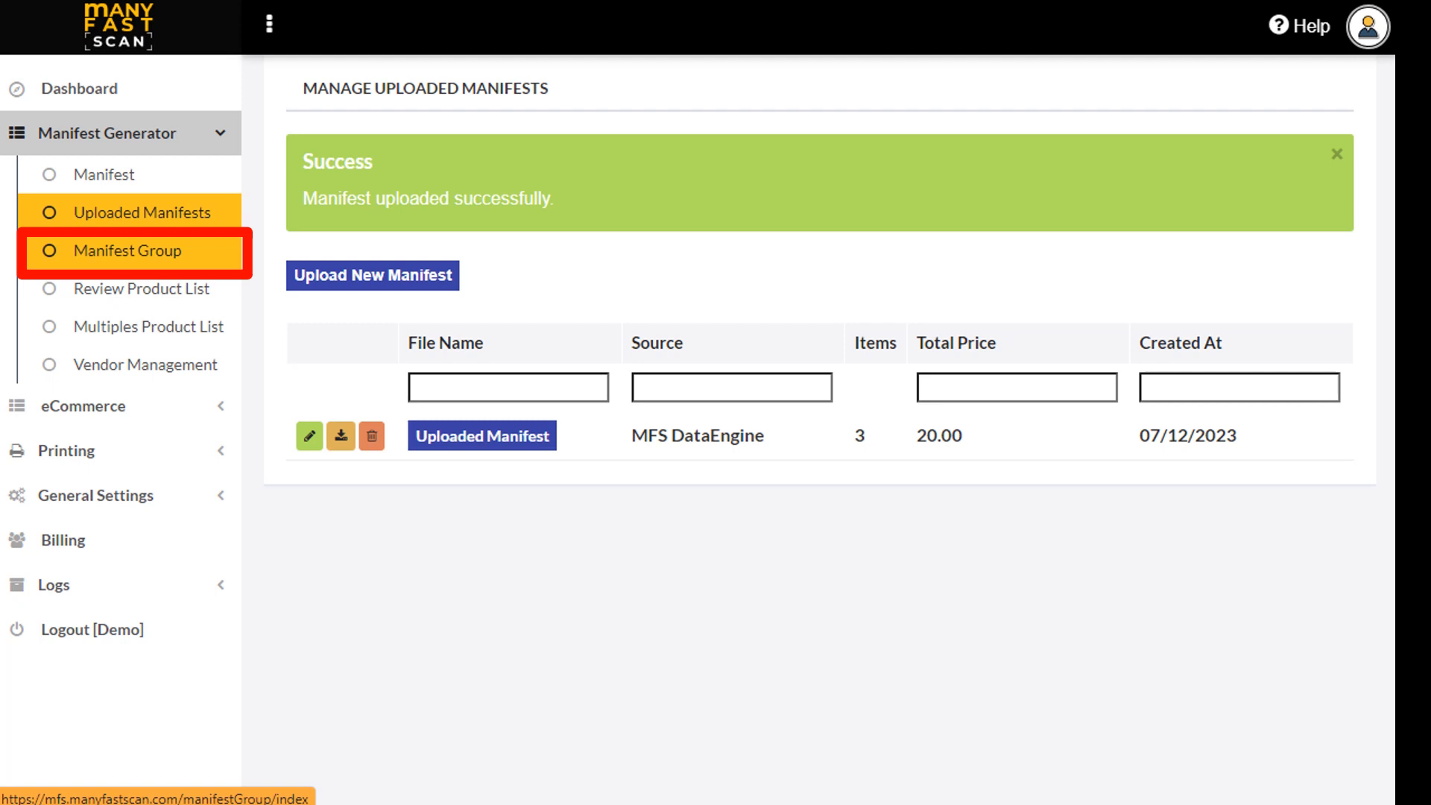
Open the Demo manifest group's edit form and review its June 23–30, 2023 dates
{"action": "left_click", "coordinate": [131, 250]}
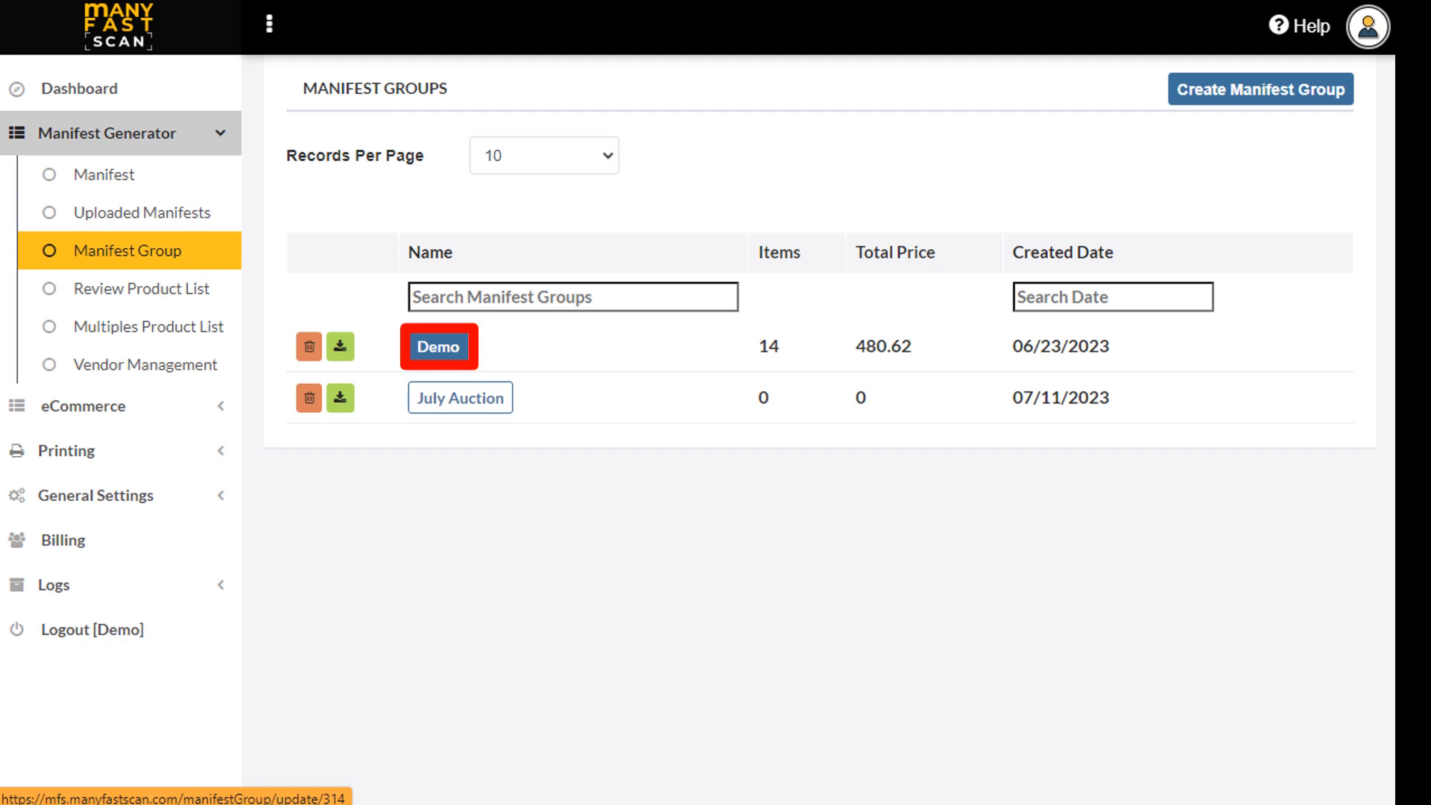
{"action": "left_click", "coordinate": [439, 347]}
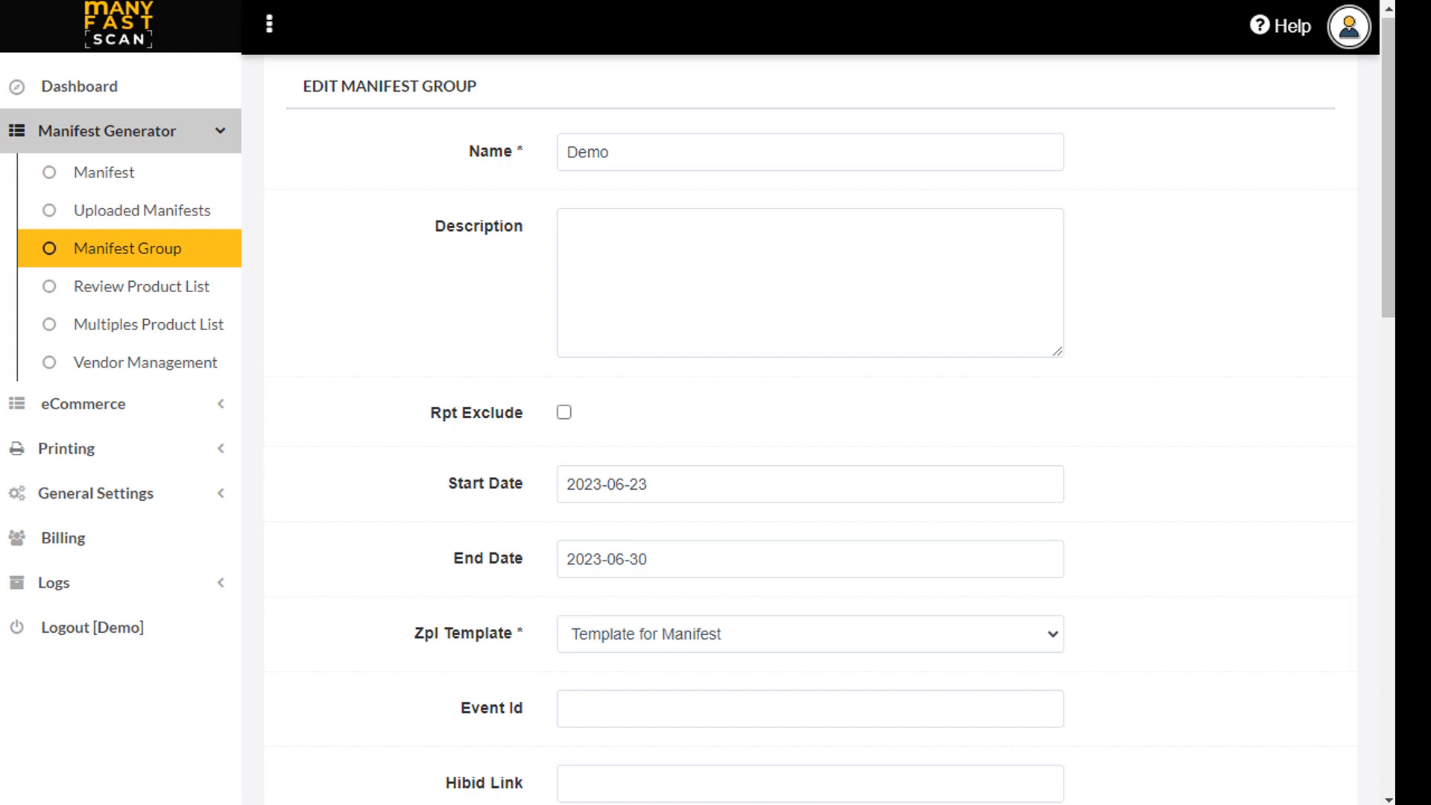
{"action": "scroll", "scroll_direction": "down", "scroll_amount": 3}
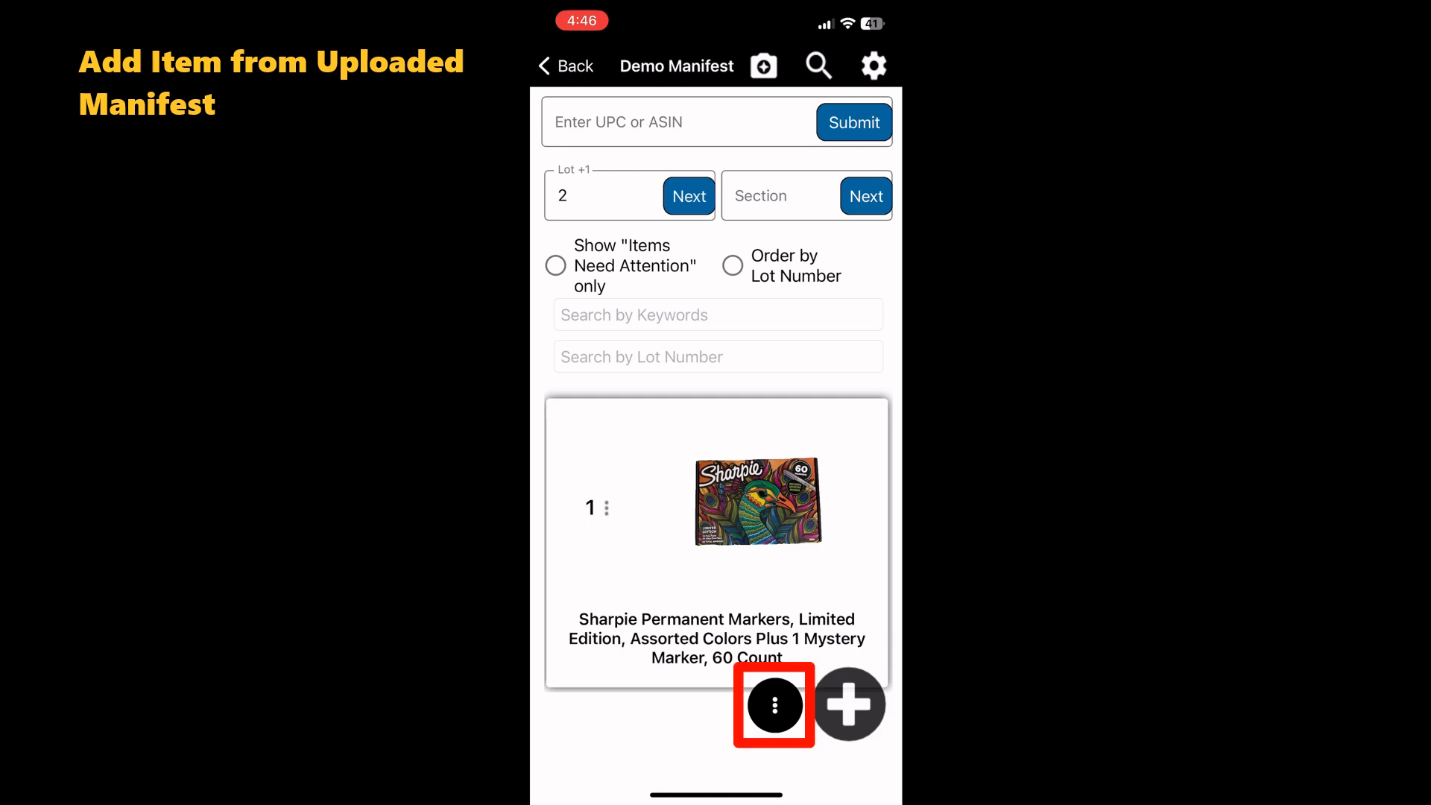
Switch Demo Manifest to item-number entry with Uploaded Manifest as retailer, then start scanning
{"action": "left_click", "coordinate": [773, 704]}
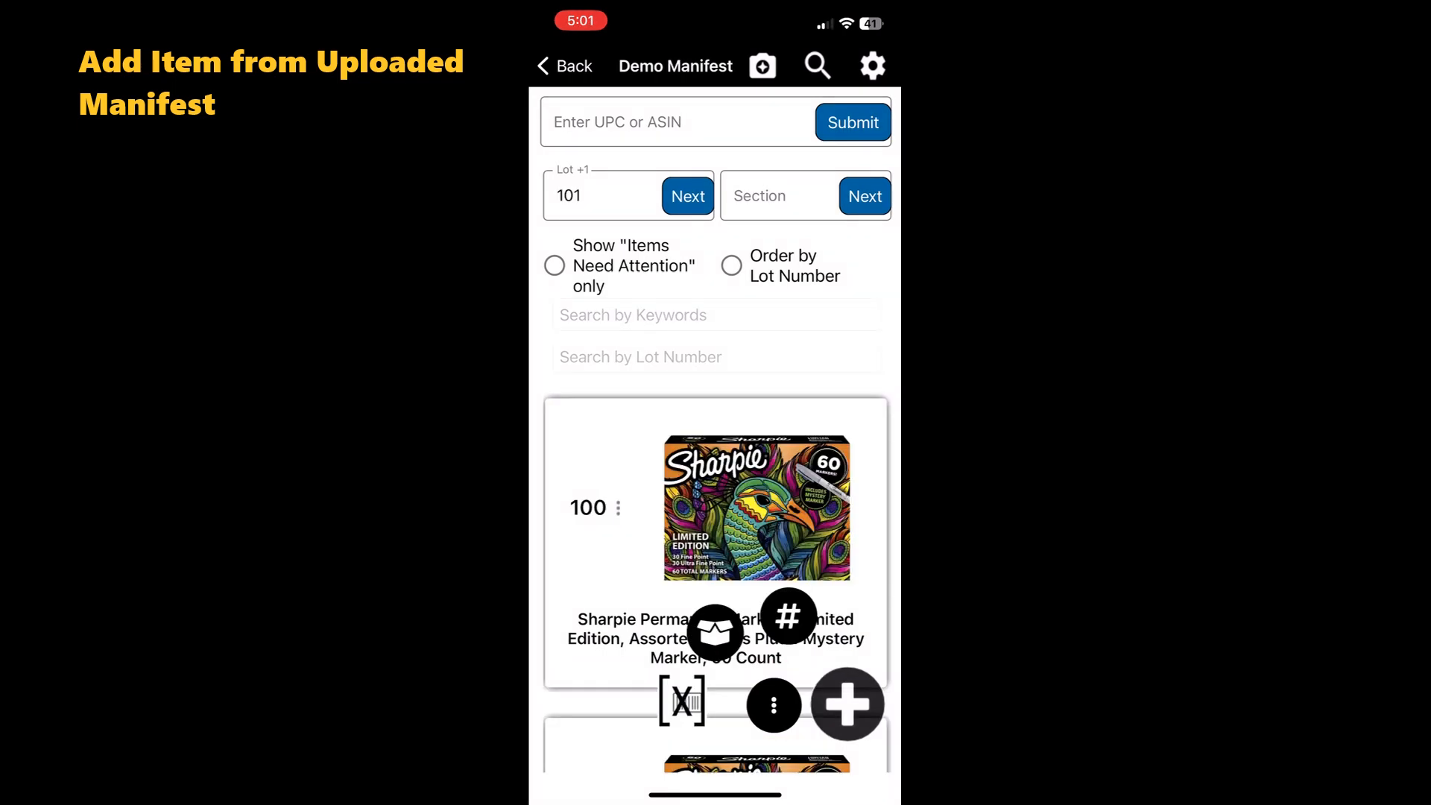
{"action": "left_click", "coordinate": [788, 617]}
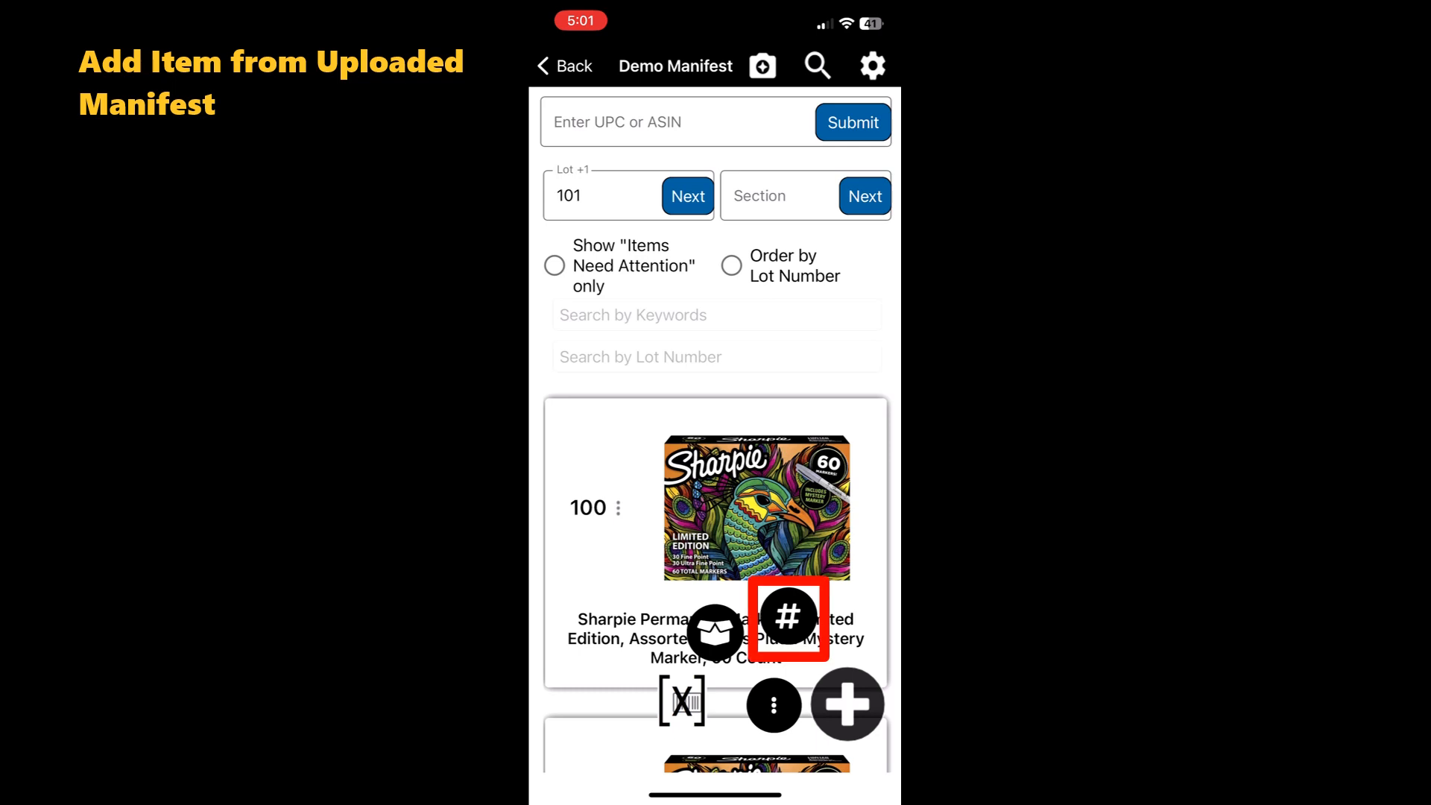
{"action": "left_click", "coordinate": [787, 617]}
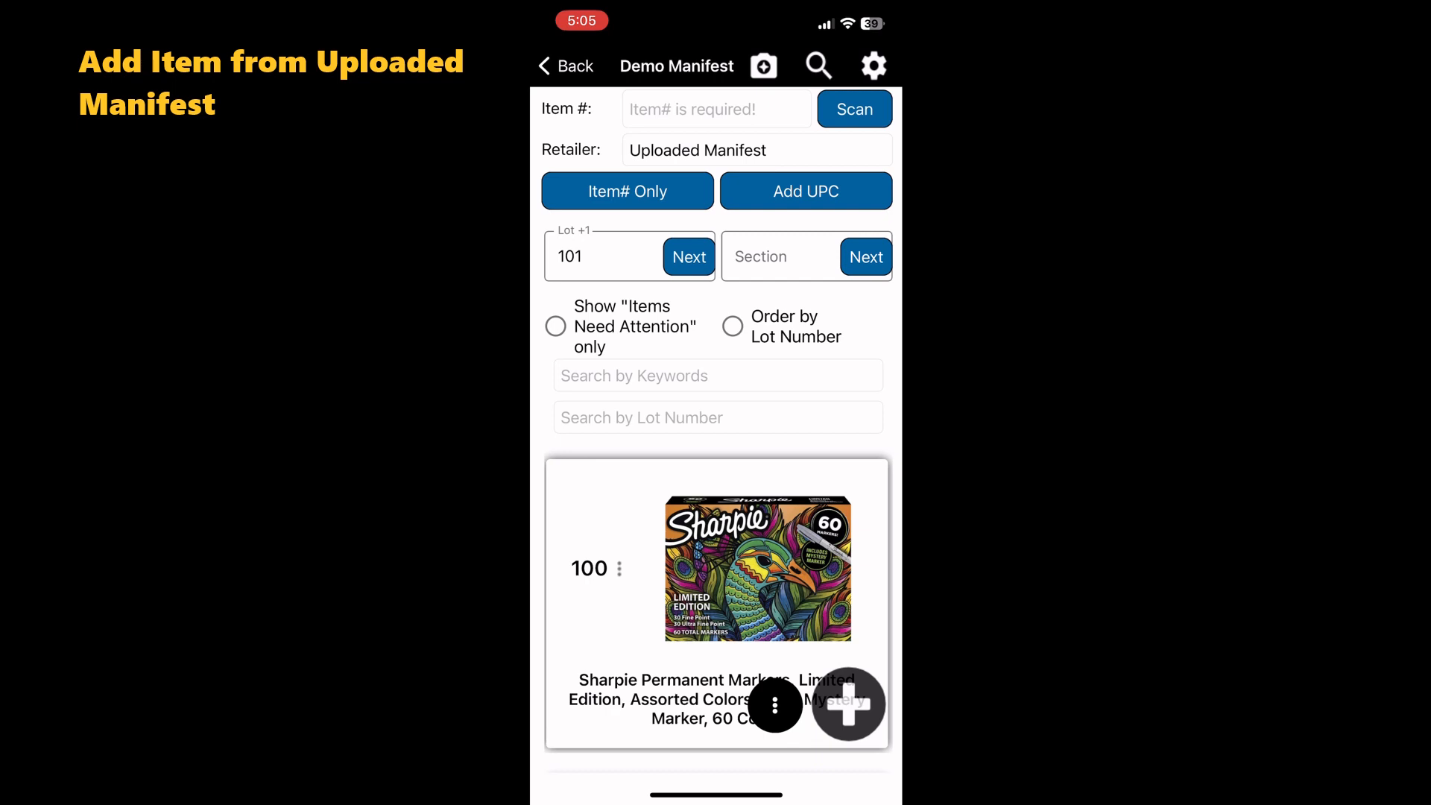
{"action": "left_click", "coordinate": [756, 150]}
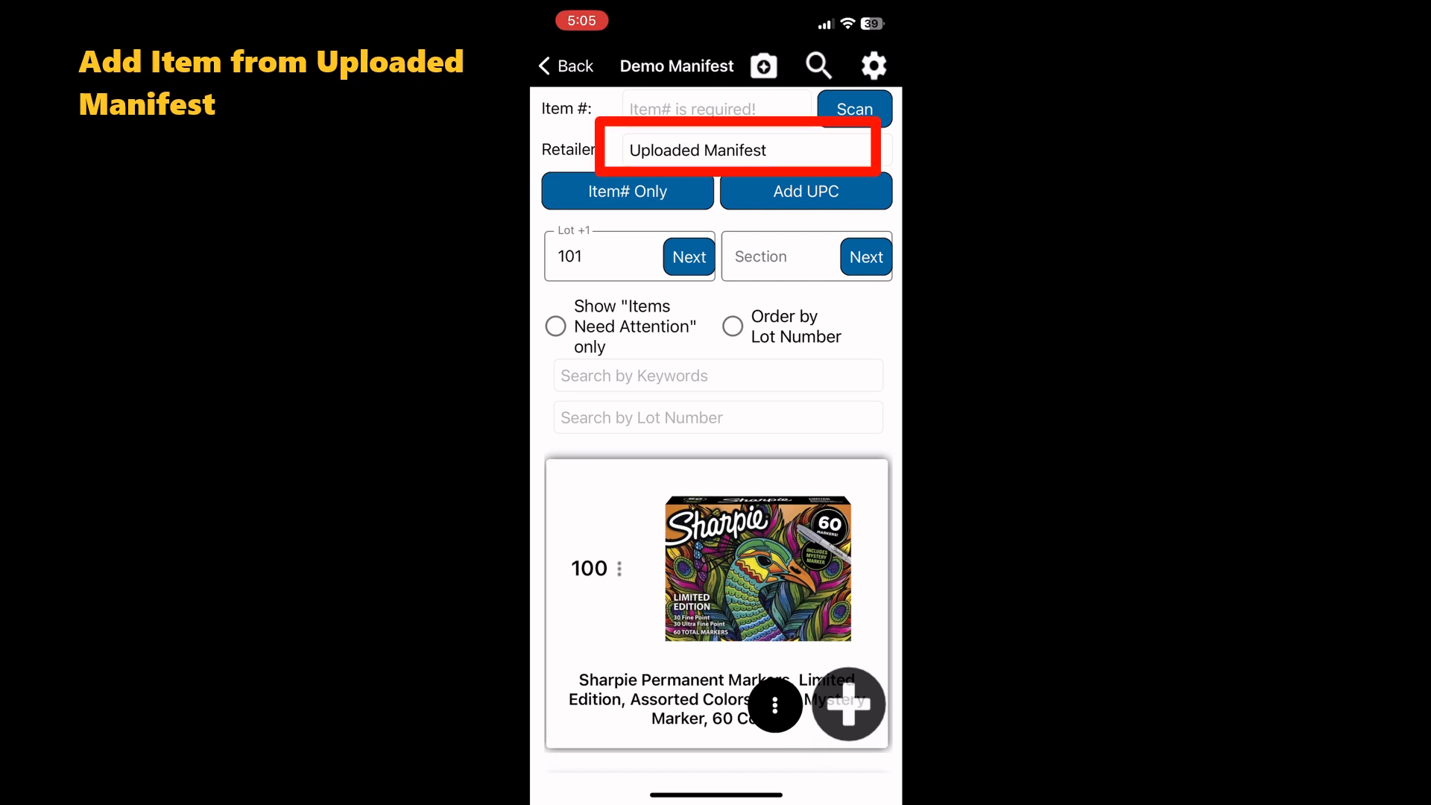
{"action": "left_click", "coordinate": [740, 150]}
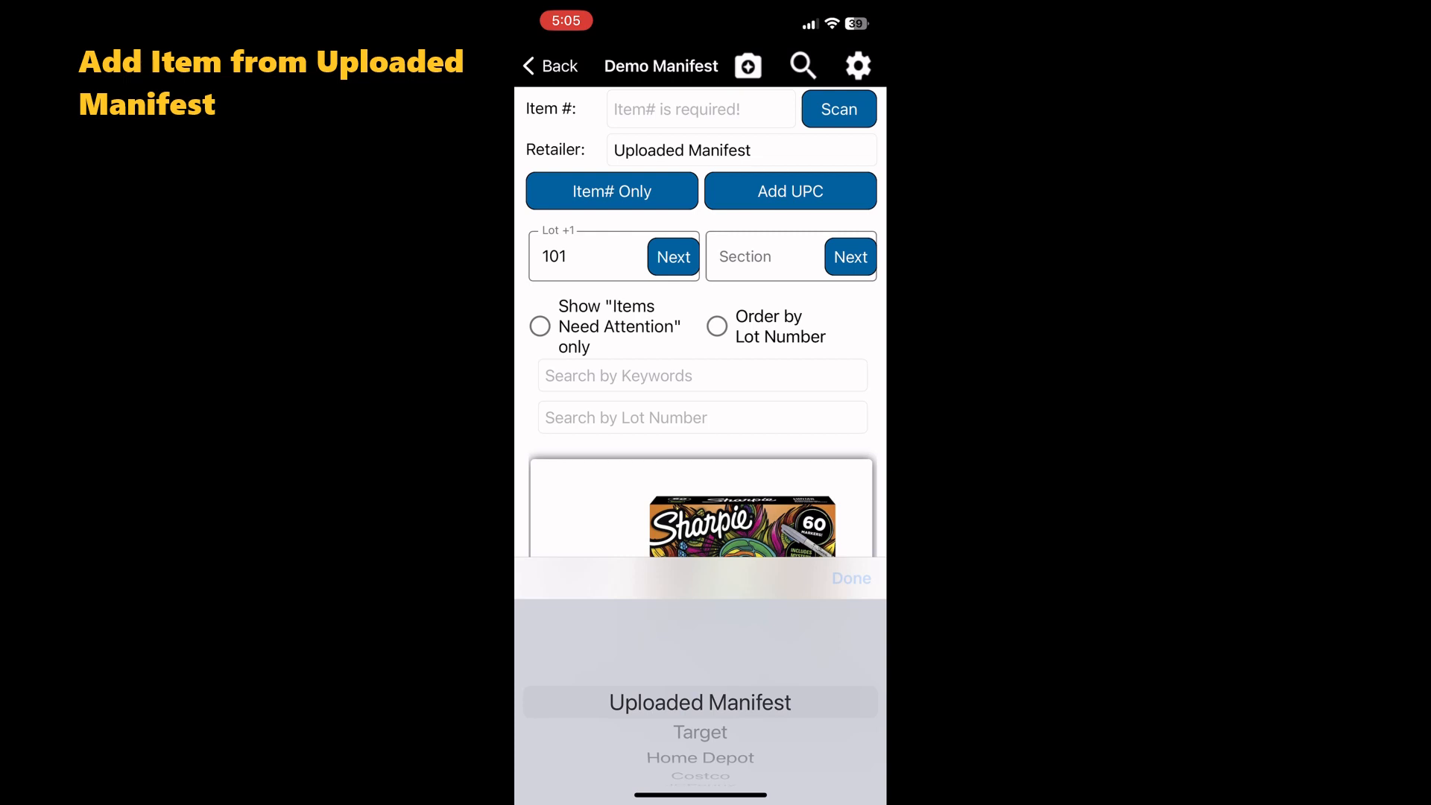
{"action": "left_click", "coordinate": [850, 578]}
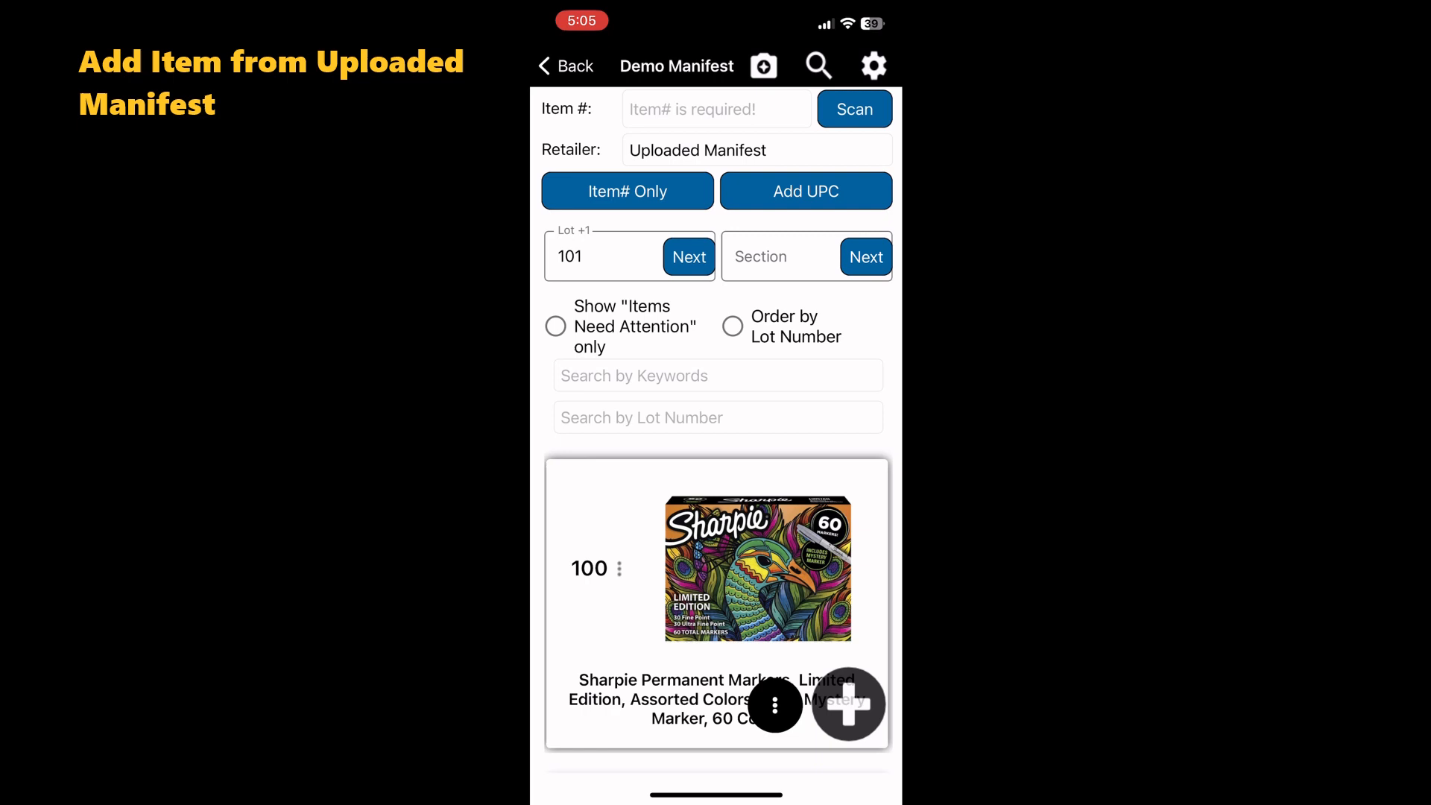
{"action": "left_click", "coordinate": [854, 109]}
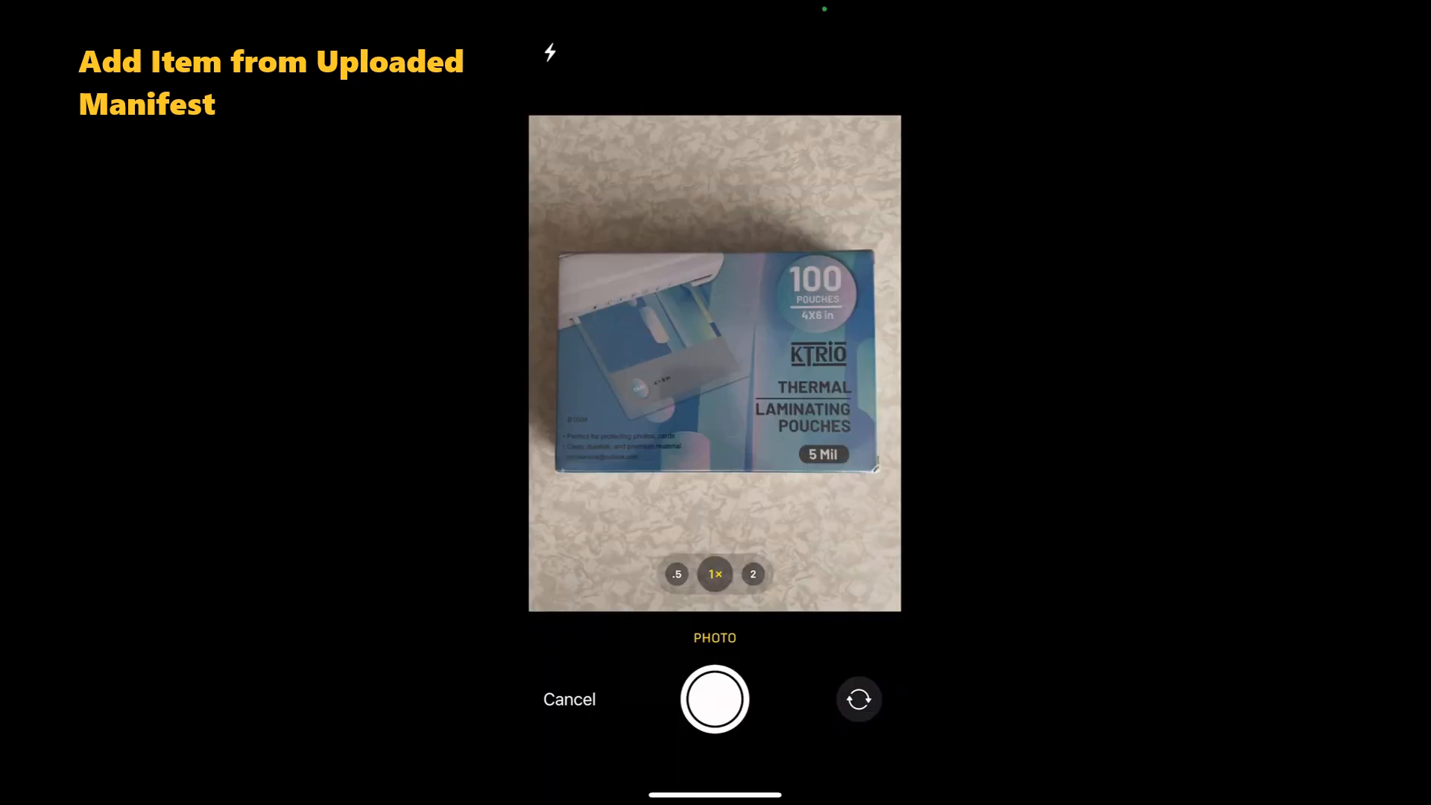
Photograph the laminating pouches, then save item X00363FQ8Z as lot 2 and print its label
{"action": "left_click", "coordinate": [715, 699]}
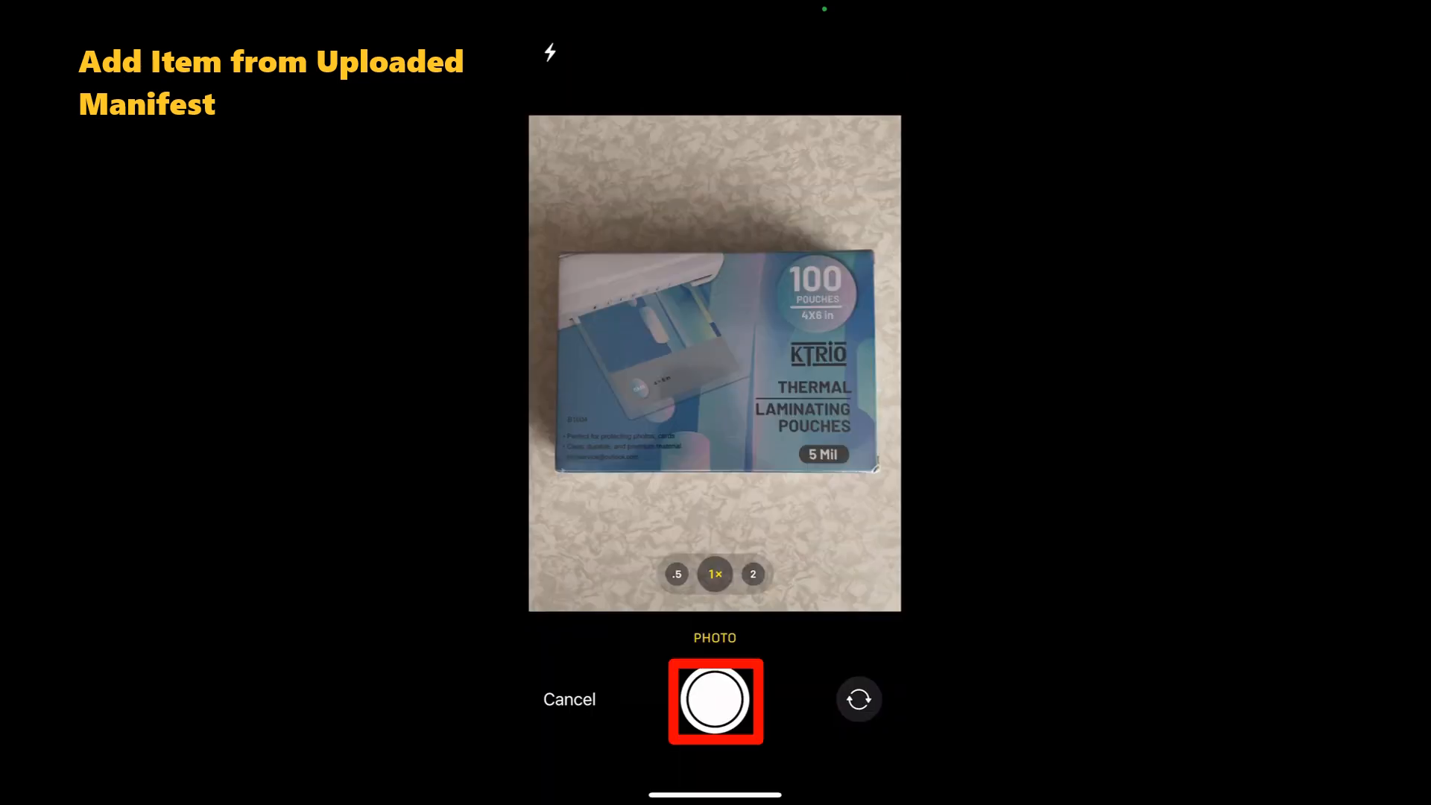
{"action": "left_click", "coordinate": [715, 700]}
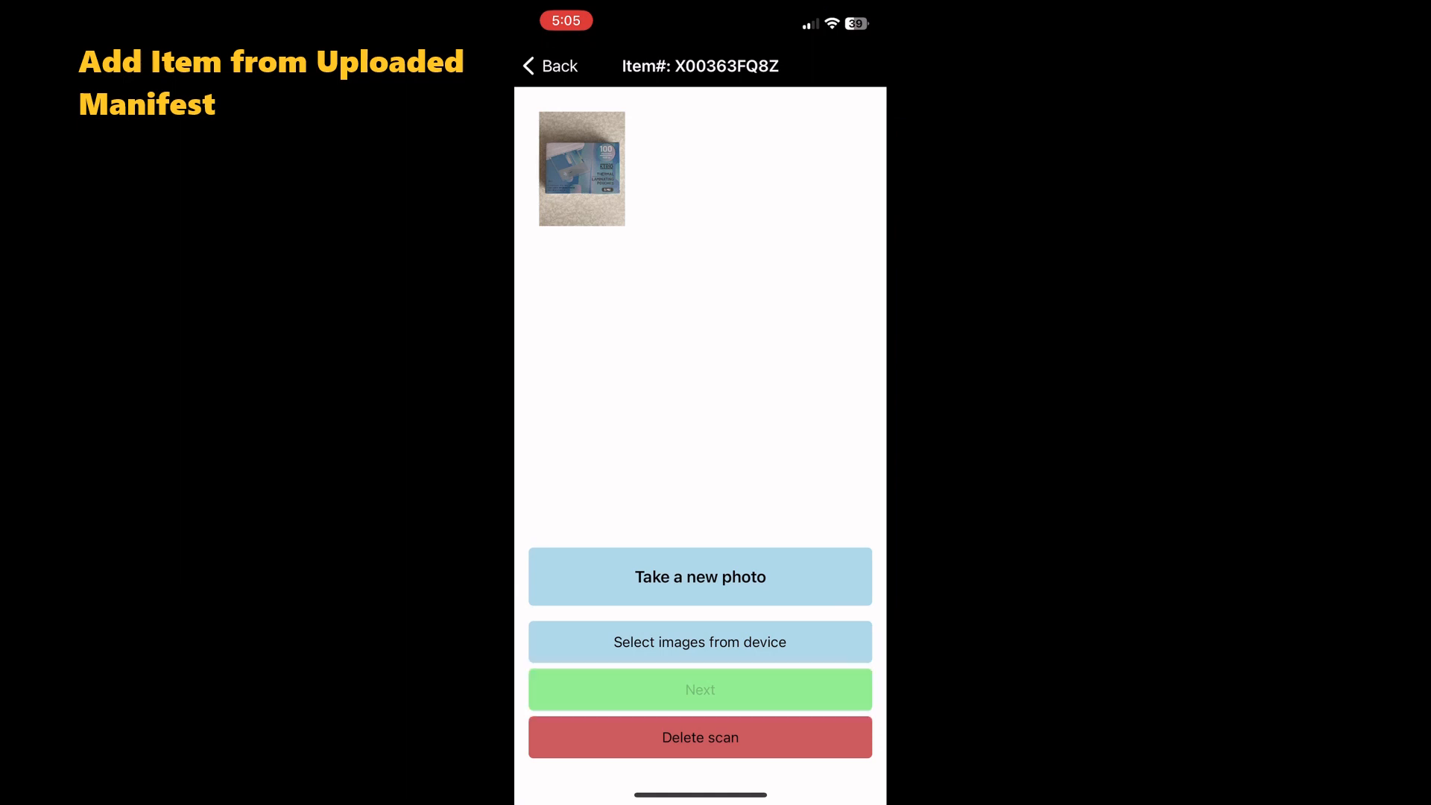
{"action": "left_click", "coordinate": [699, 689]}
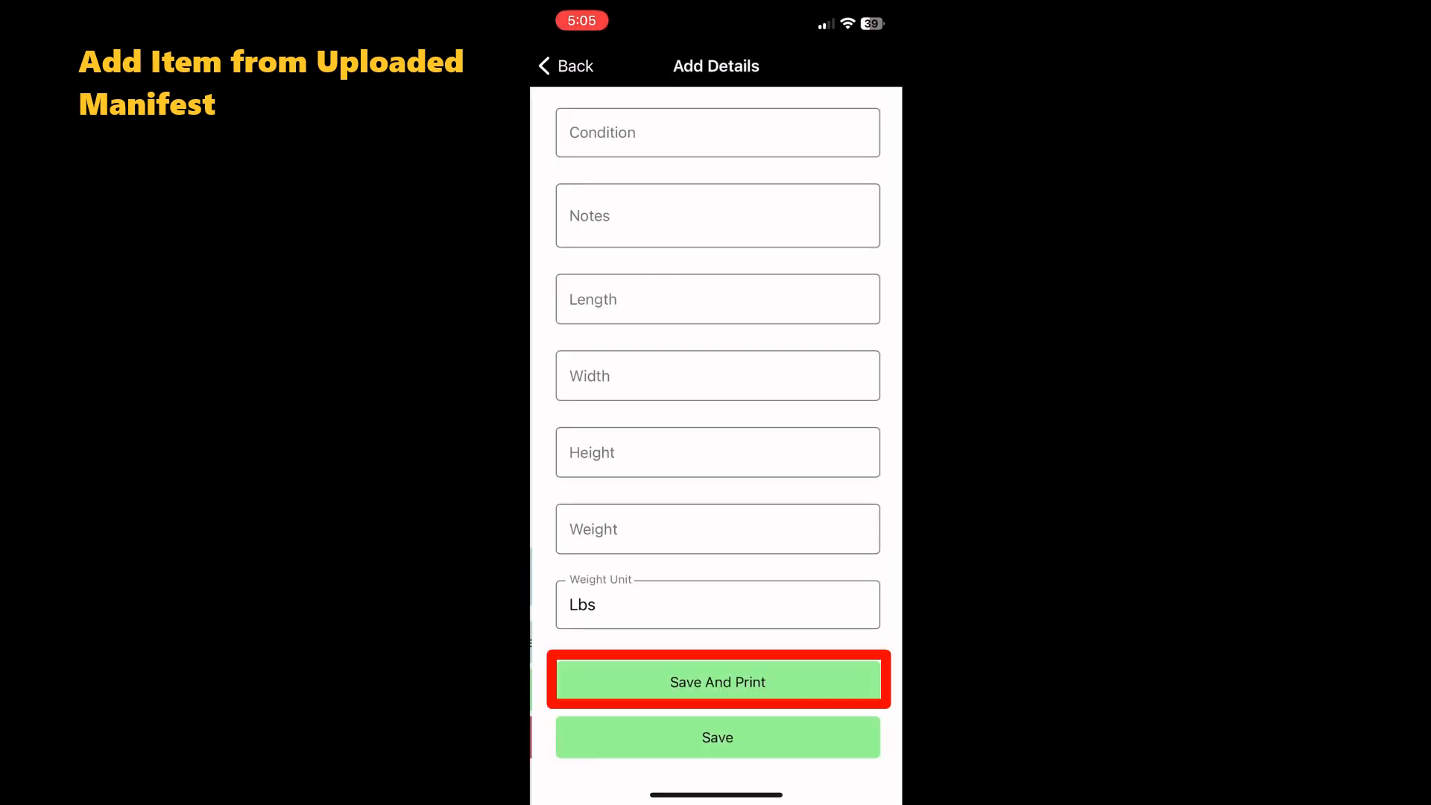
{"action": "left_click", "coordinate": [717, 682]}
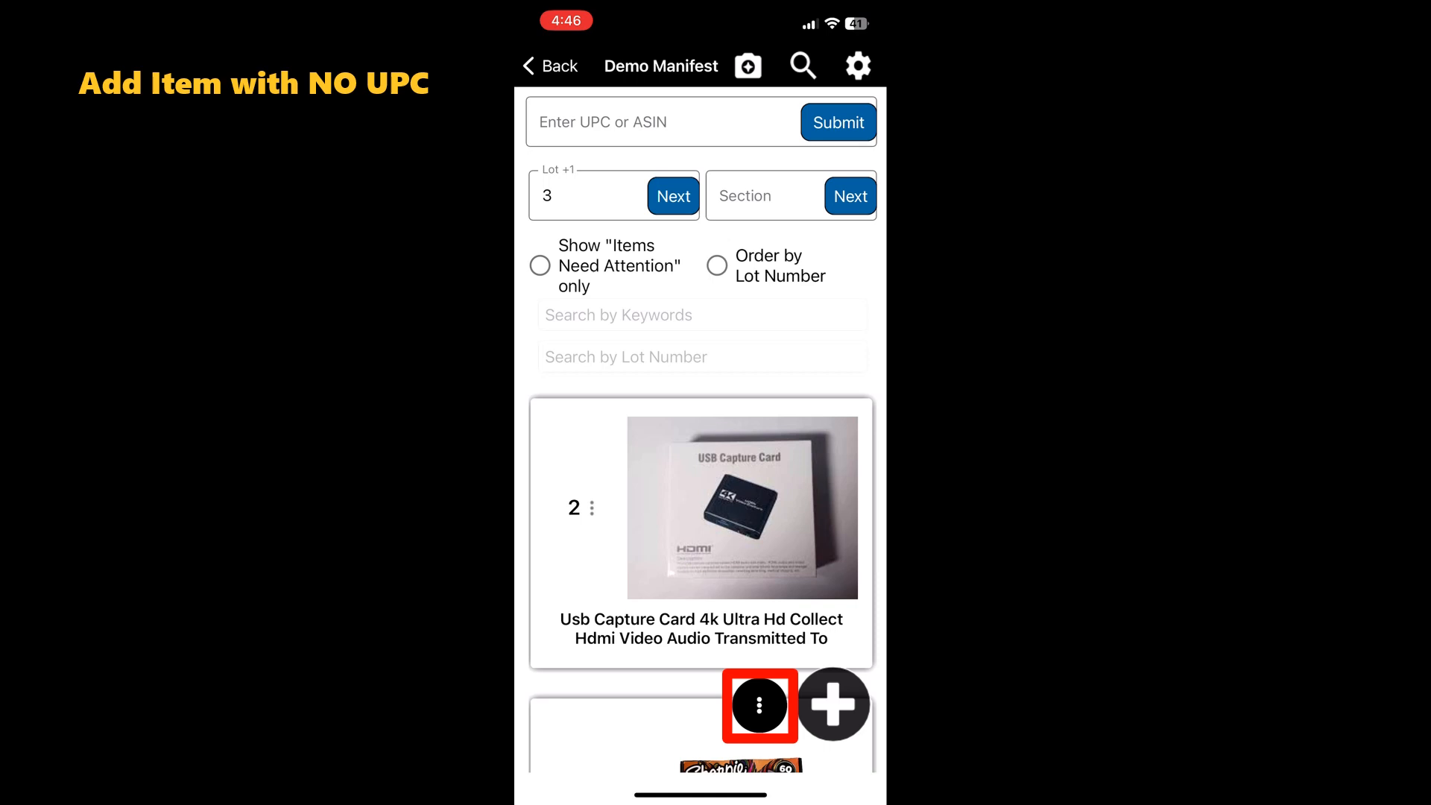
Open a blank no-UPC item form for lot 3 with quantity 1
{"action": "left_click", "coordinate": [760, 704]}
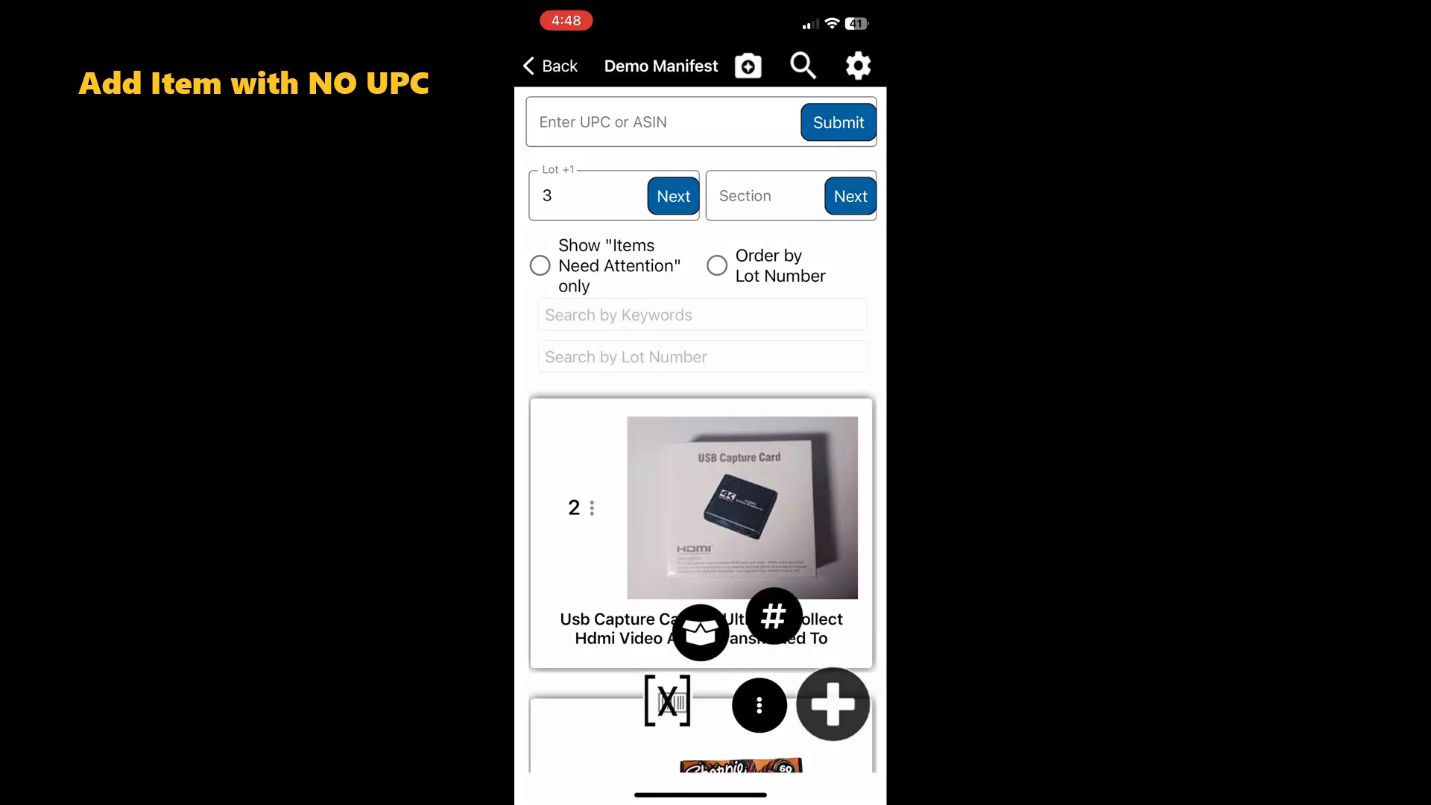
{"action": "left_click", "coordinate": [668, 702]}
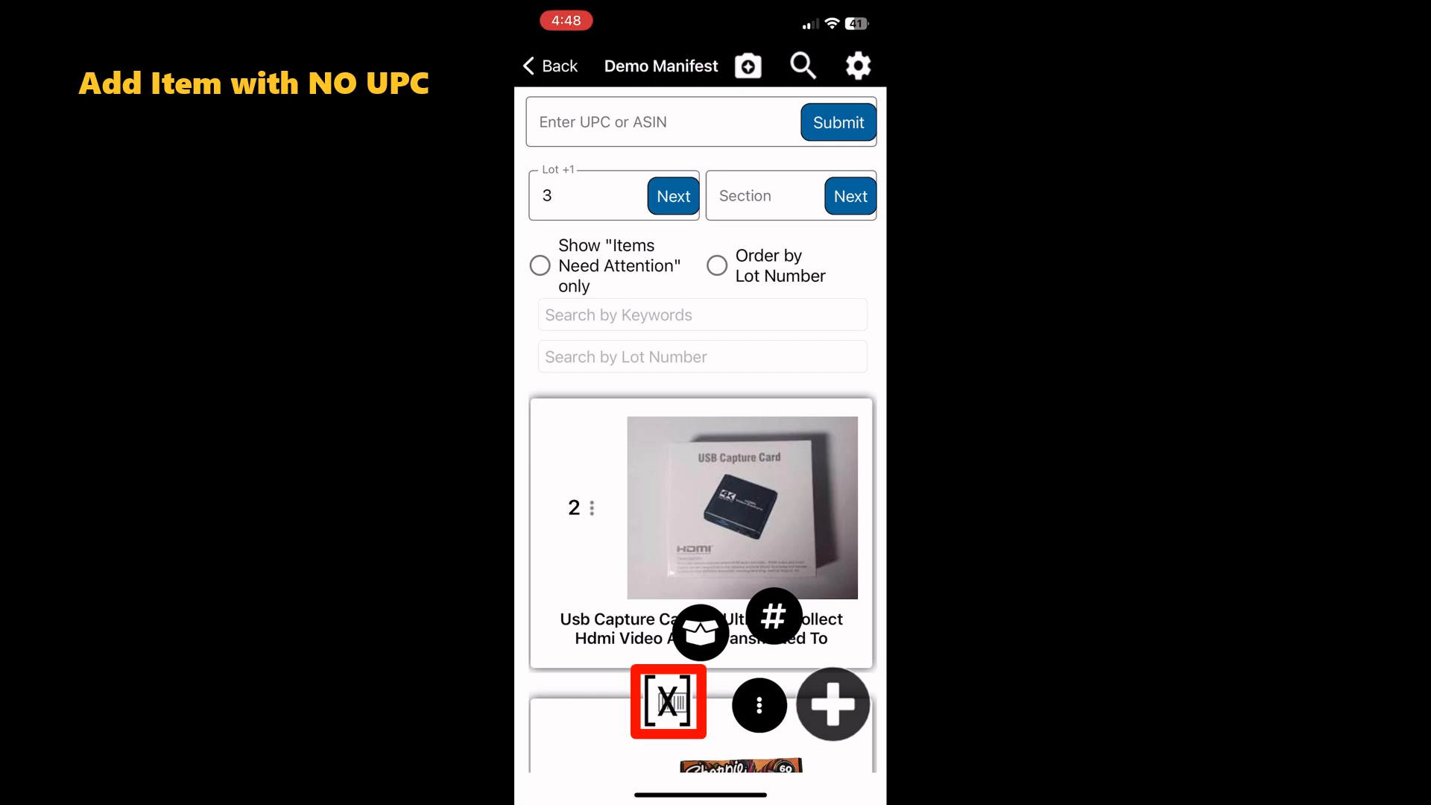
{"action": "left_click", "coordinate": [668, 703]}
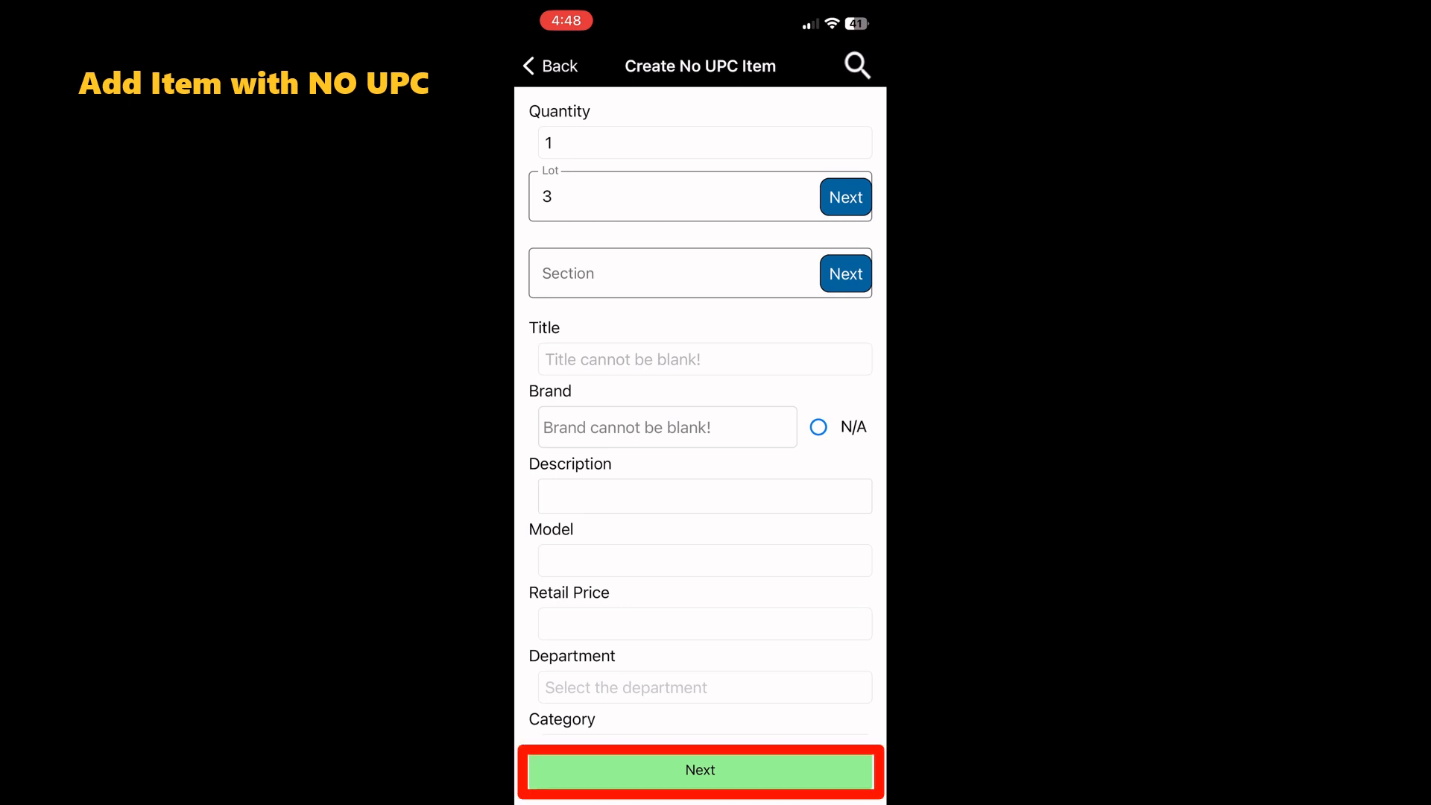
Photograph the orange extension cord and save the no-UPC item's details
{"action": "left_click", "coordinate": [700, 769]}
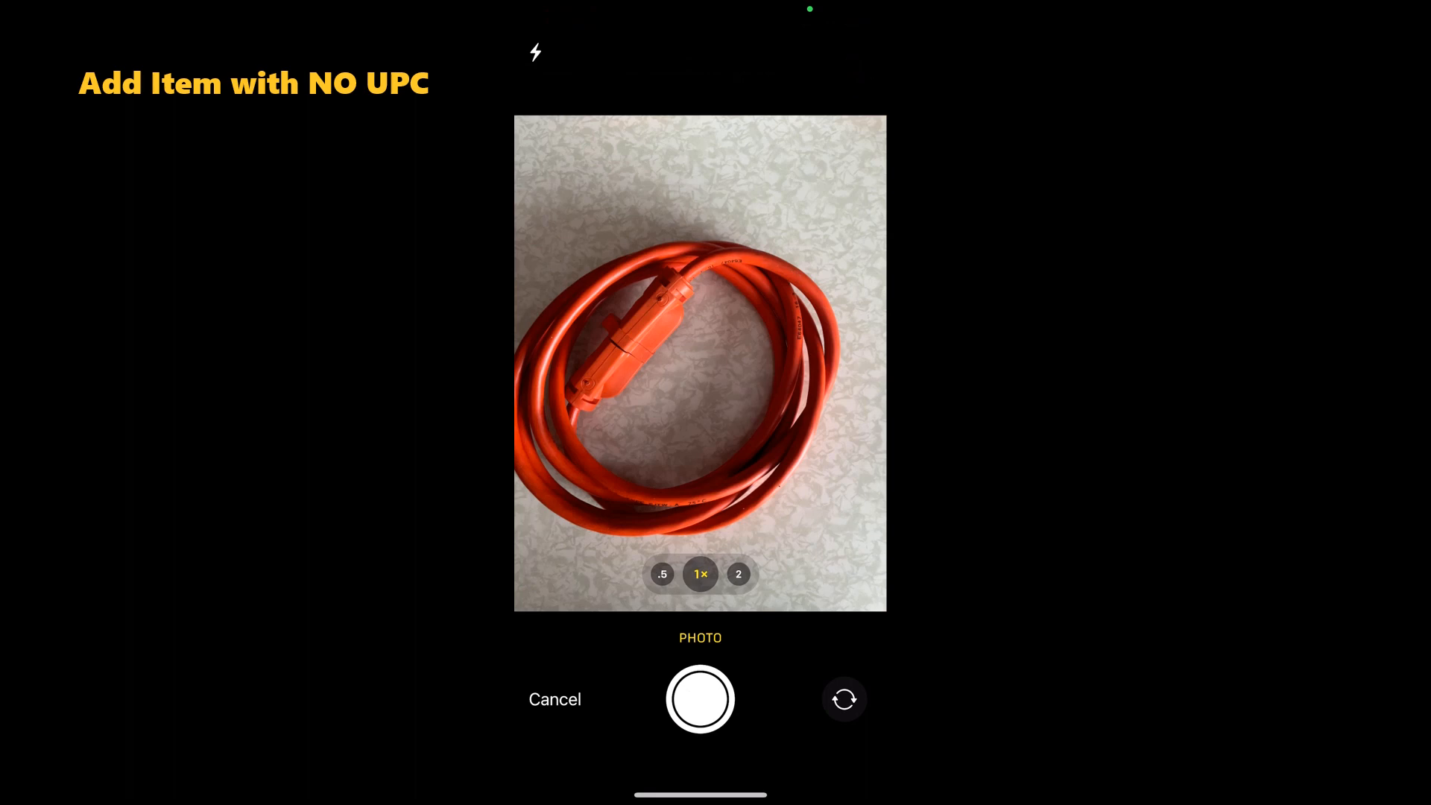
{"action": "left_click", "coordinate": [700, 699]}
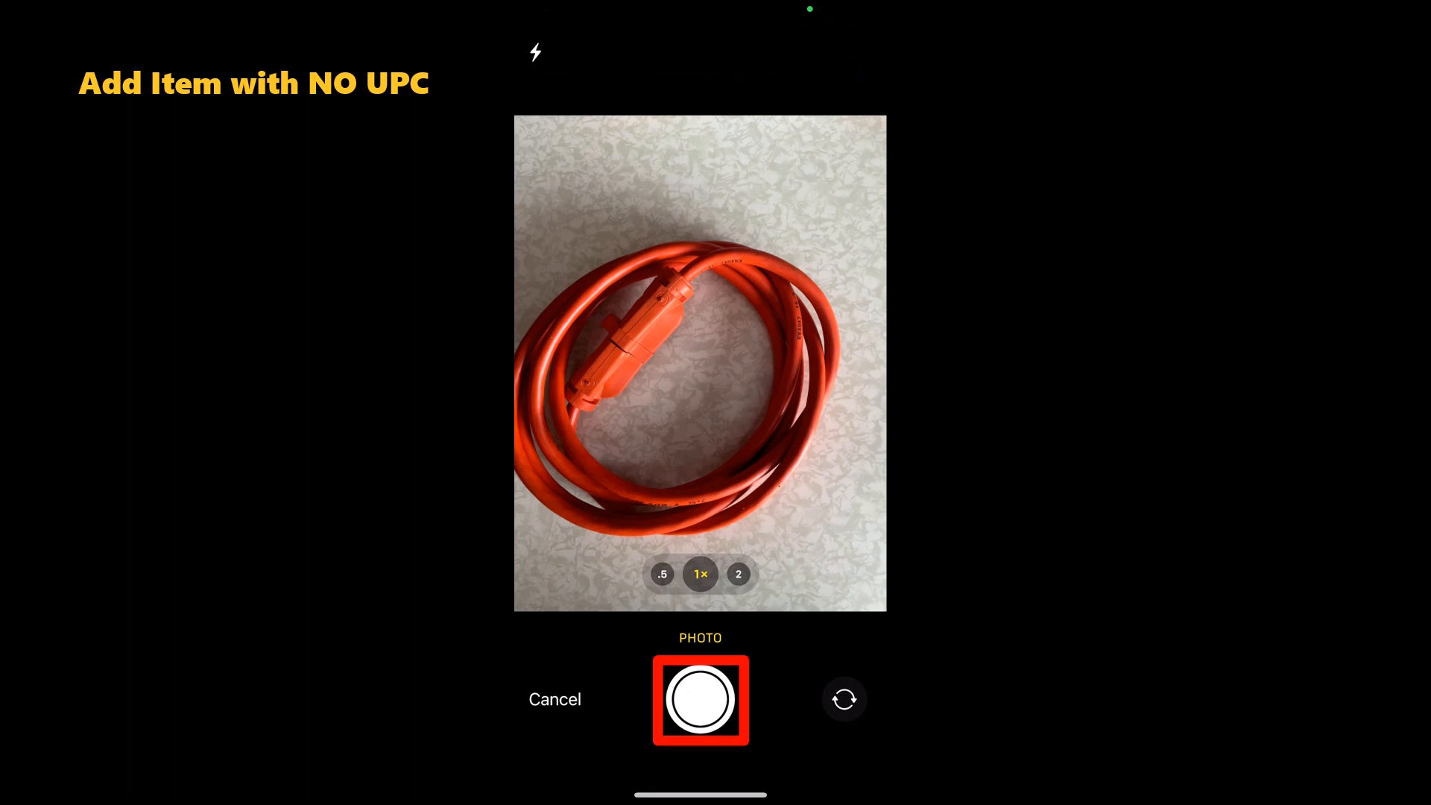
{"action": "left_click", "coordinate": [700, 699]}
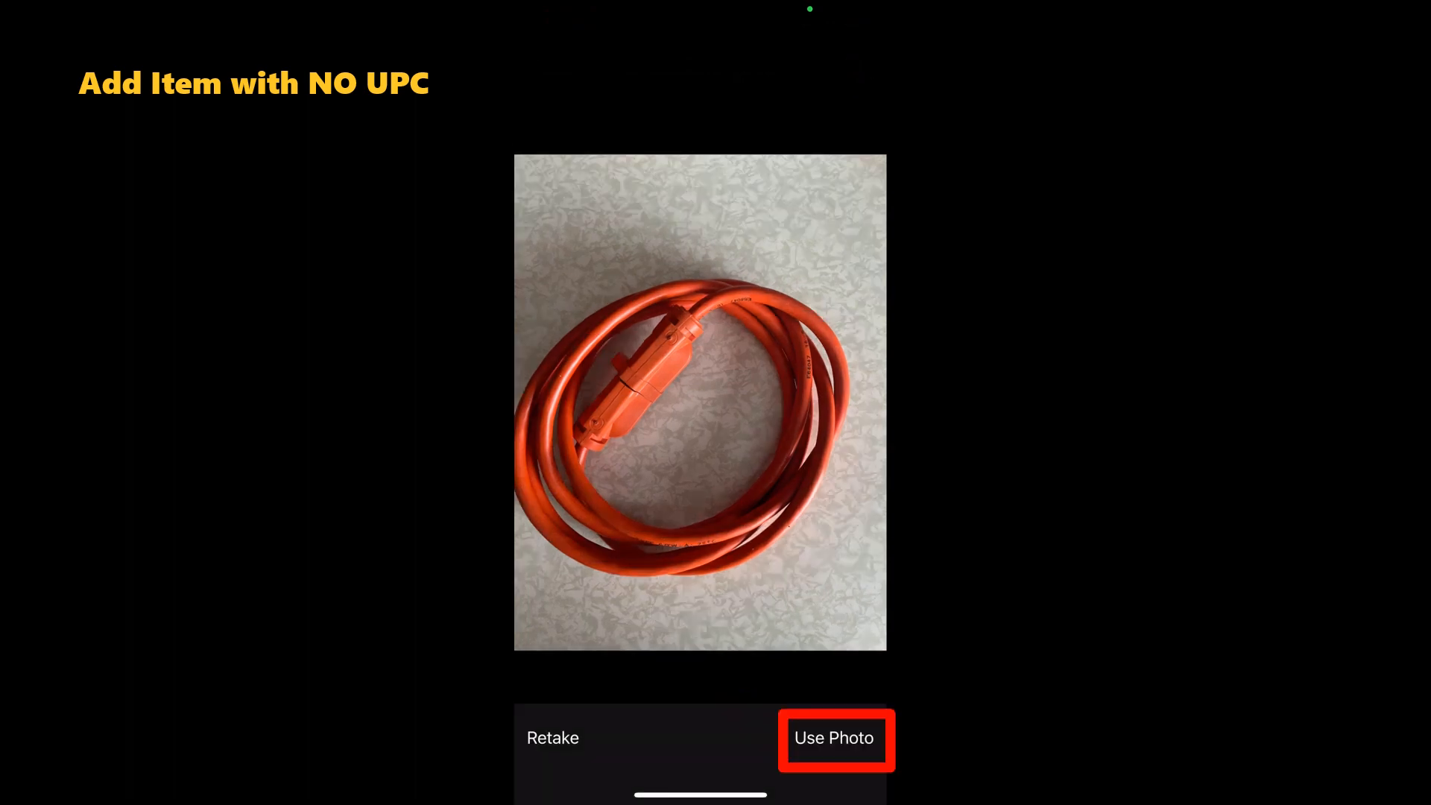
{"action": "left_click", "coordinate": [832, 737]}
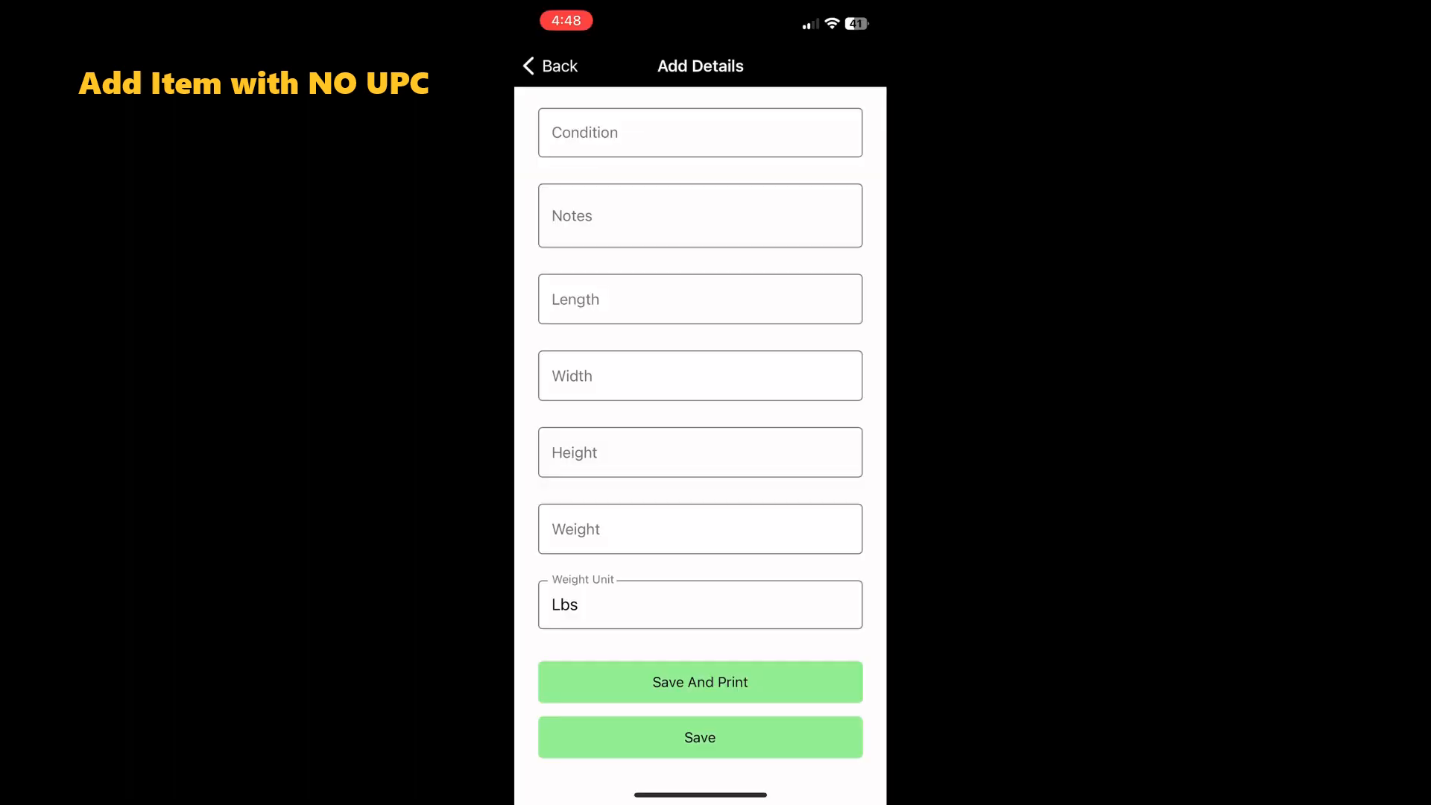
{"action": "left_click", "coordinate": [700, 738]}
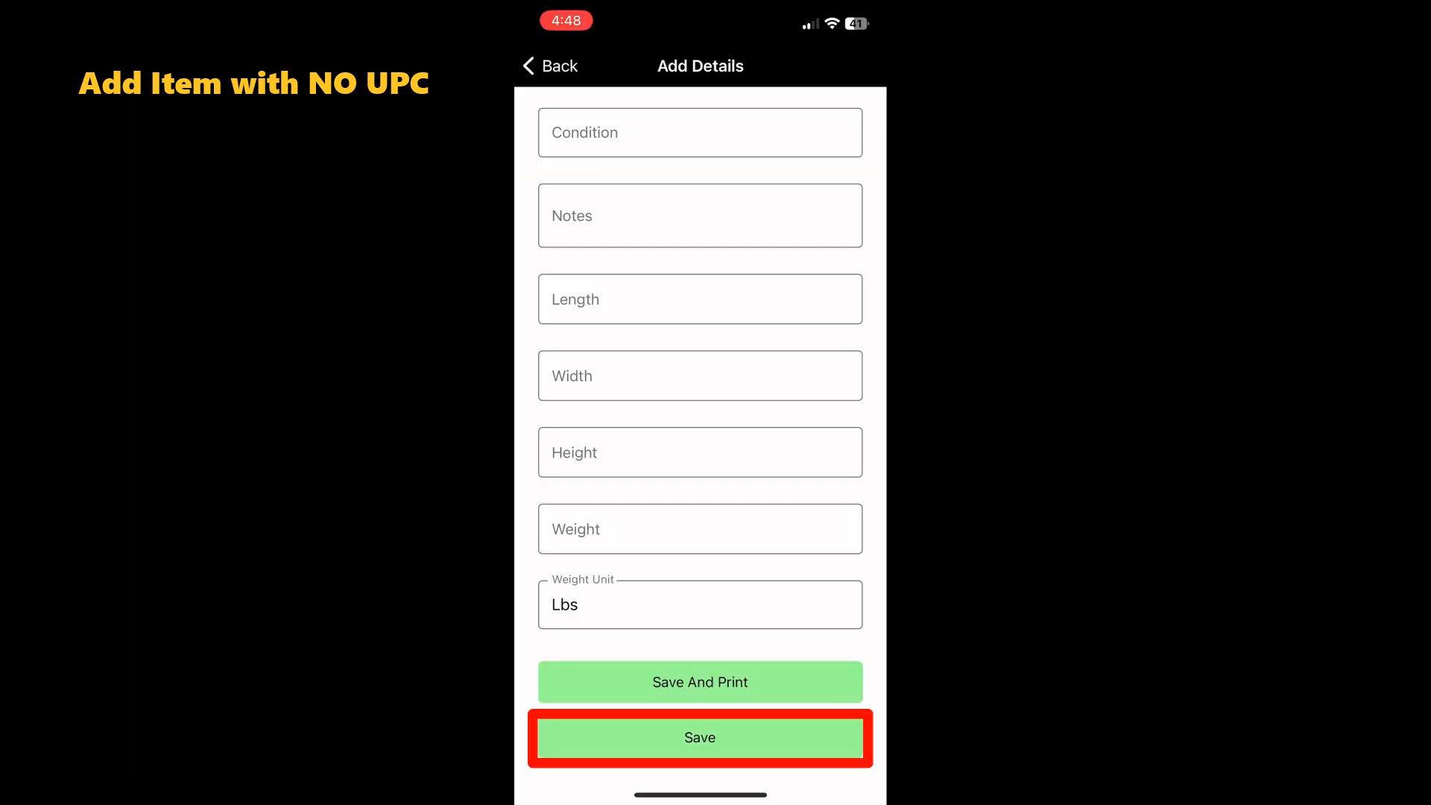
{"action": "left_click", "coordinate": [700, 738]}
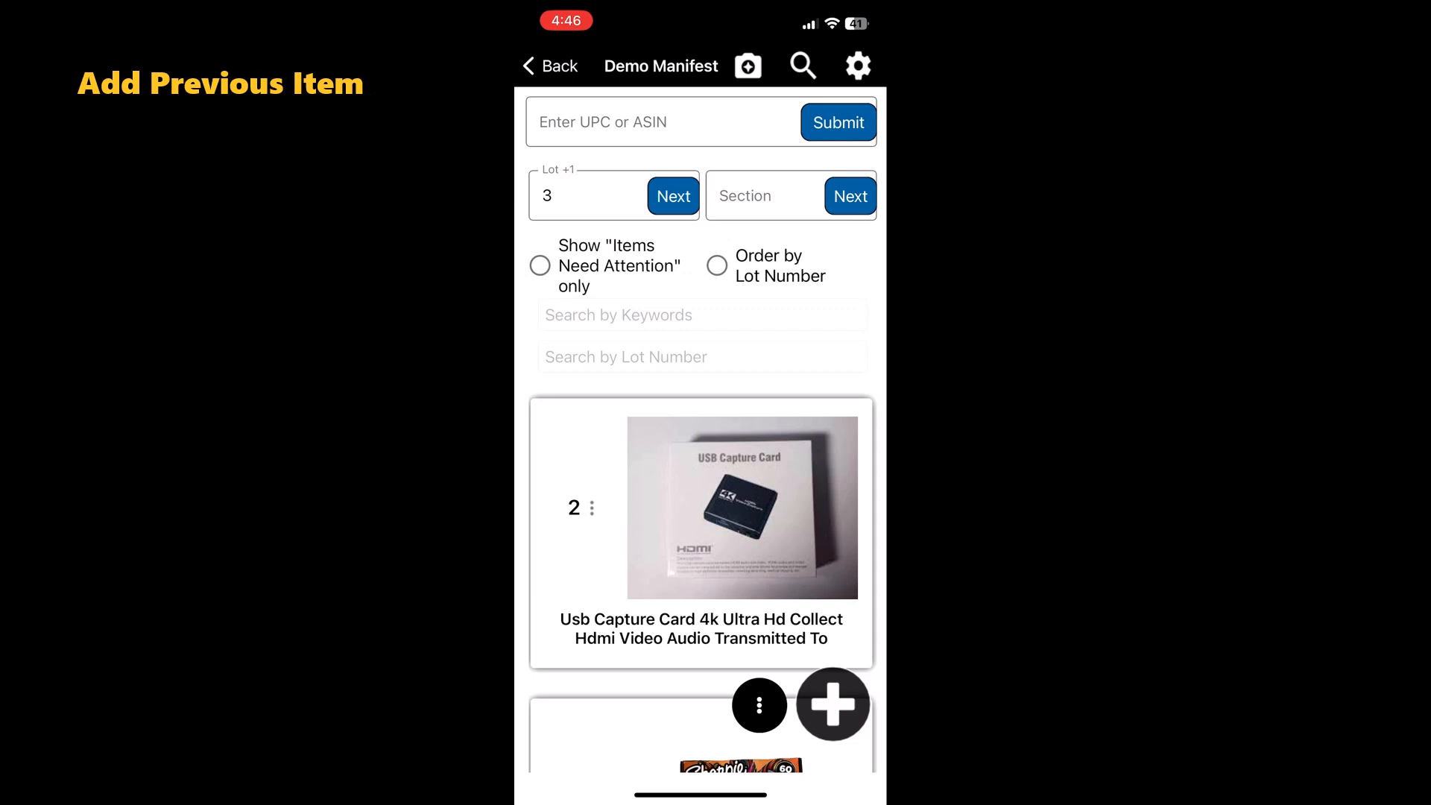
Start a new no-UPC item from the more menu
{"action": "left_click", "coordinate": [760, 704]}
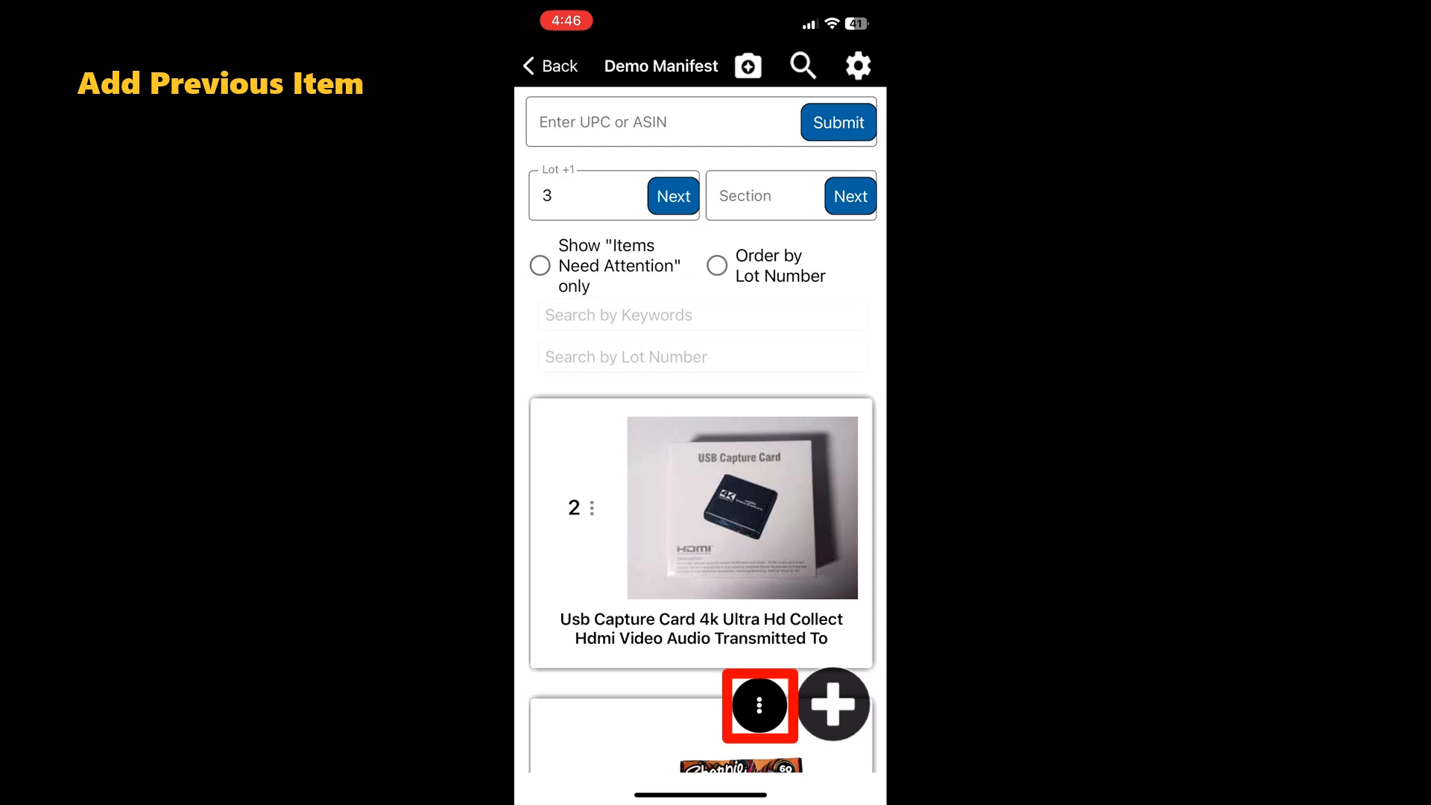
{"action": "left_click", "coordinate": [759, 704]}
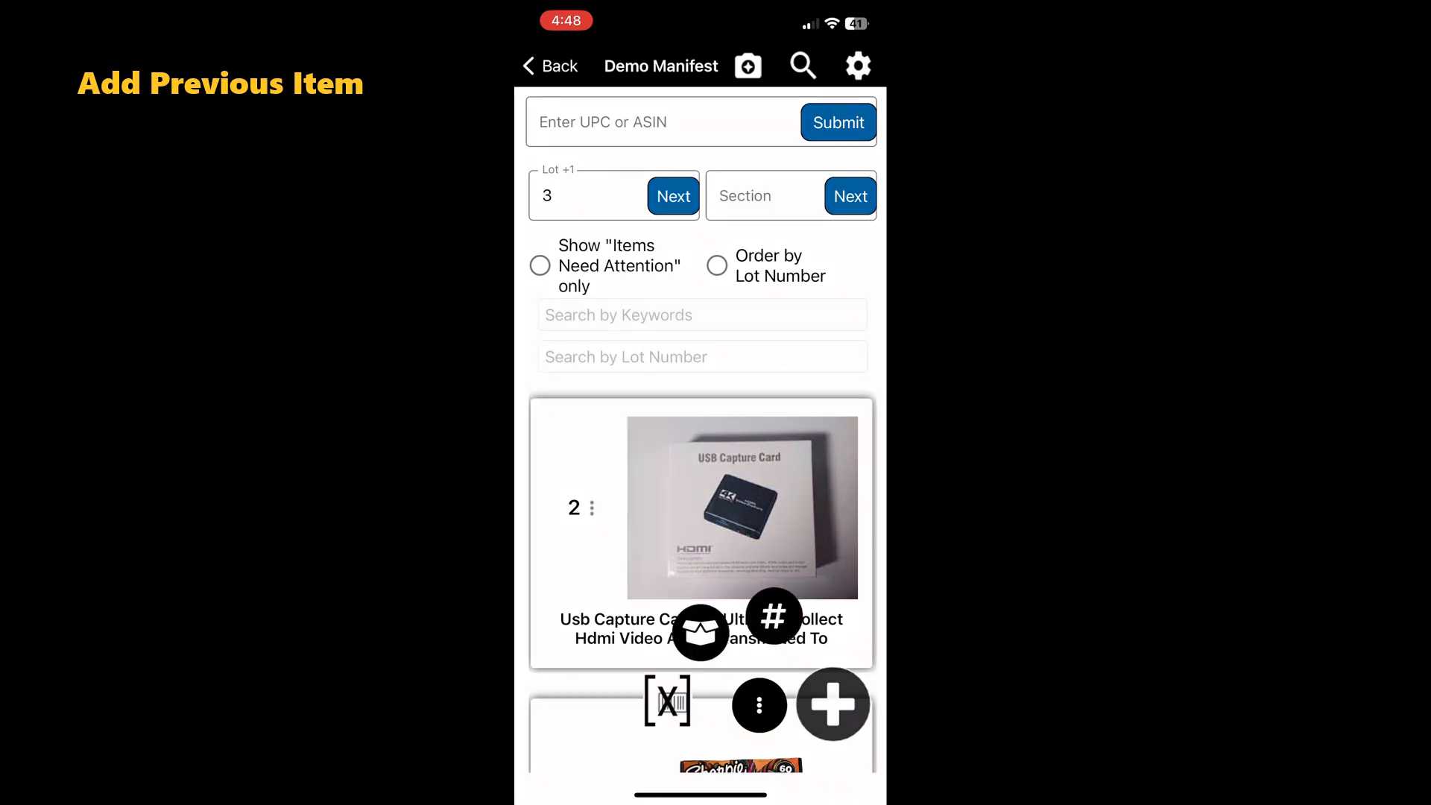
{"action": "left_click", "coordinate": [668, 701]}
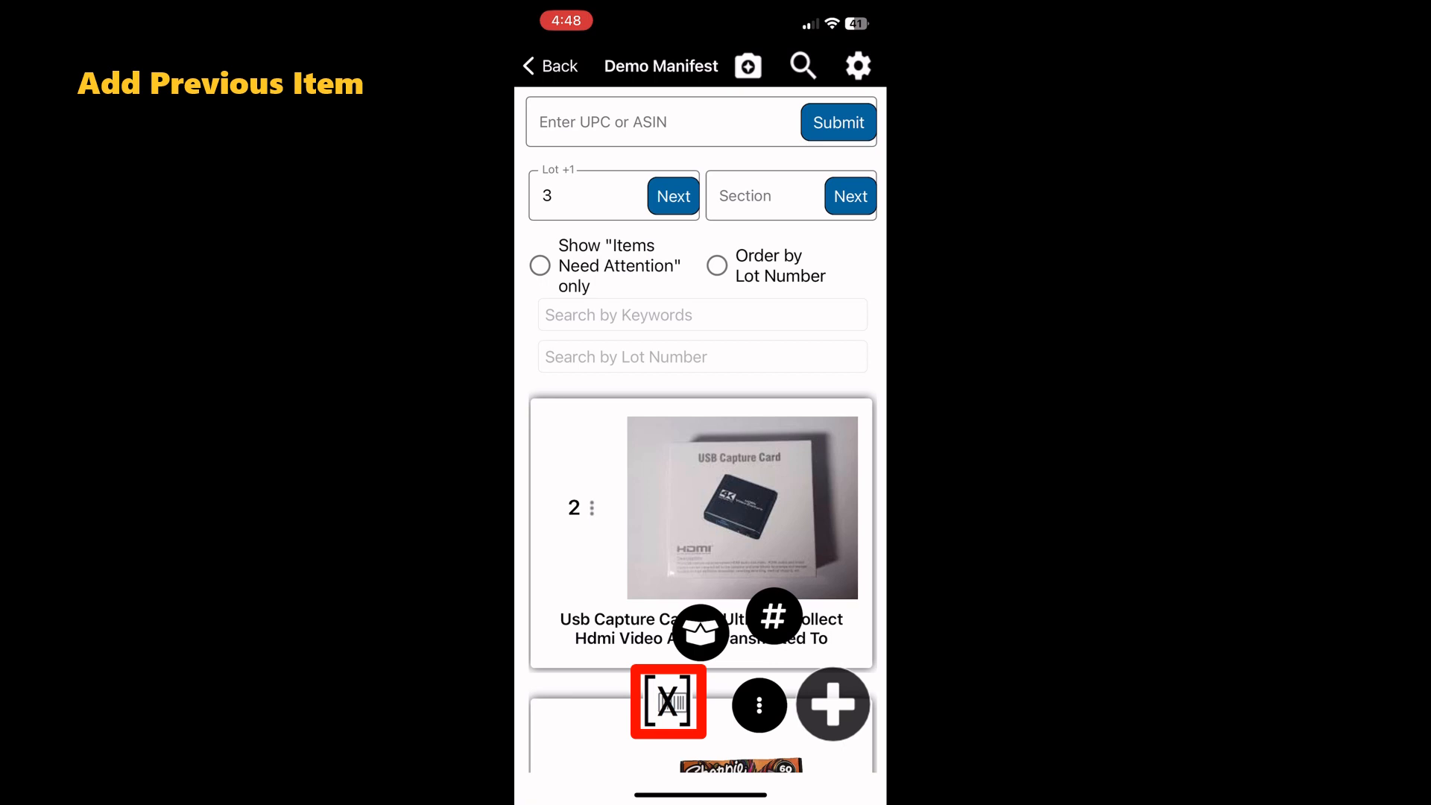
{"action": "left_click", "coordinate": [668, 701]}
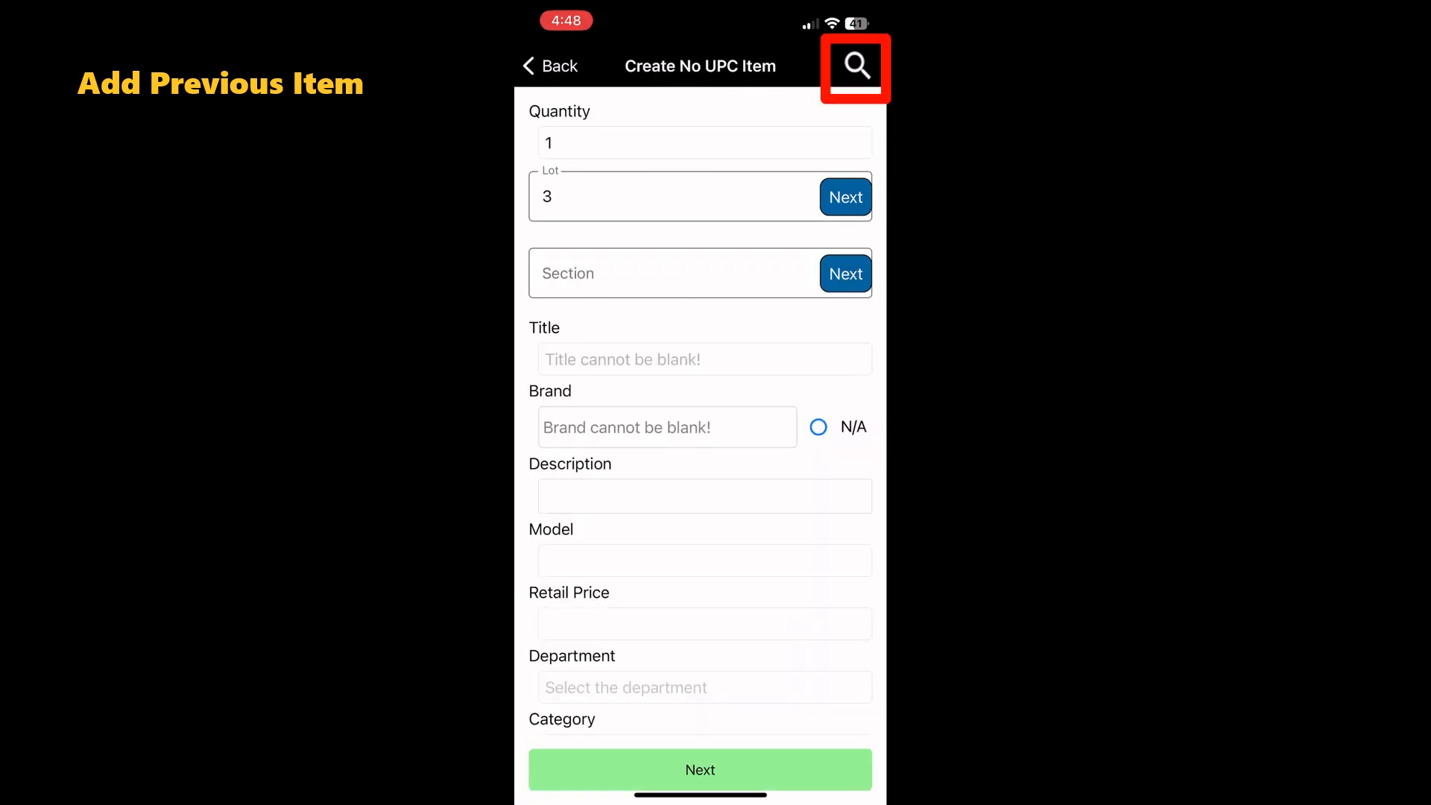
Fill the item from the past Sharpie markers record (model 2164639, $40) and save
{"action": "left_click", "coordinate": [855, 66]}
{"action": "type", "text": "Sharpie"}
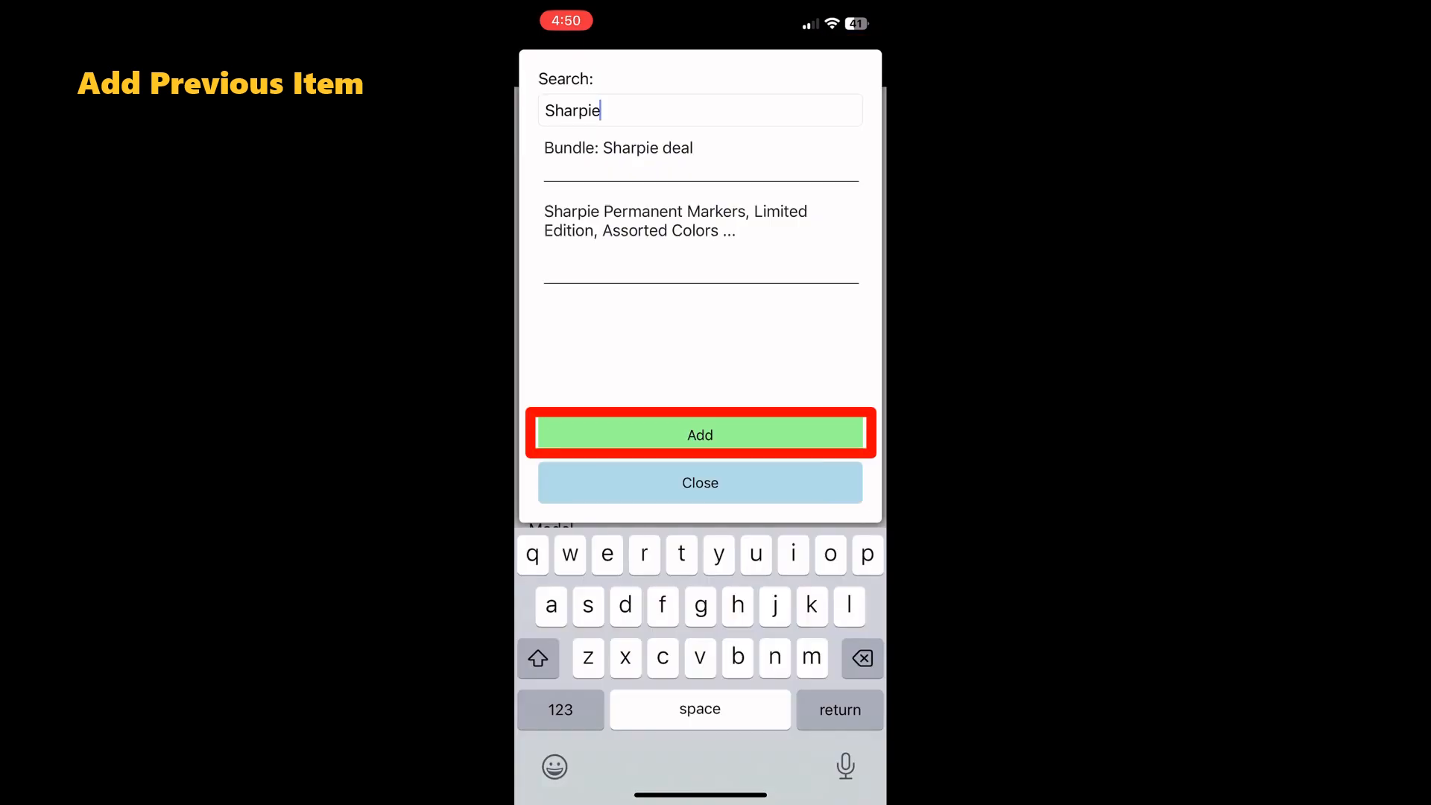
{"action": "left_click", "coordinate": [700, 433]}
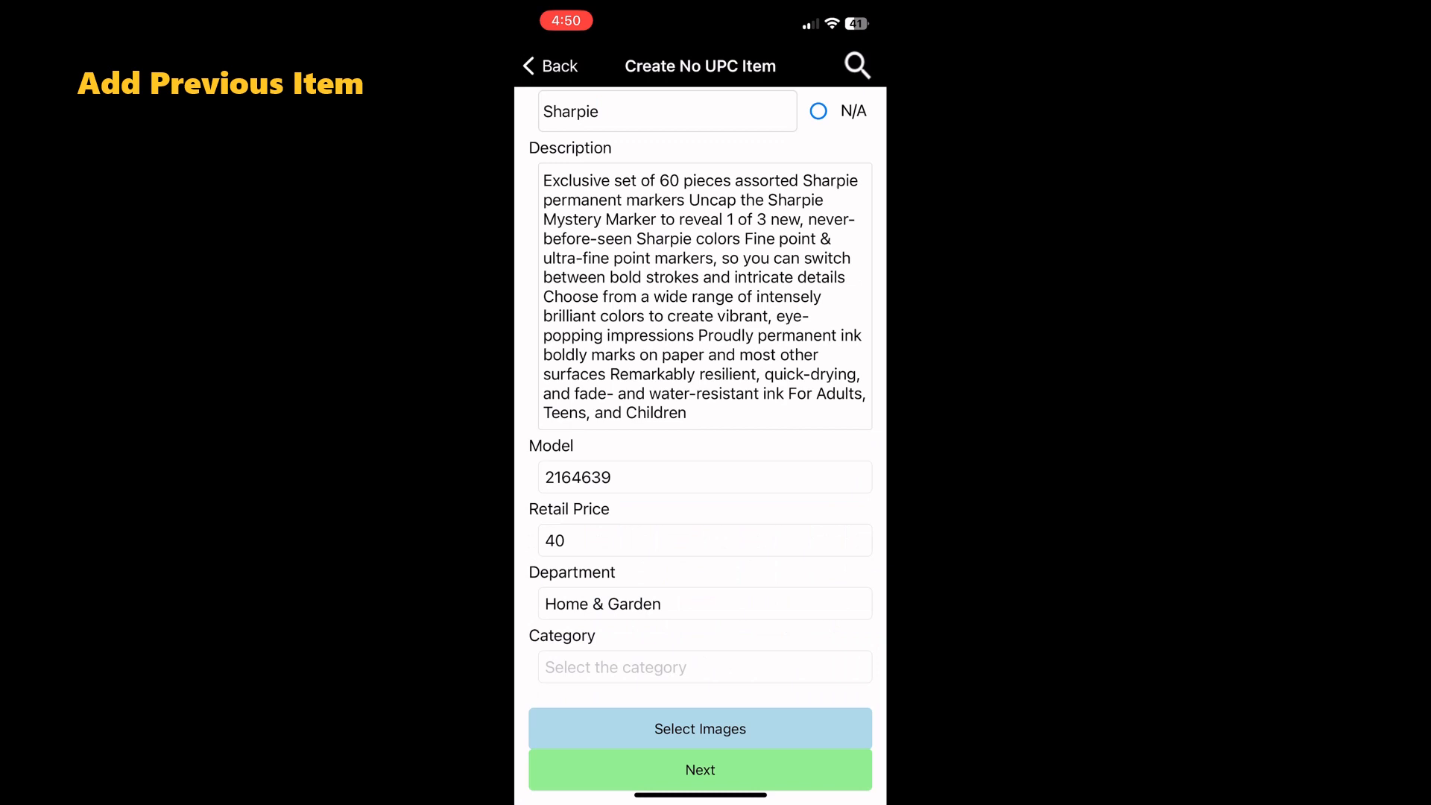
{"action": "left_click", "coordinate": [700, 769]}
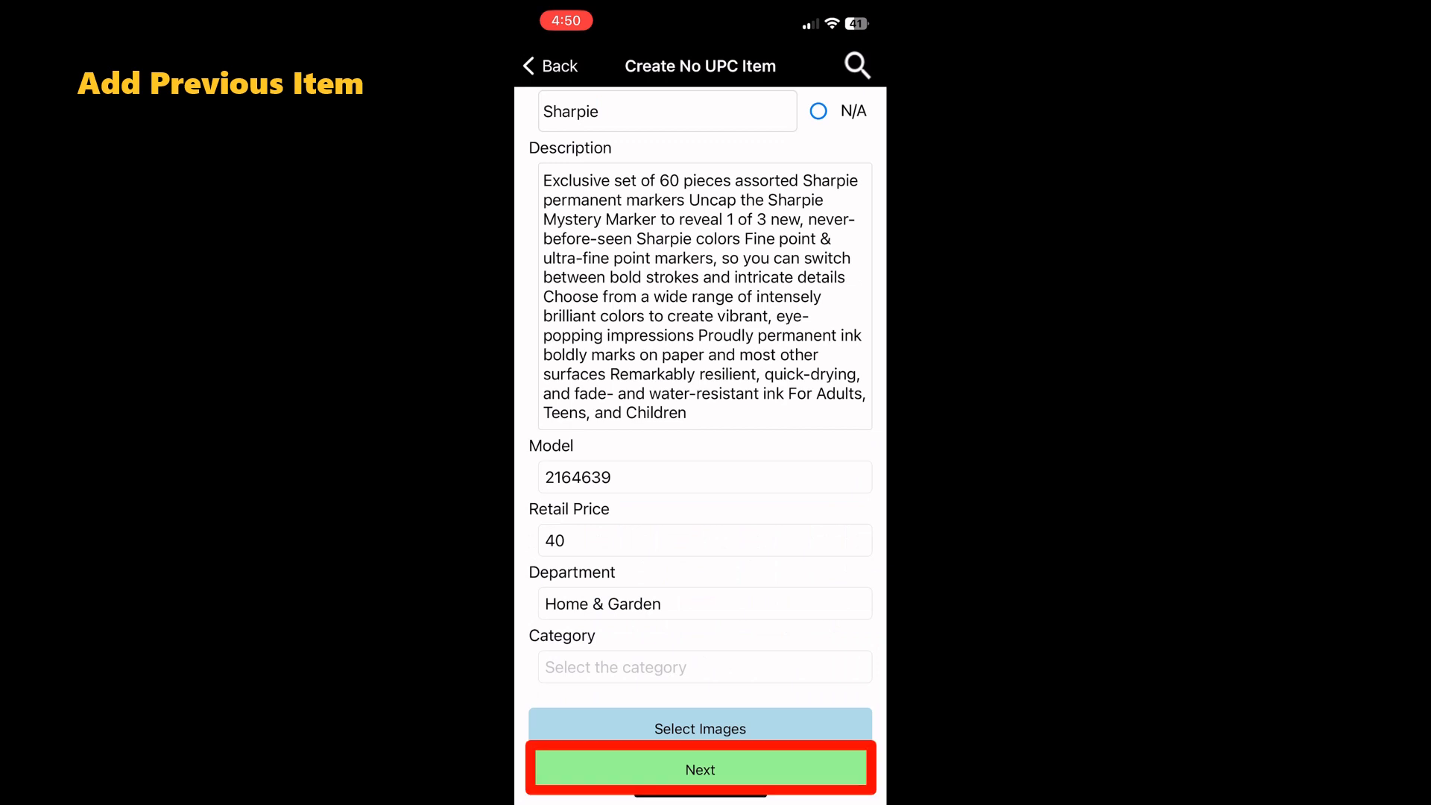
{"action": "left_click", "coordinate": [700, 769]}
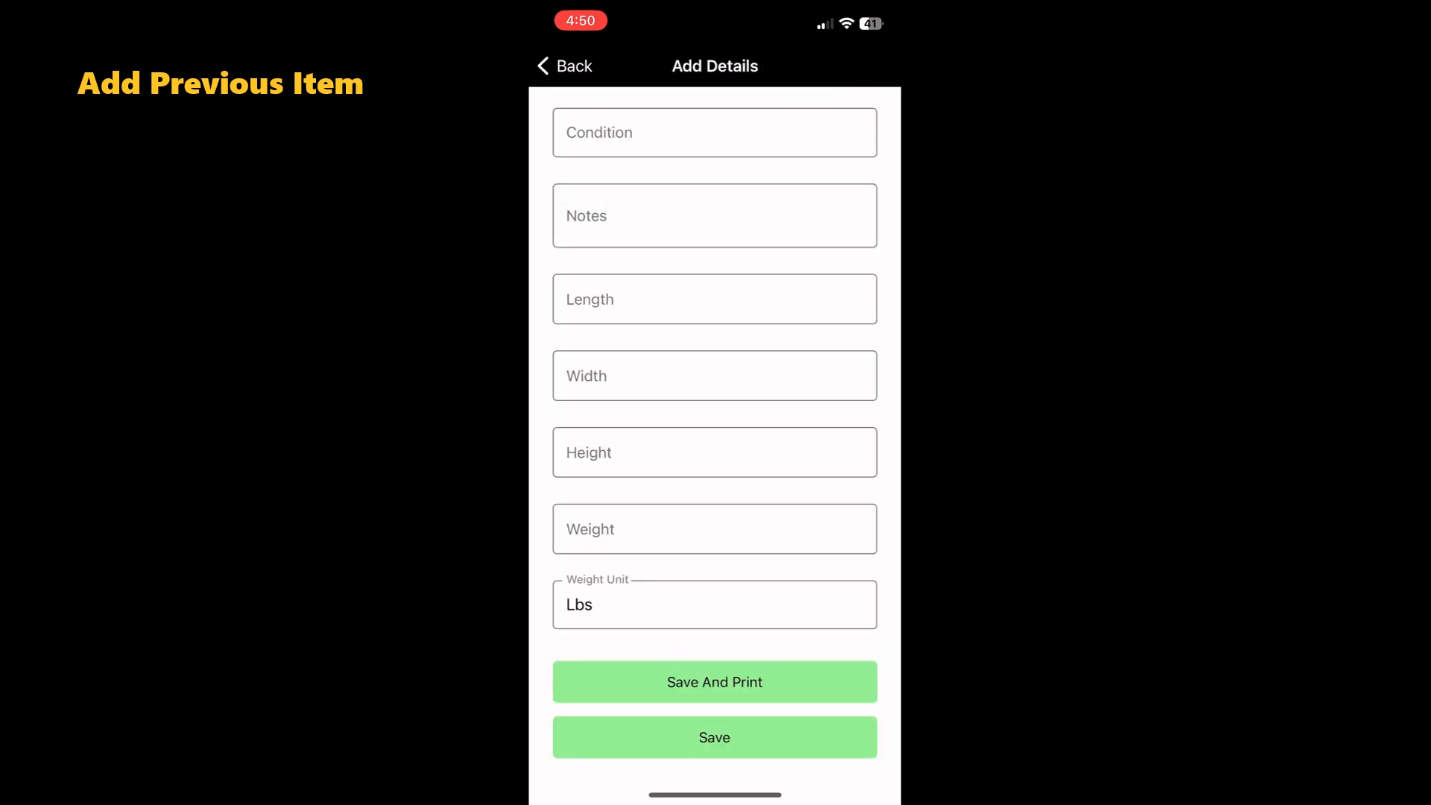
{"action": "left_click", "coordinate": [715, 736]}
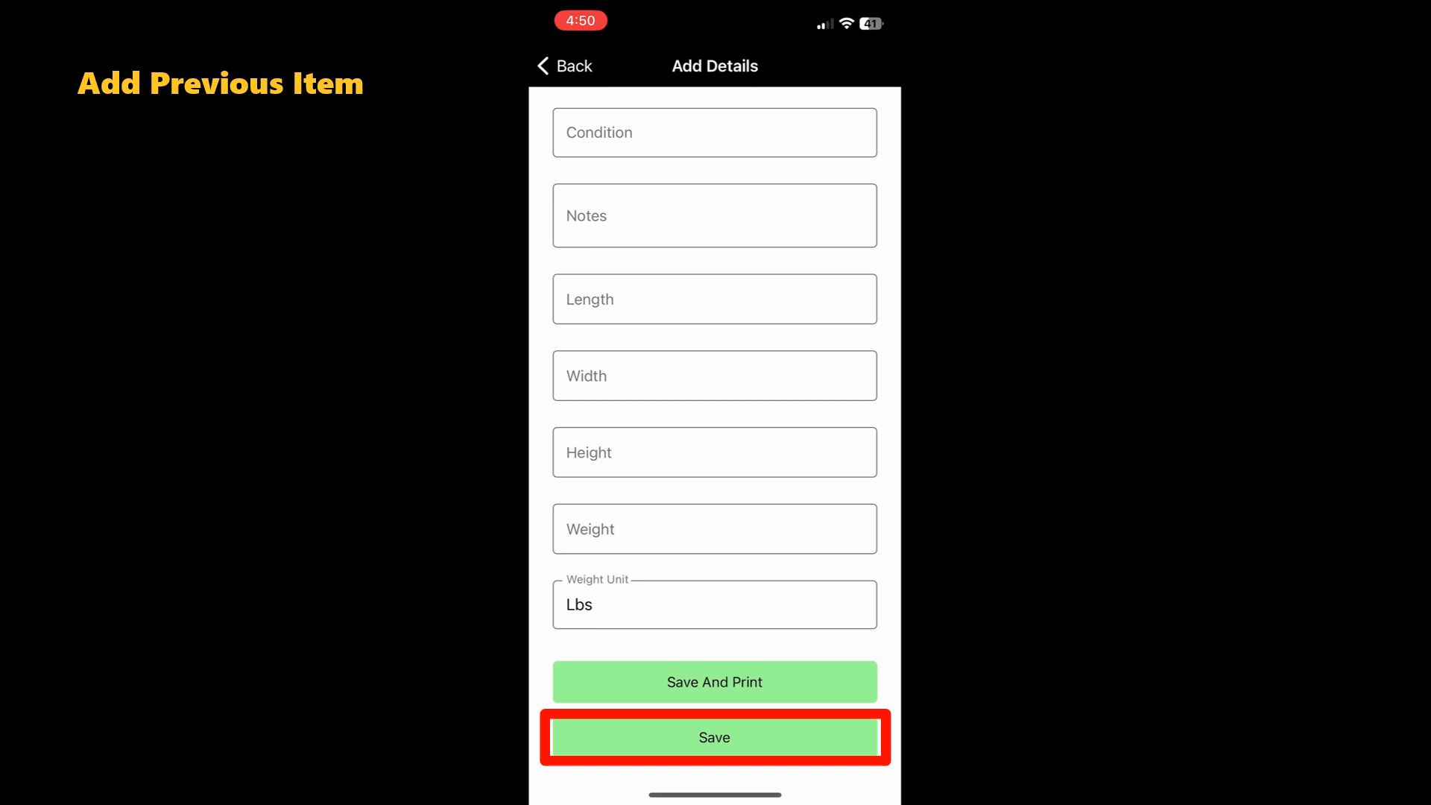
{"action": "left_click", "coordinate": [715, 738]}
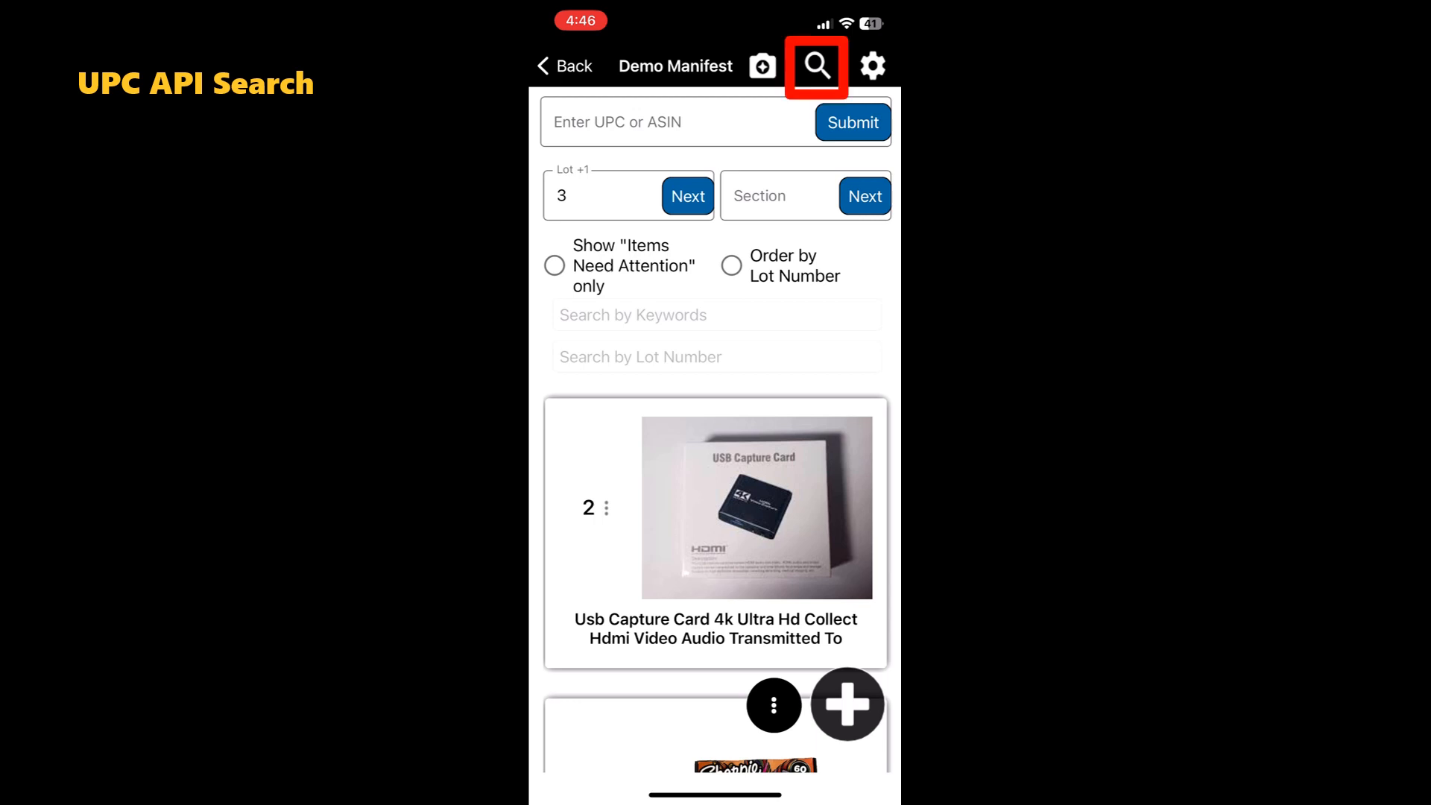
Search the API for 'Samsung 50" Television' and add the UN50HU8550 4K TV
{"action": "left_click", "coordinate": [816, 66]}
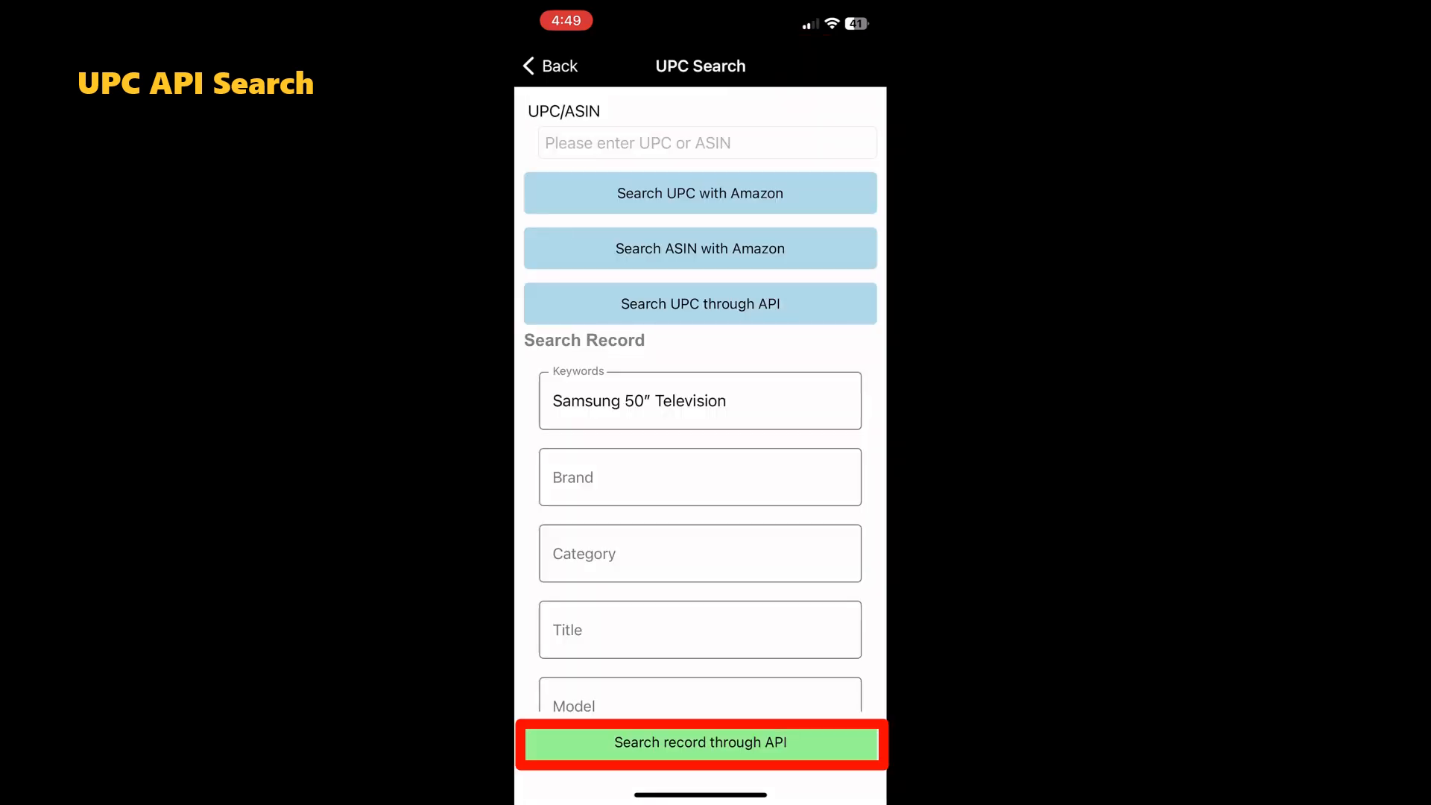
{"action": "left_click", "coordinate": [700, 742]}
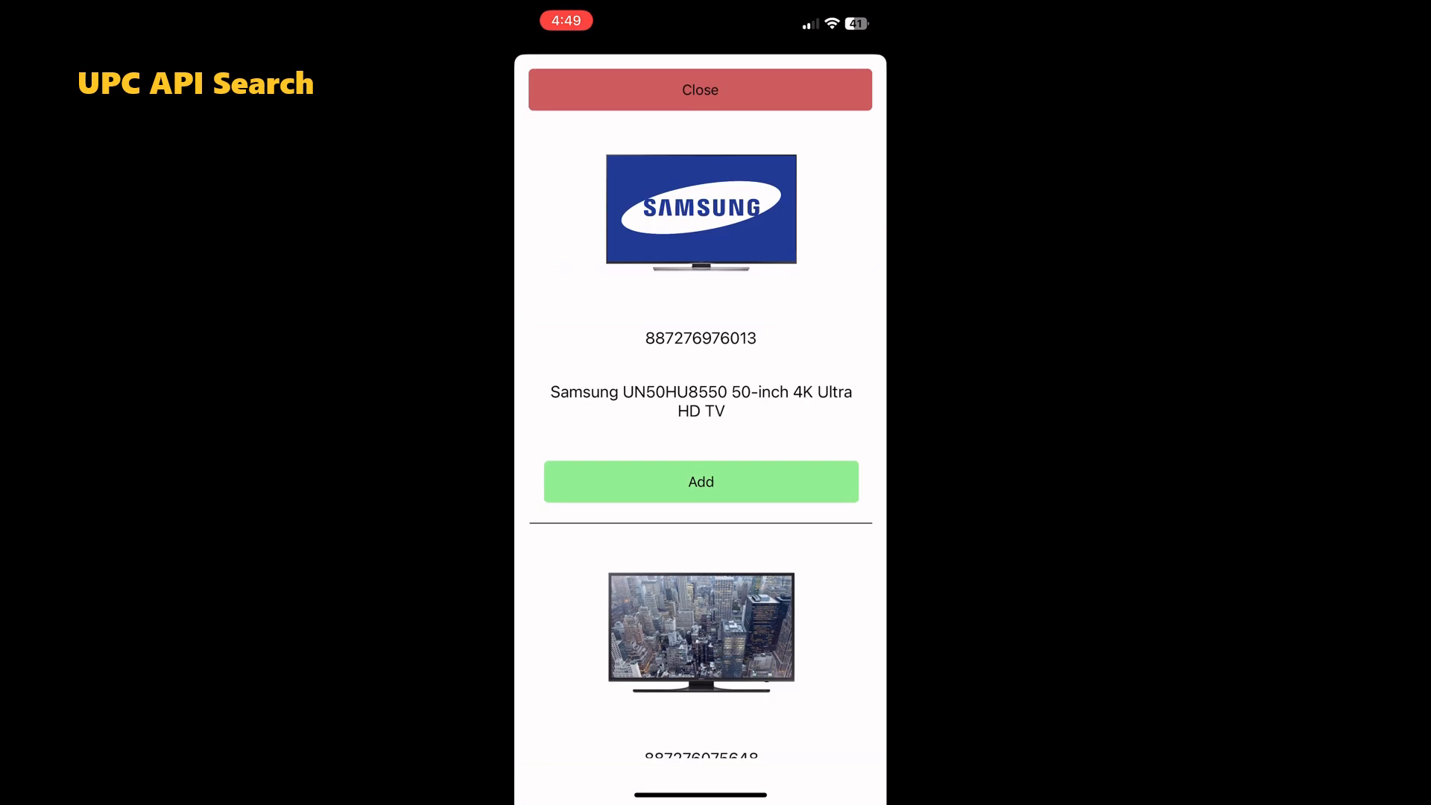
{"action": "left_click", "coordinate": [700, 481]}
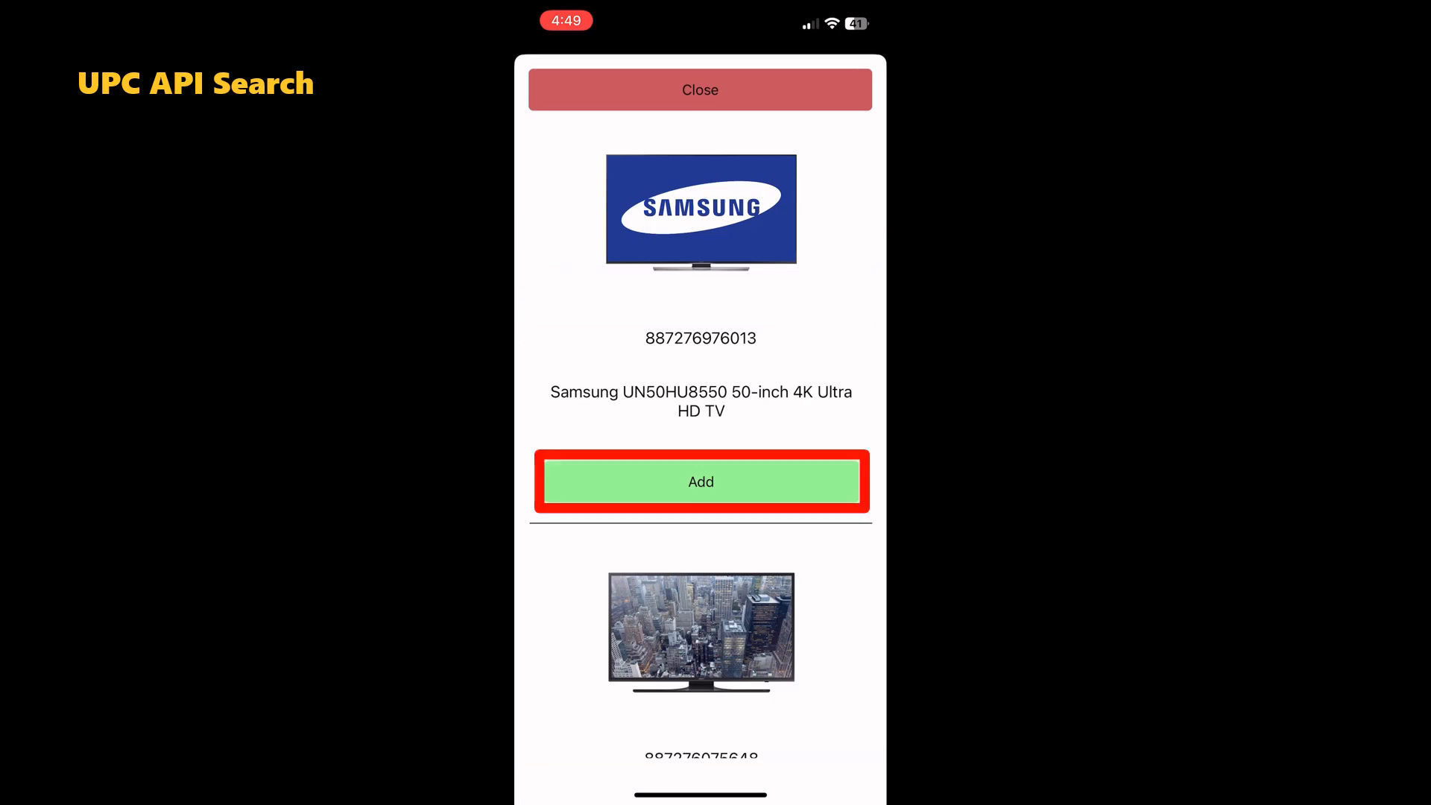
{"action": "left_click", "coordinate": [700, 481]}
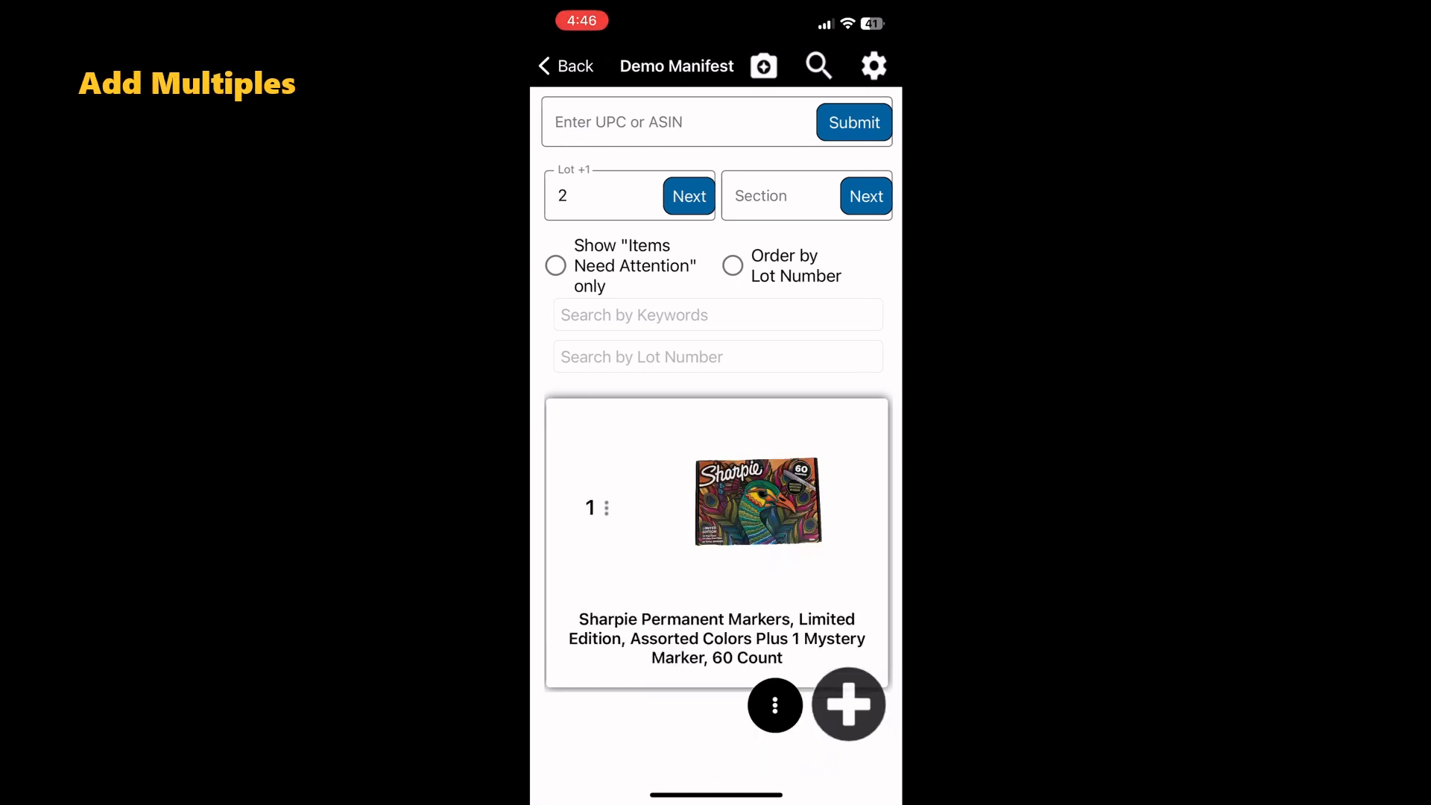
Add 10 copies of the lot 1 Sharpie item, every 10 lots from lot 10
{"action": "left_click", "coordinate": [590, 508]}
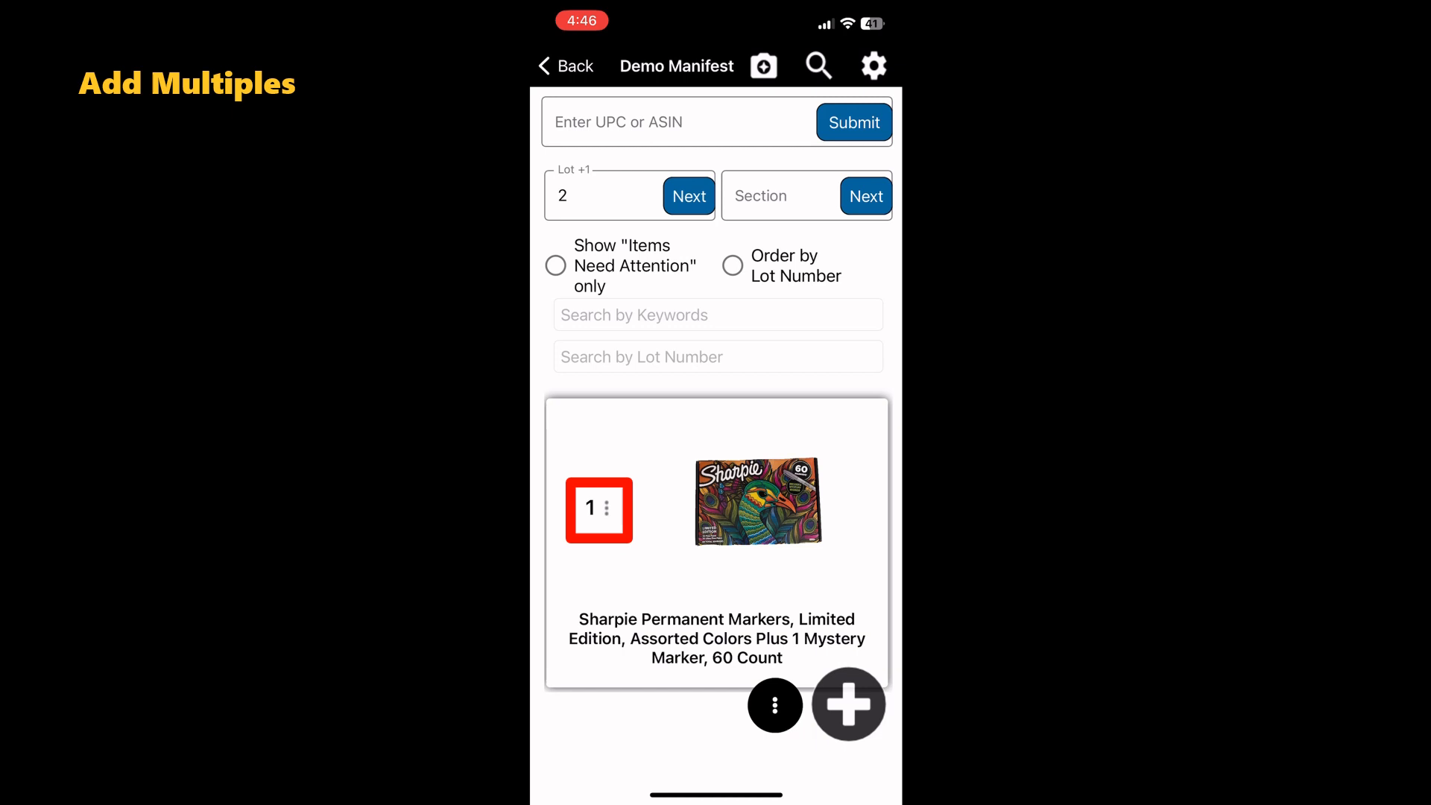
{"action": "left_click", "coordinate": [775, 705]}
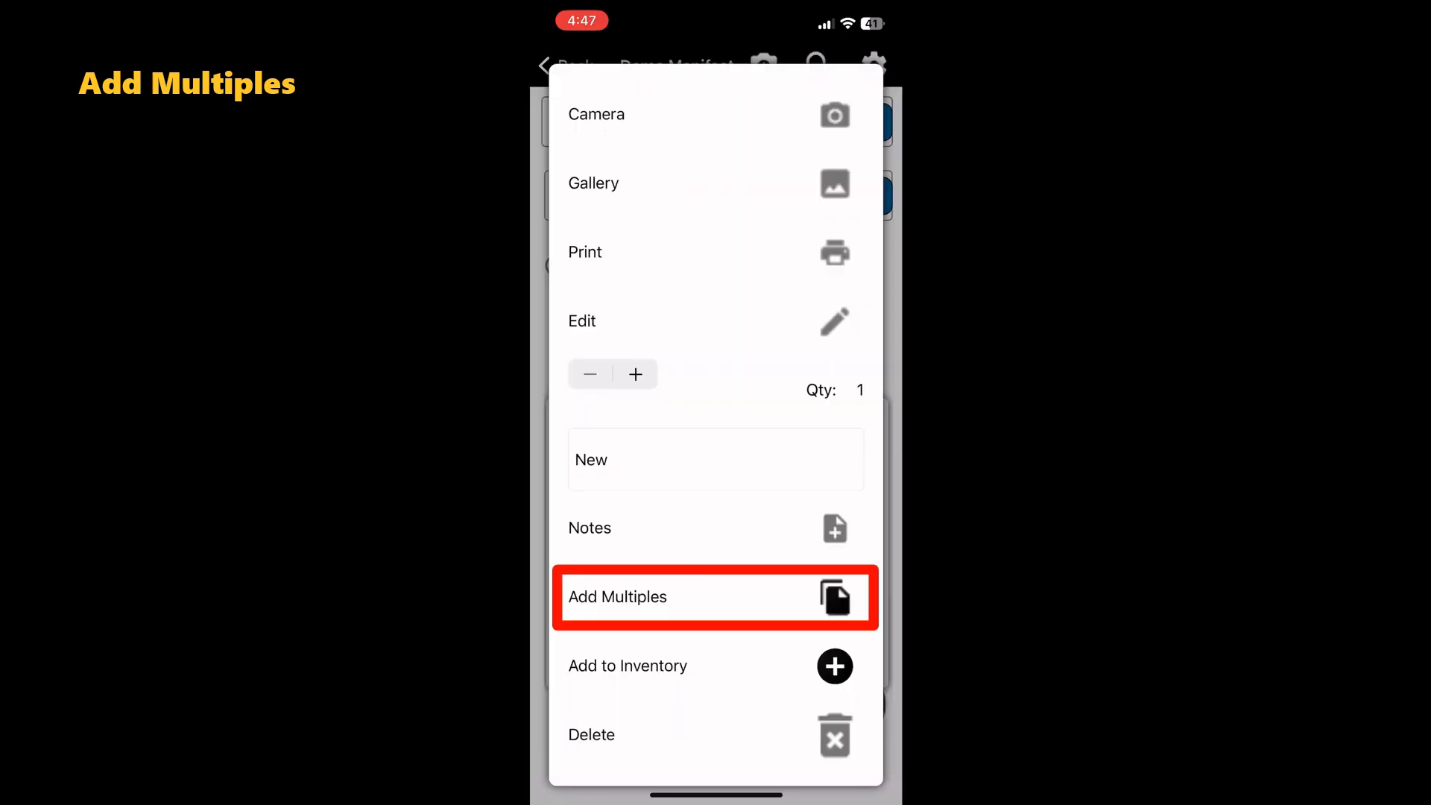
{"action": "left_click", "coordinate": [716, 598]}
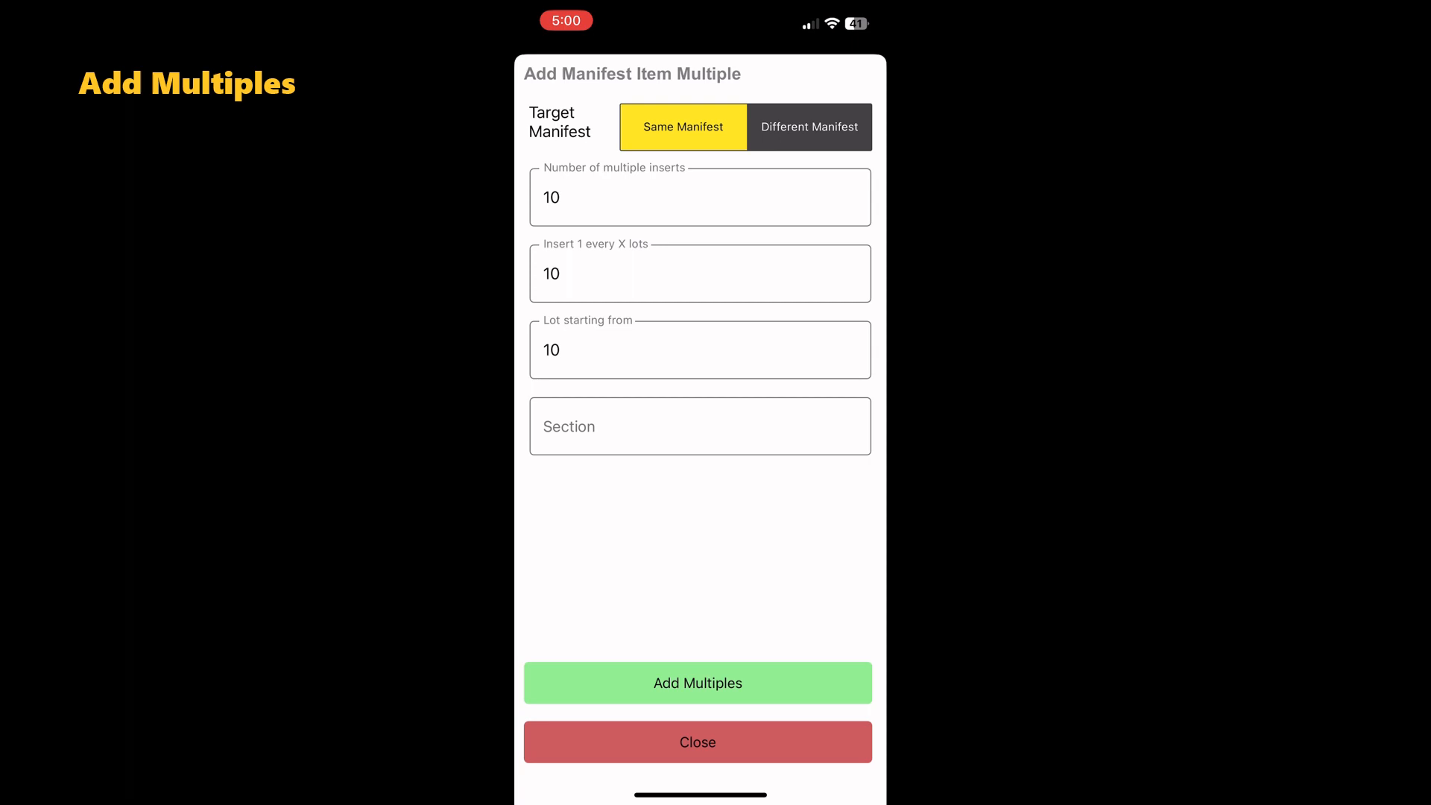
{"action": "left_click", "coordinate": [699, 683]}
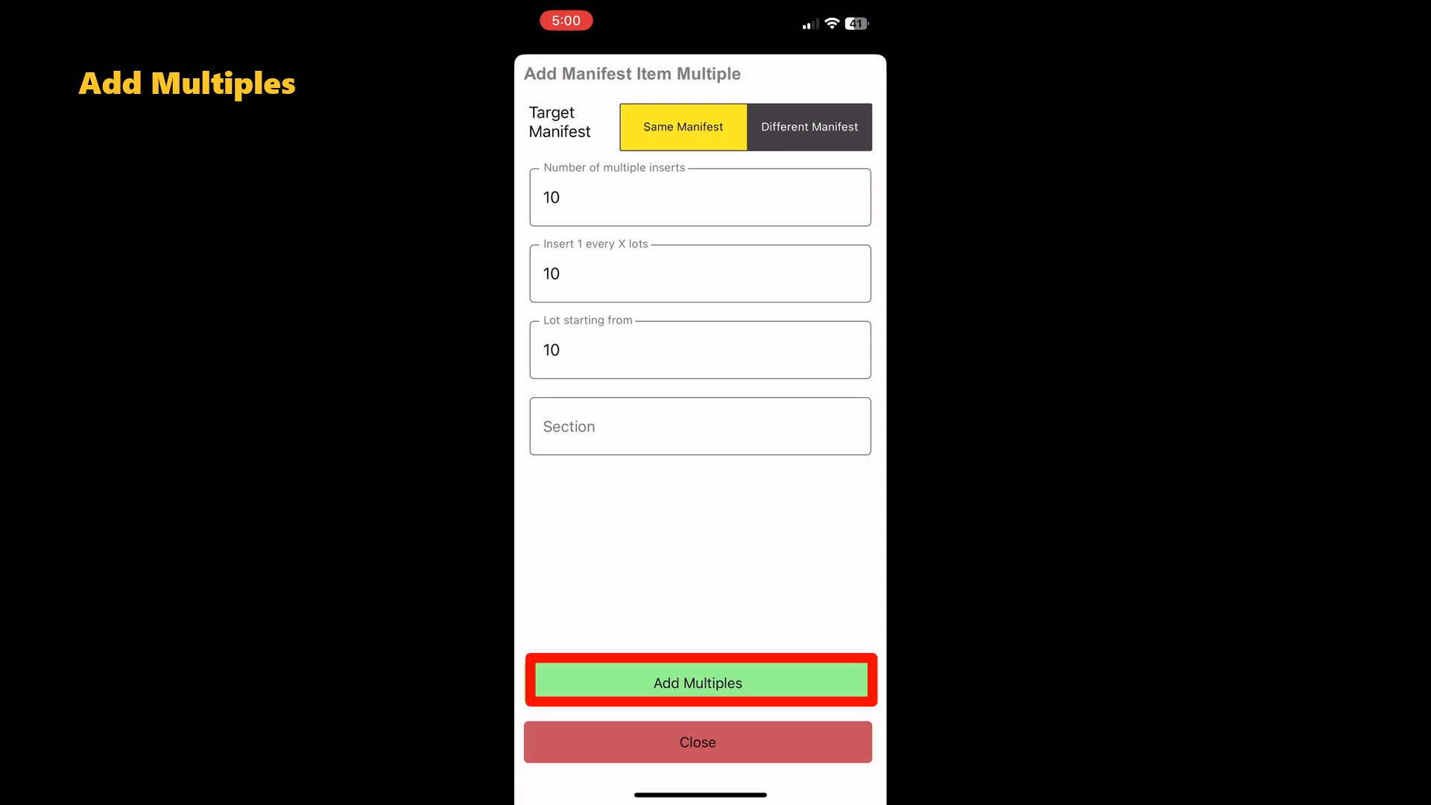
{"action": "left_click", "coordinate": [699, 683]}
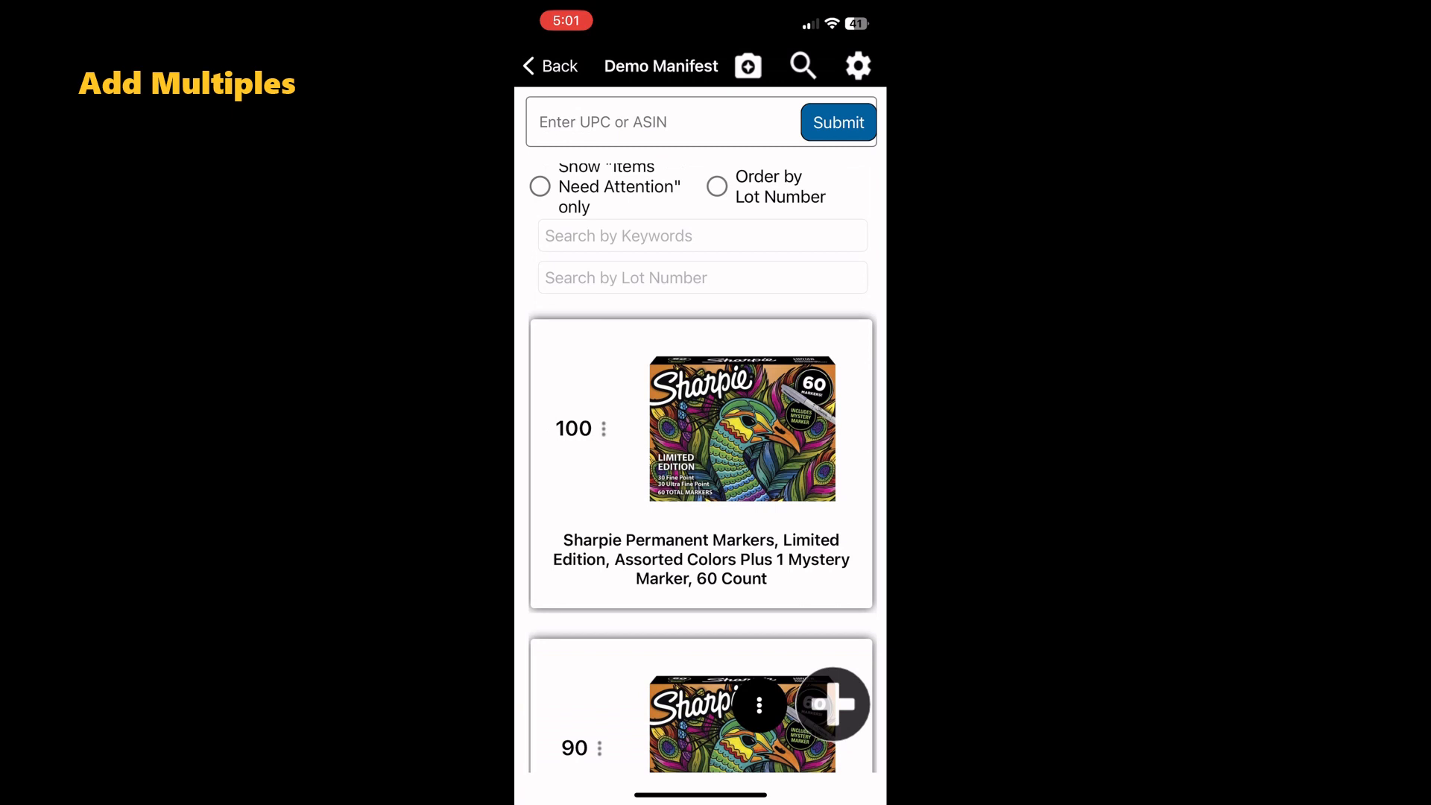
{"action": "scroll", "scroll_direction": "down", "scroll_amount": 3}
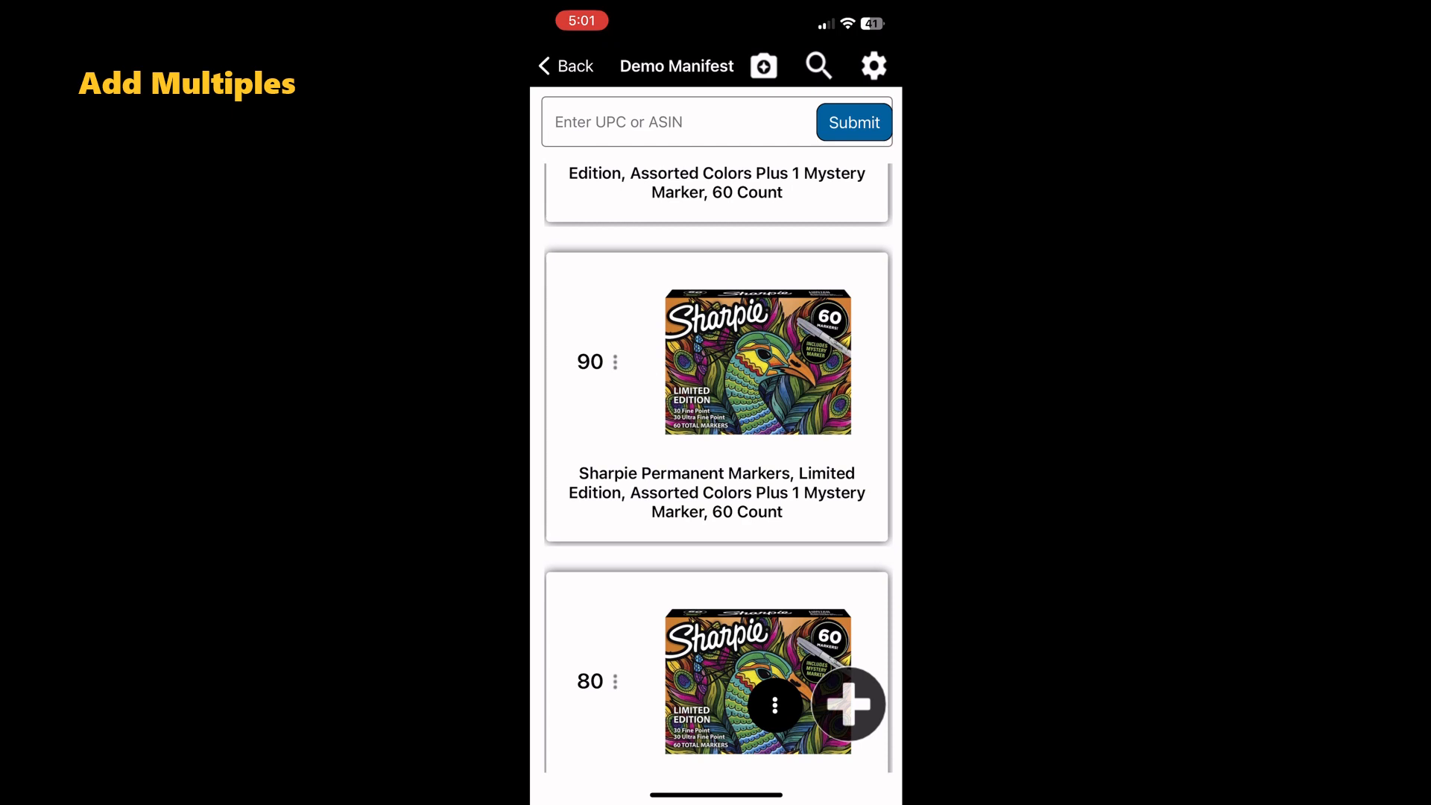
{"action": "left_click", "coordinate": [847, 703]}
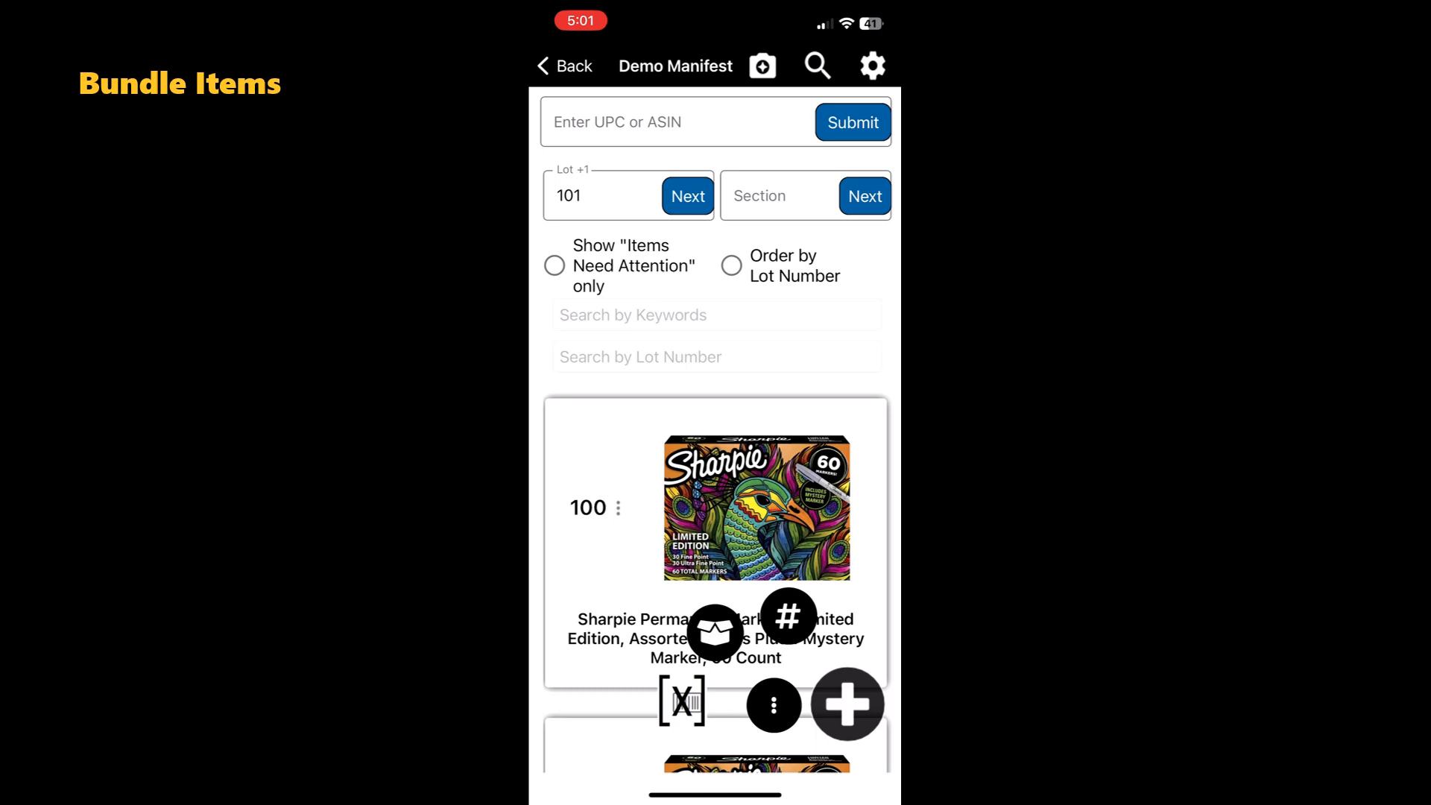
Bundle two Sharpie items as 'Sharpie lot of 2' and add a photo
{"action": "left_click", "coordinate": [715, 631]}
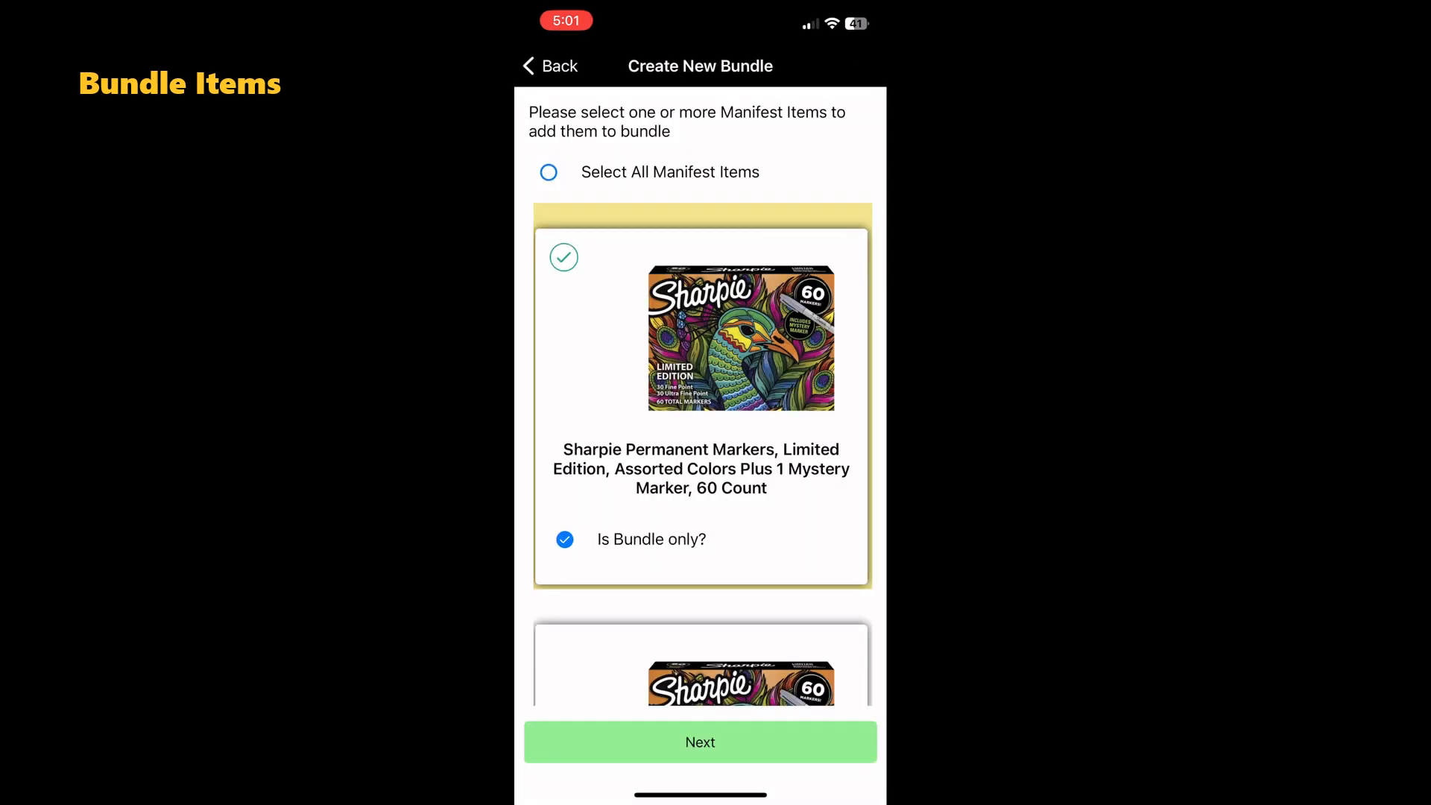
{"action": "scroll", "scroll_direction": "down", "scroll_amount": 3}
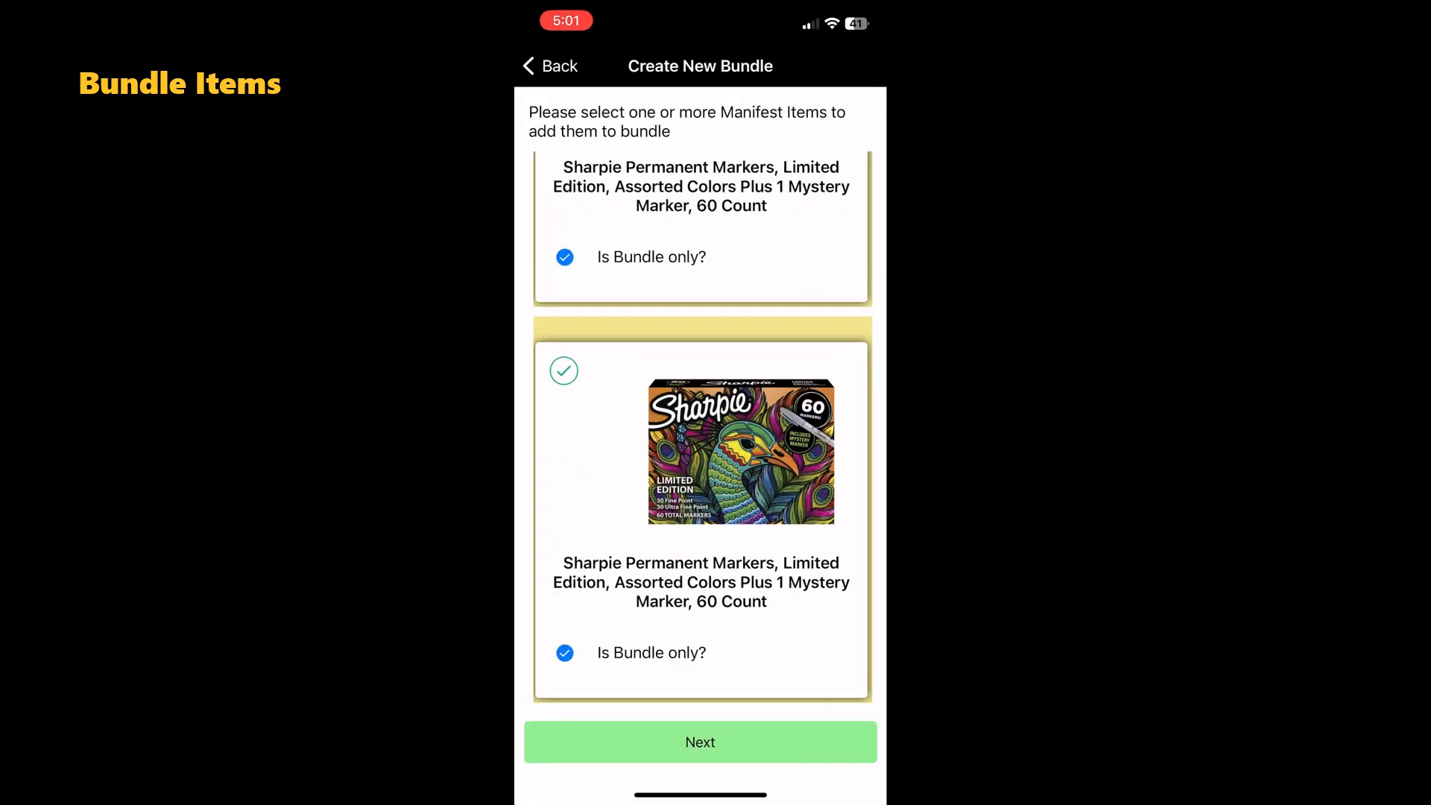
{"action": "left_click", "coordinate": [700, 741]}
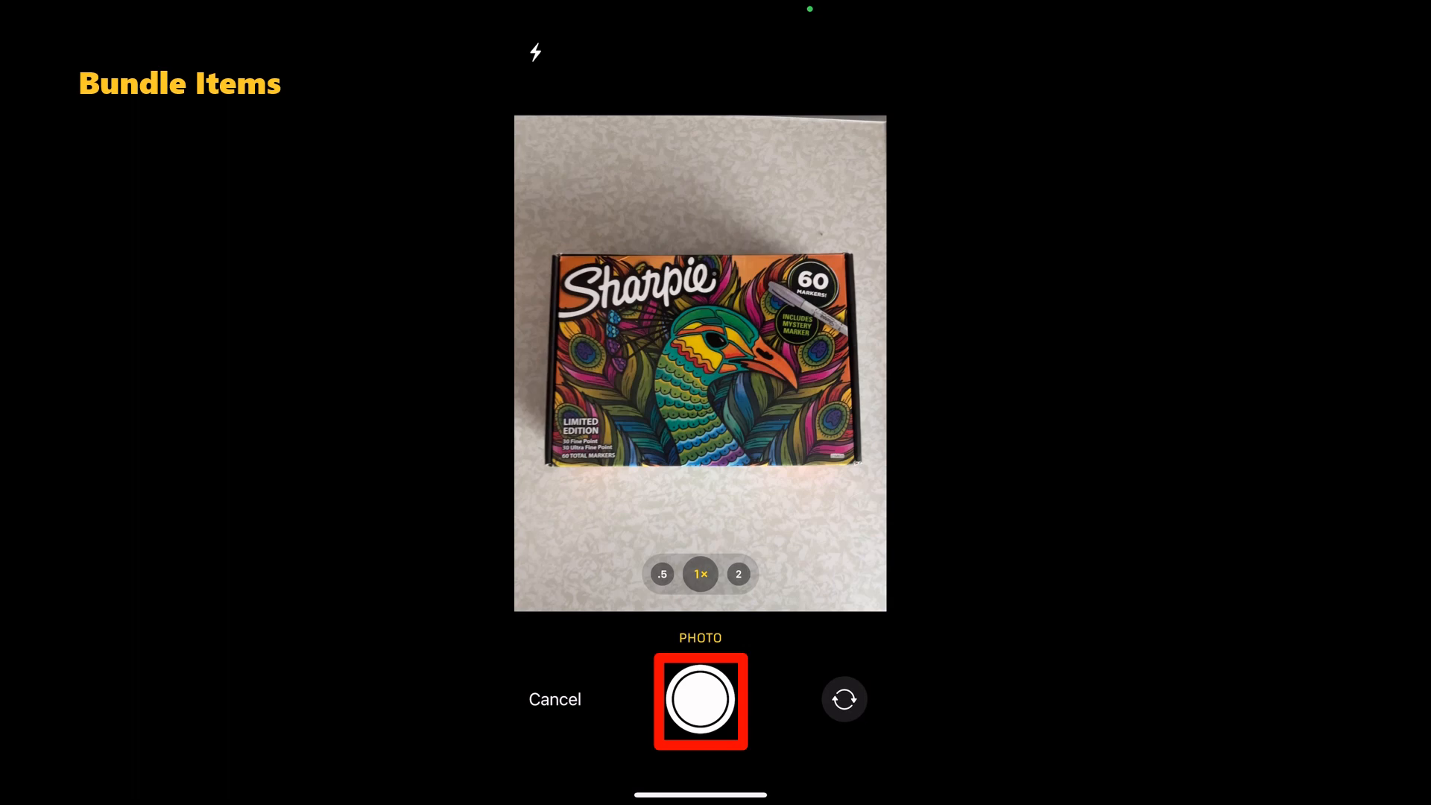
{"action": "left_click", "coordinate": [700, 700]}
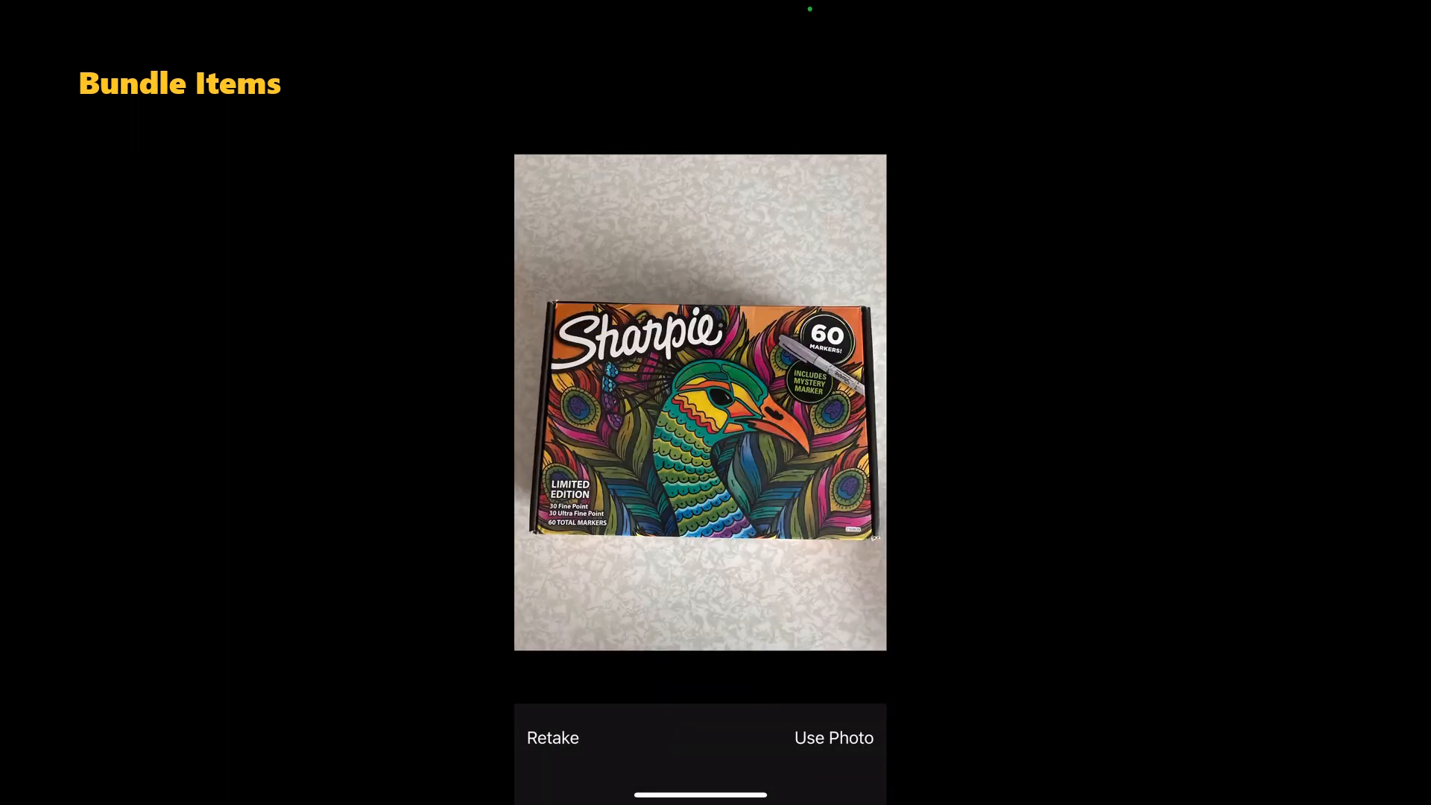
{"action": "left_click", "coordinate": [832, 737]}
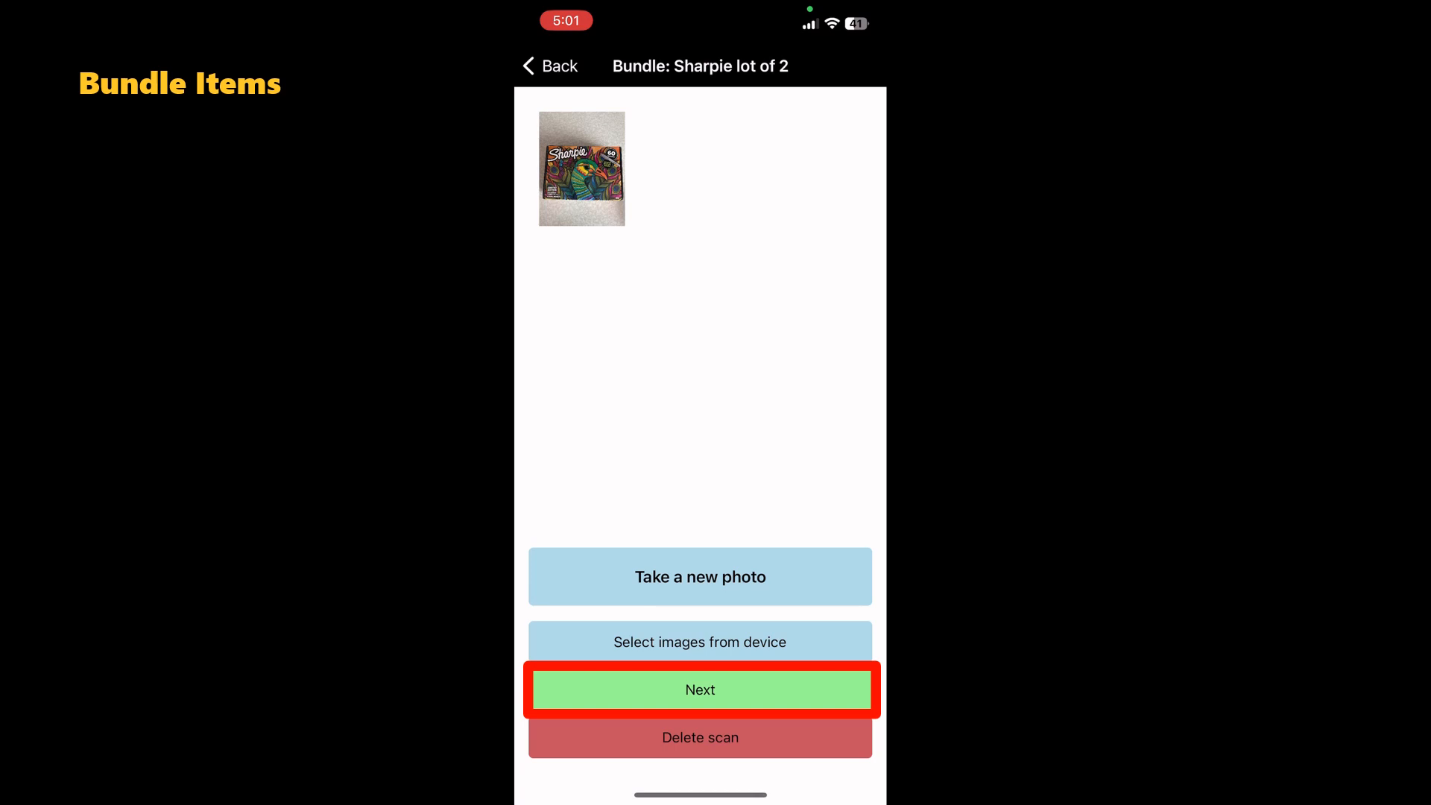
{"action": "left_click", "coordinate": [700, 689]}
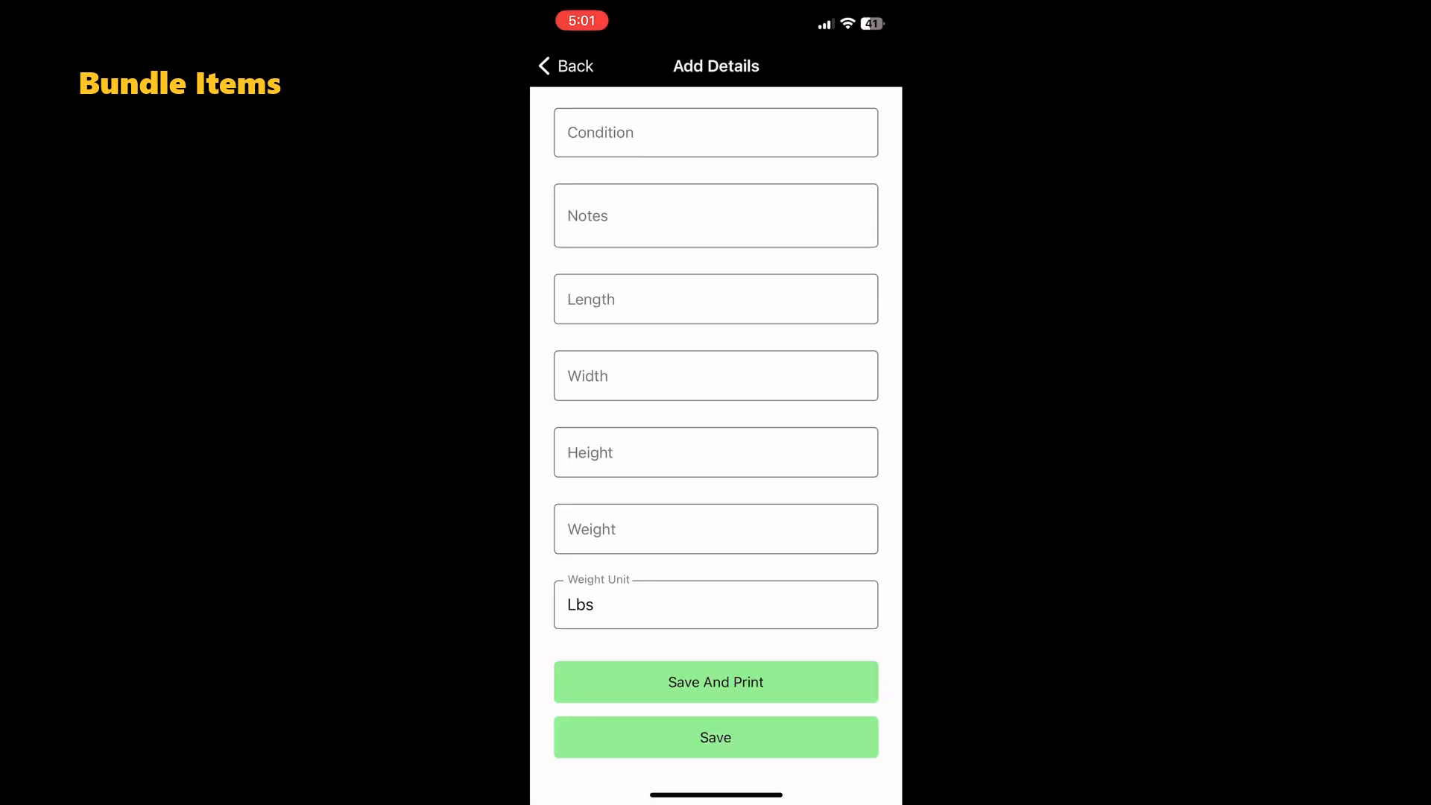